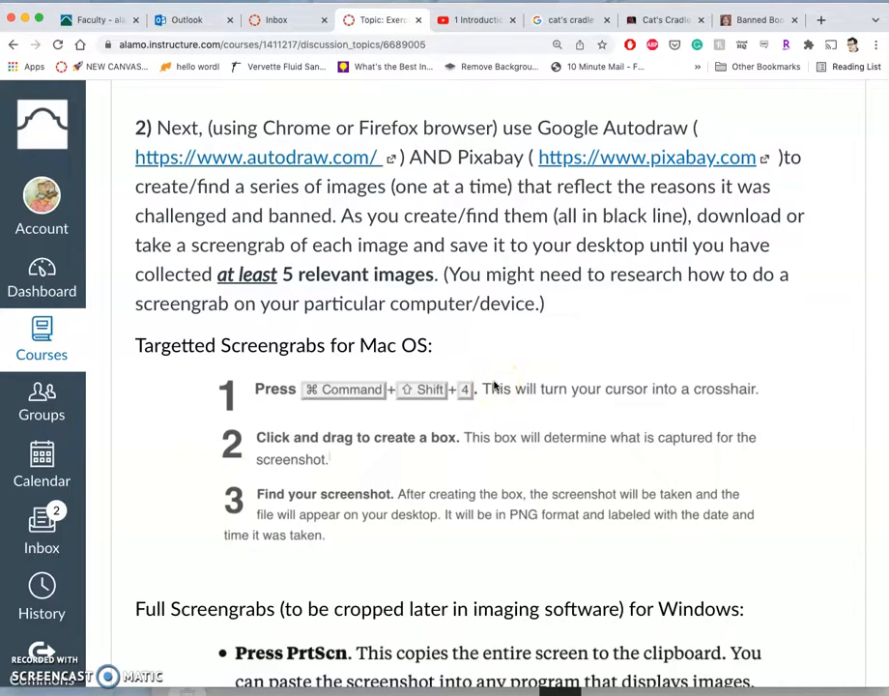
pyautogui.moveTo(294, 163)
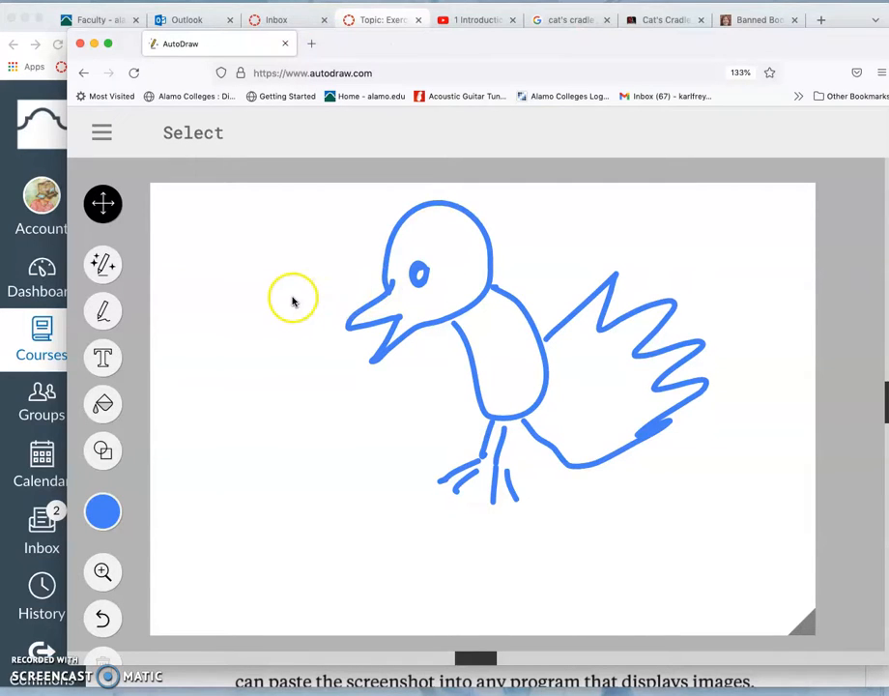
pyautogui.moveTo(164, 313)
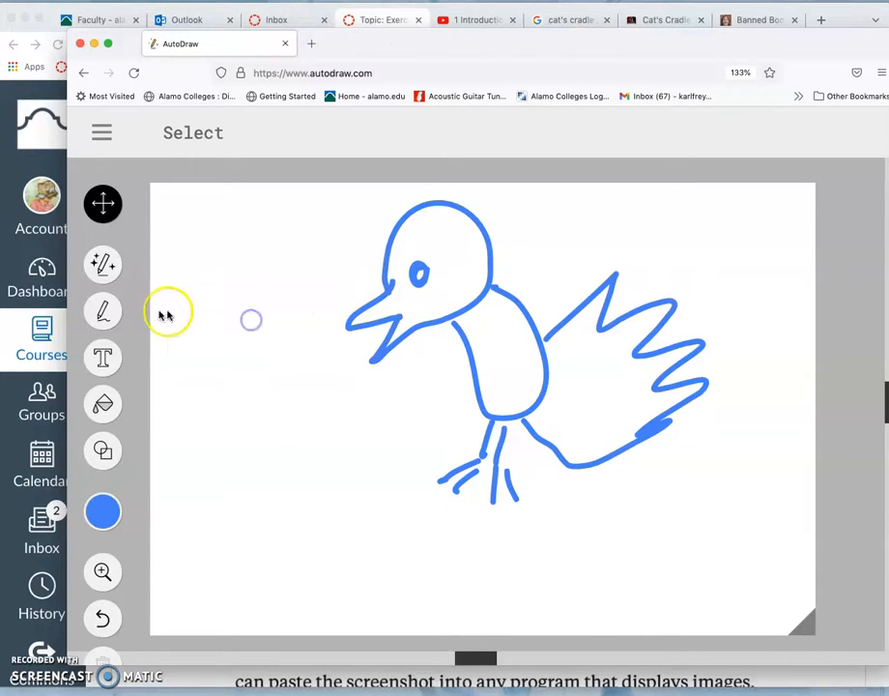
# Step: Draw a thin zigzag and a thicker blue stroke left of the bird, then pick black as the colour
pyautogui.click(103, 311)
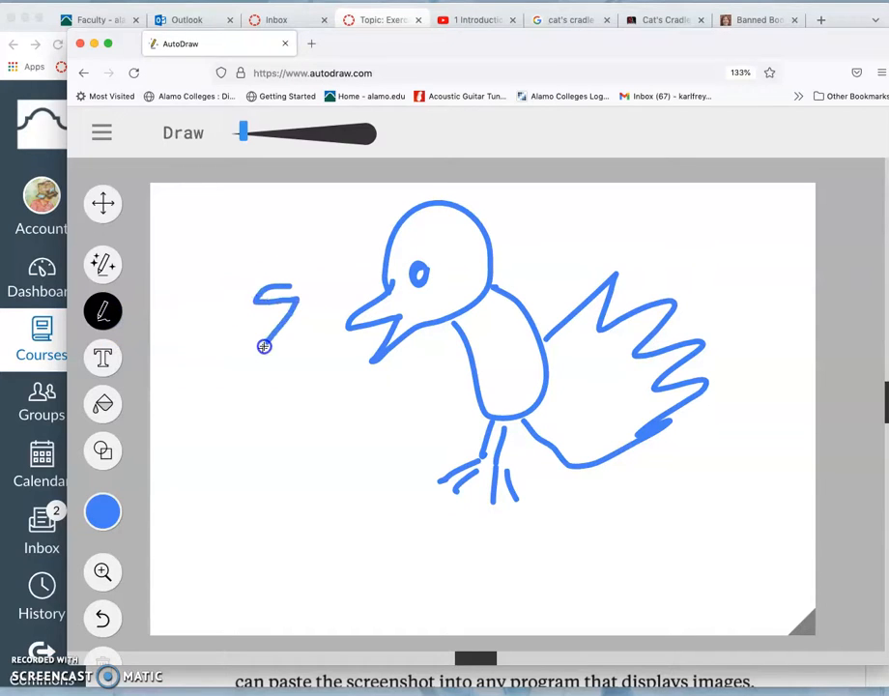
pyautogui.moveTo(263, 346); pyautogui.dragTo(293, 365)
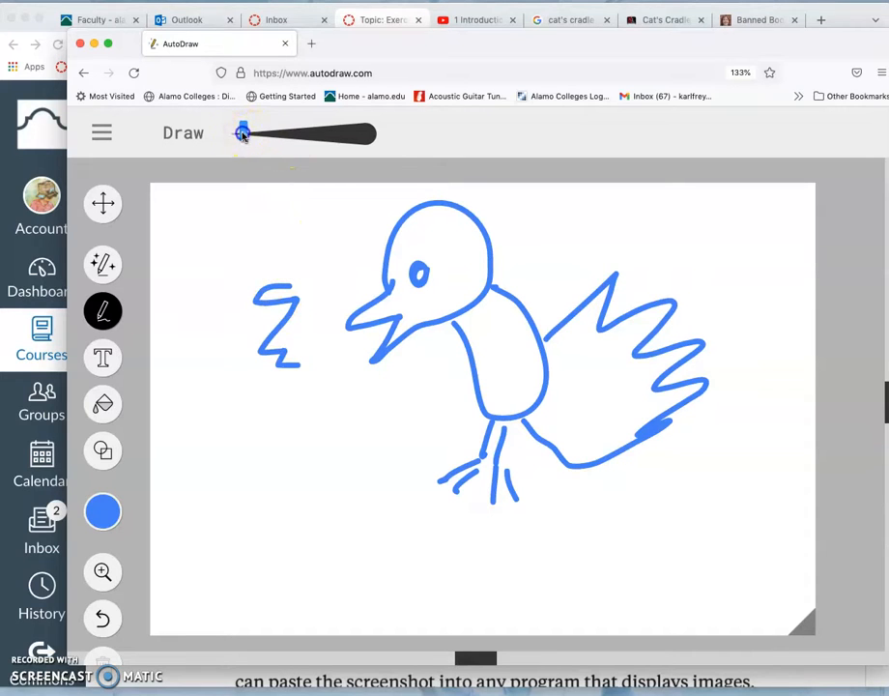
pyautogui.moveTo(241, 133); pyautogui.dragTo(310, 133)
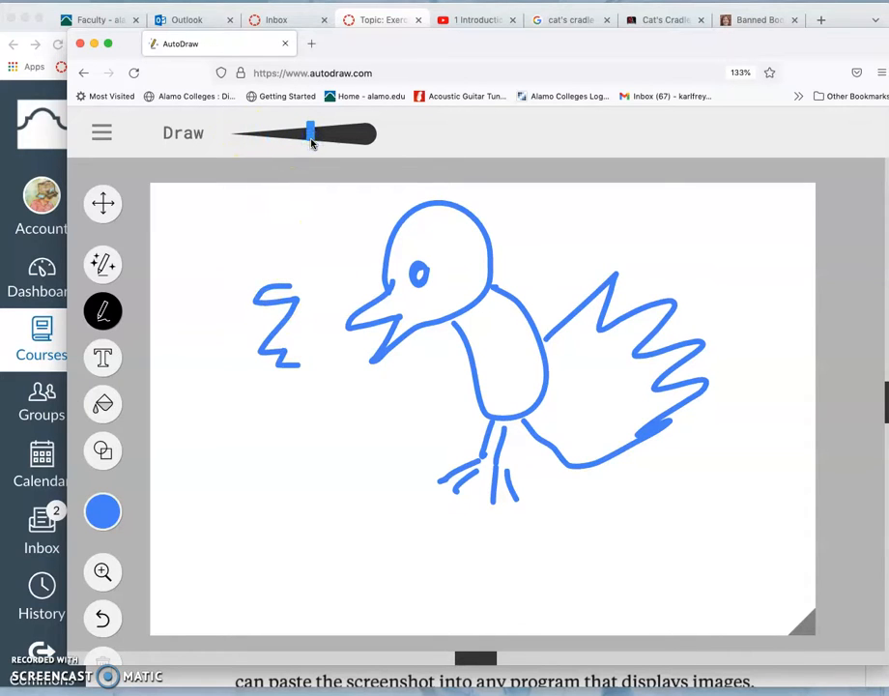
pyautogui.moveTo(251, 261); pyautogui.dragTo(217, 359)
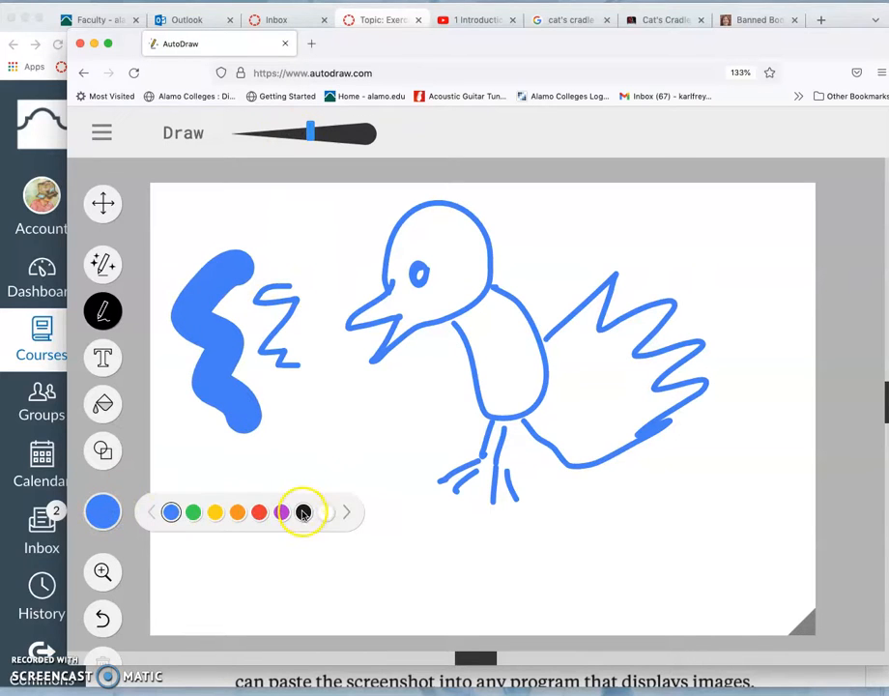
pyautogui.click(304, 513)
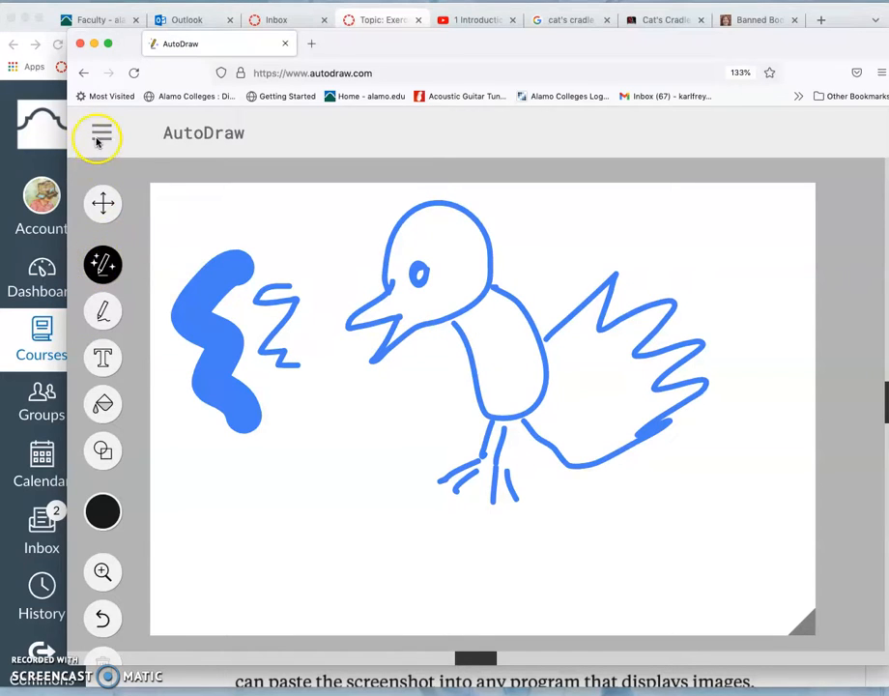
# Step: Start over to clear the canvas, then bring the browser window back to the front
pyautogui.click(97, 137)
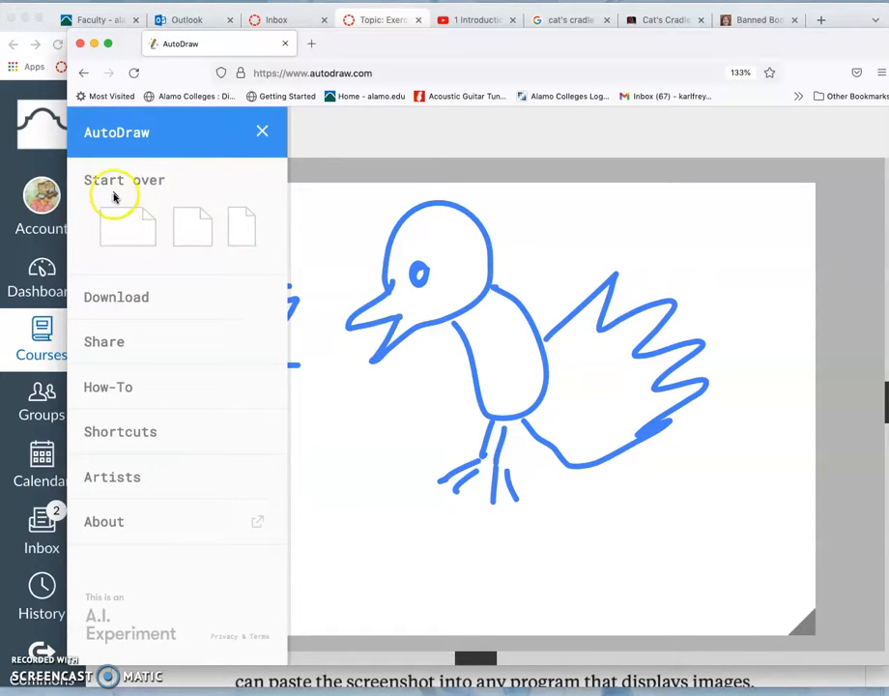
pyautogui.click(124, 179)
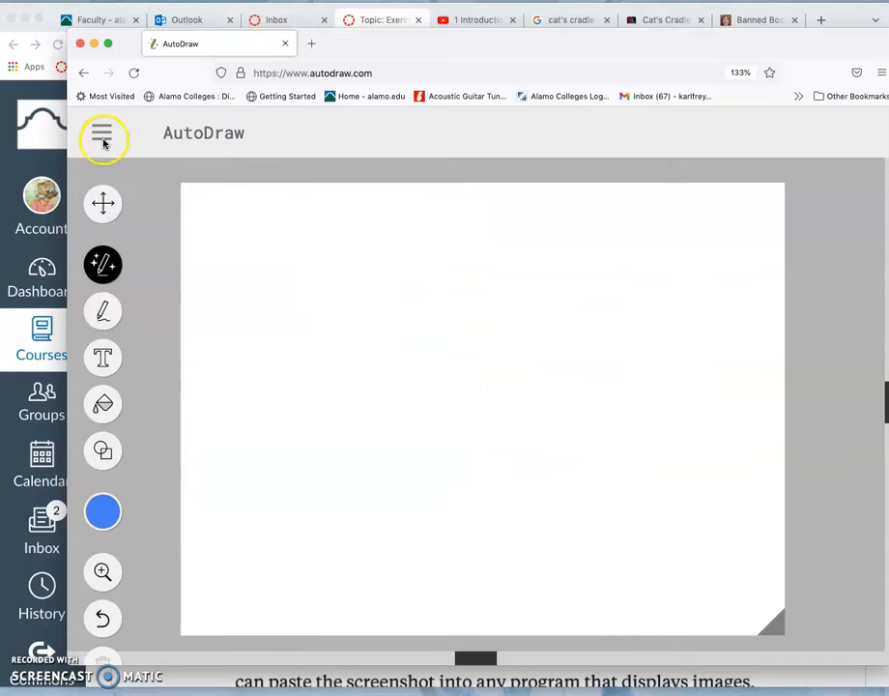
pyautogui.moveTo(381, 301)
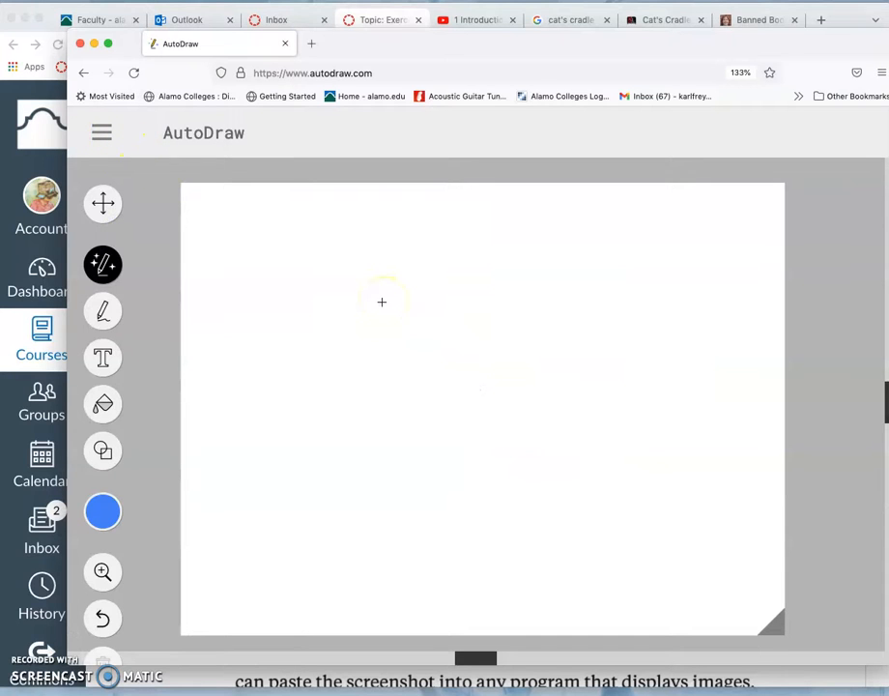
pyautogui.click(661, 20)
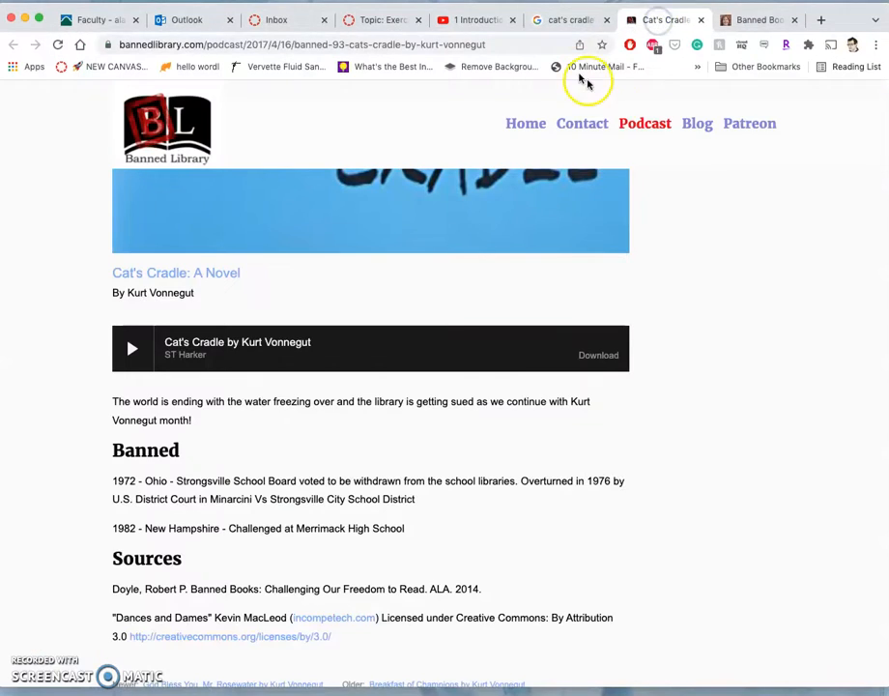
# Step: Return to the Canvas discussion assignment and scroll through its instructions and example icons
pyautogui.click(564, 19)
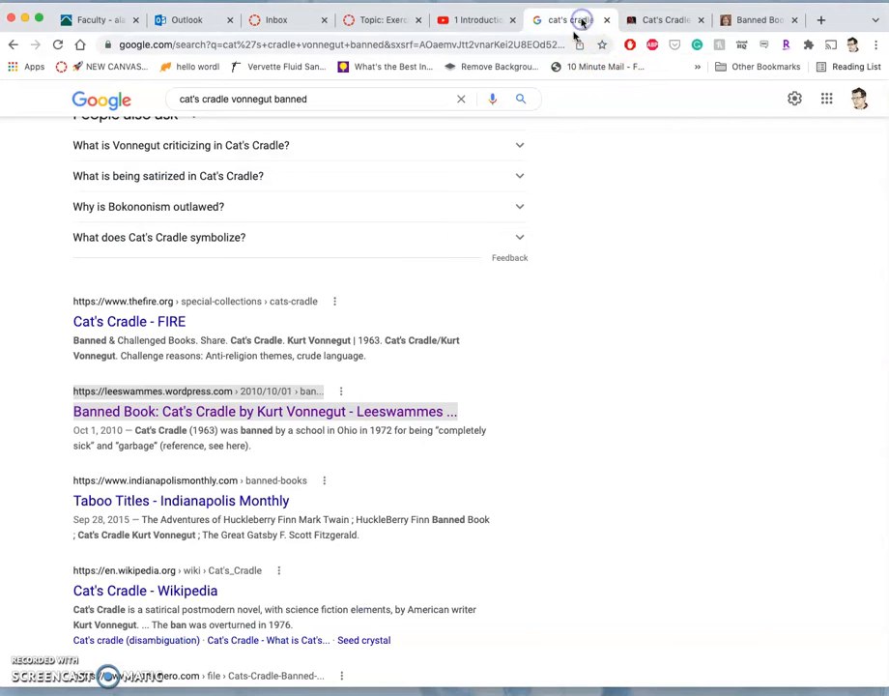
pyautogui.click(264, 411)
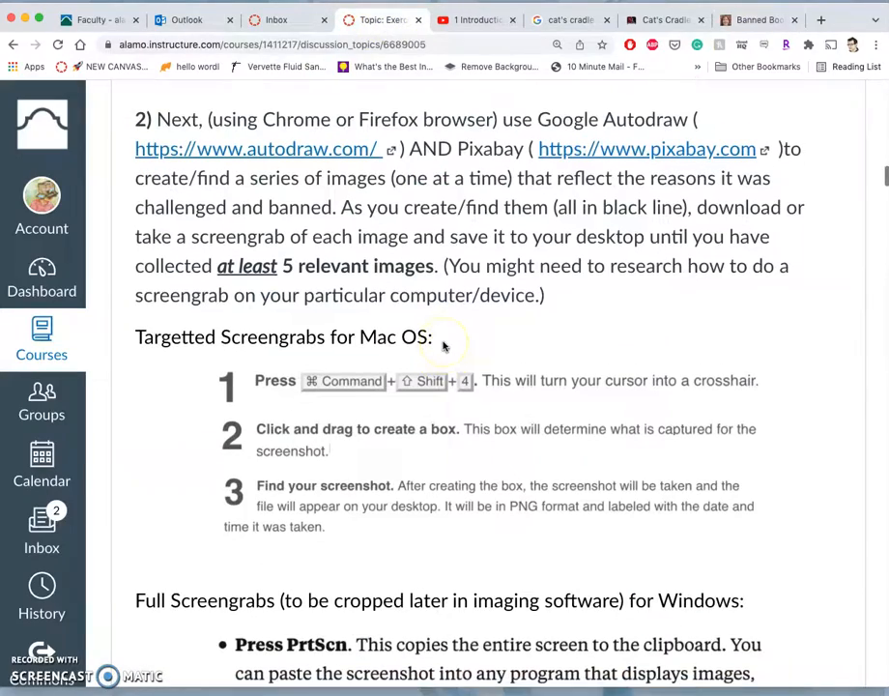
pyautogui.scroll(-3)
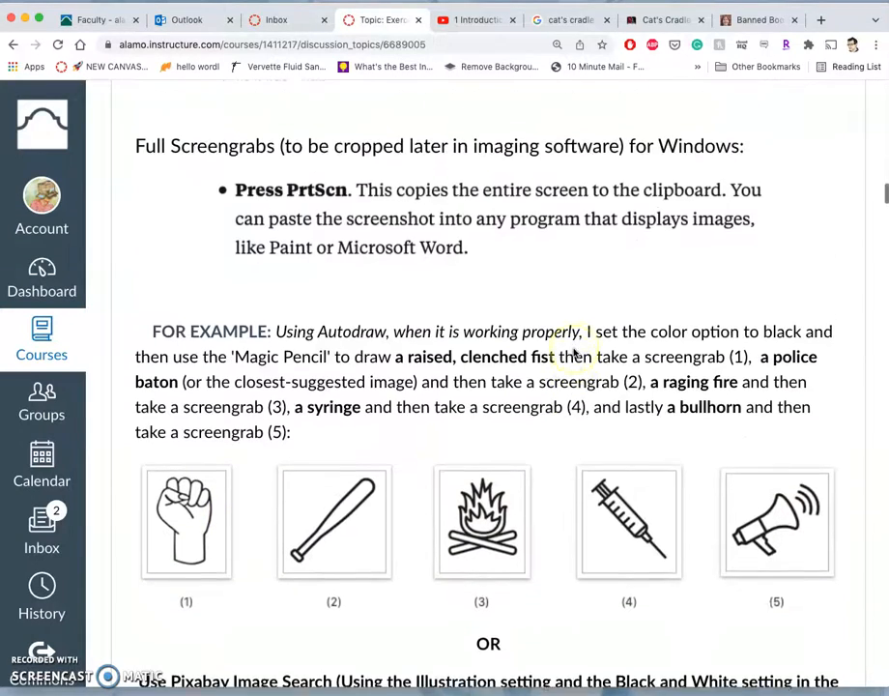
pyautogui.scroll(3)
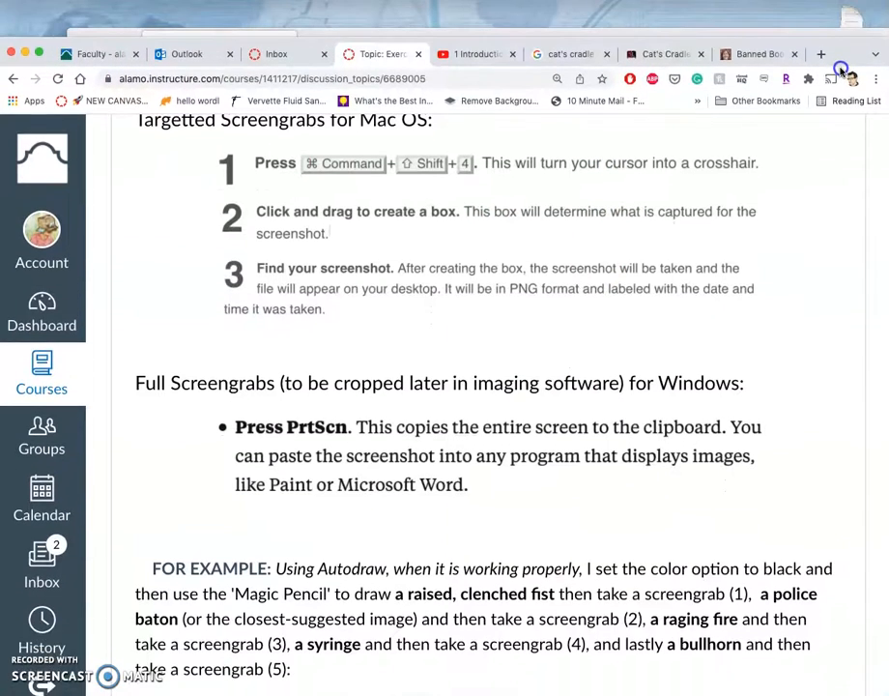
# Step: Sketch a freehand tree with a cloud-shaped crown and a two-sided trunk on the canvas
pyautogui.click(750, 35)
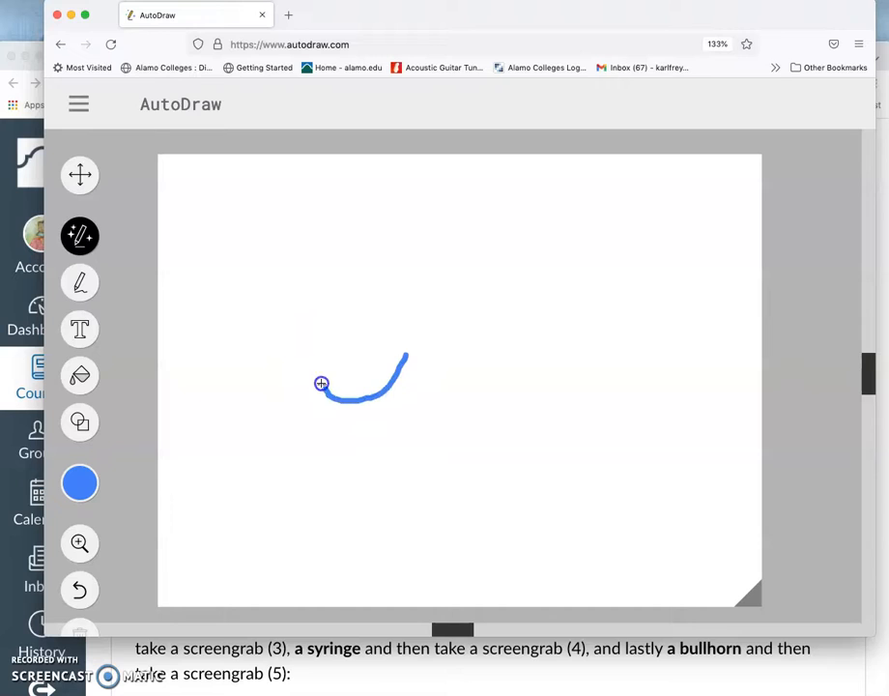
pyautogui.moveTo(321, 385); pyautogui.dragTo(391, 216)
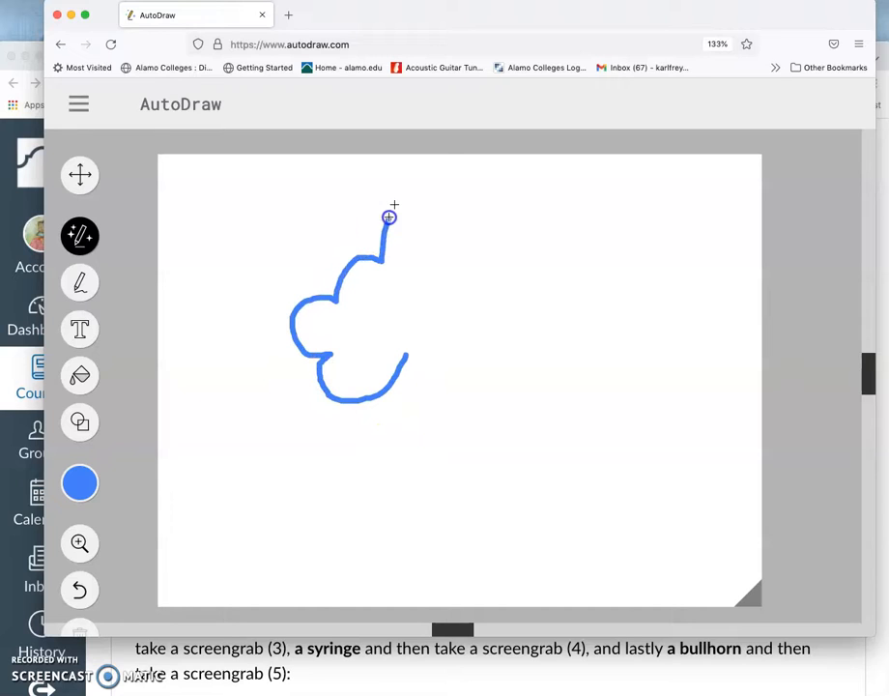
pyautogui.moveTo(389, 217); pyautogui.dragTo(553, 403)
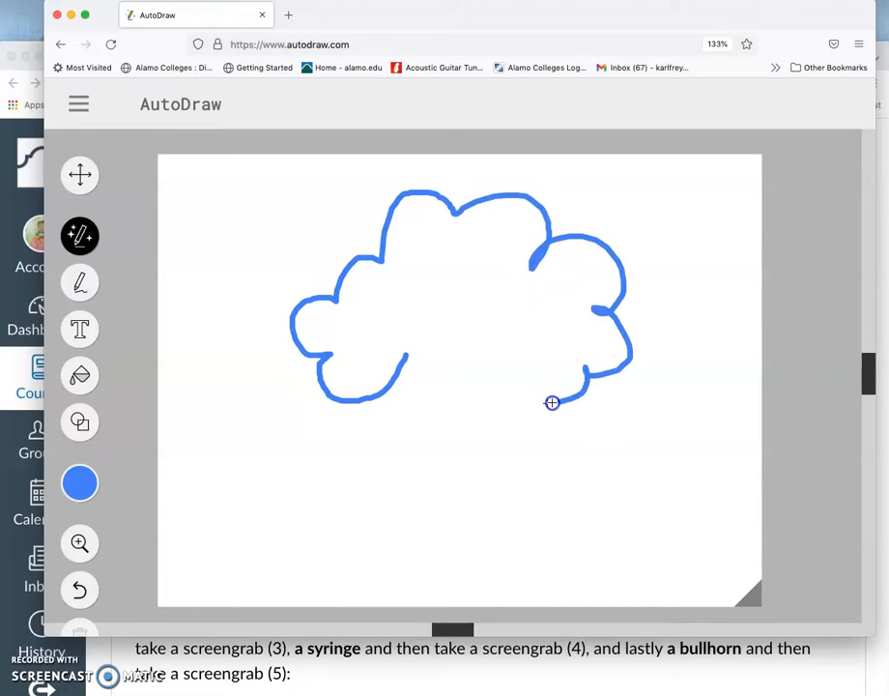
pyautogui.moveTo(553, 404); pyautogui.dragTo(495, 484)
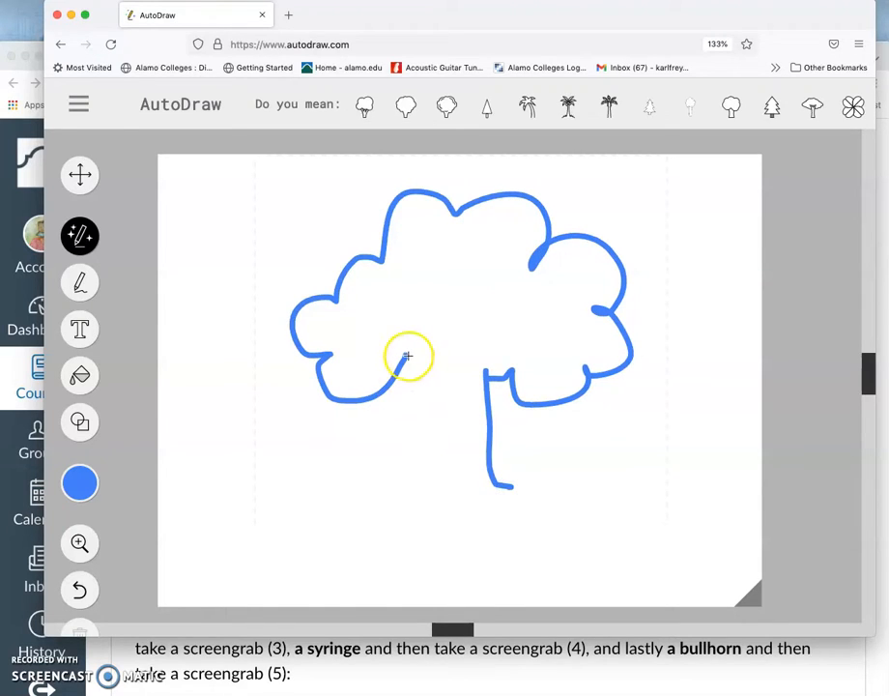
pyautogui.moveTo(406, 364); pyautogui.dragTo(406, 487)
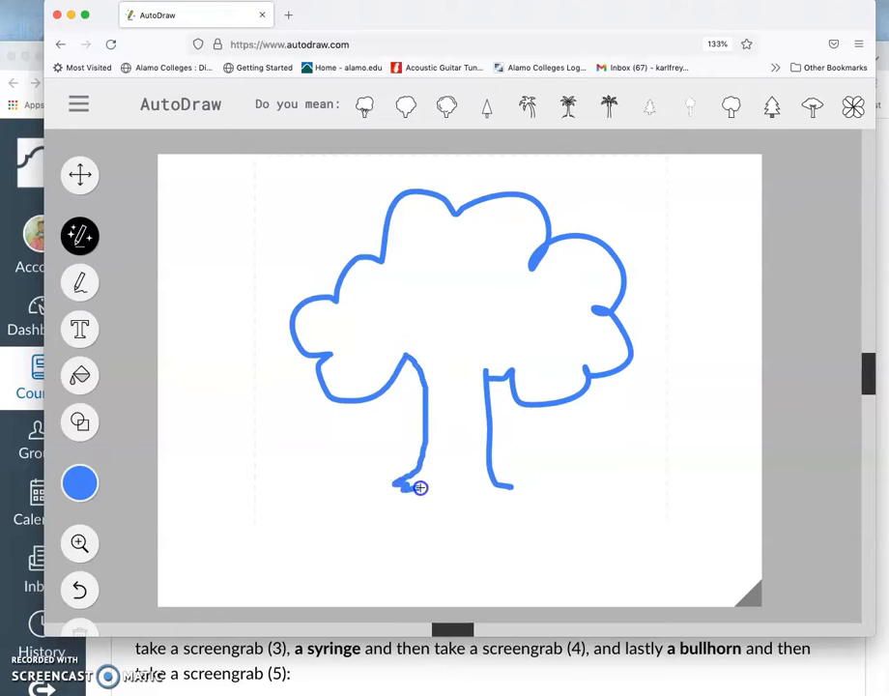
pyautogui.moveTo(422, 487); pyautogui.dragTo(427, 413)
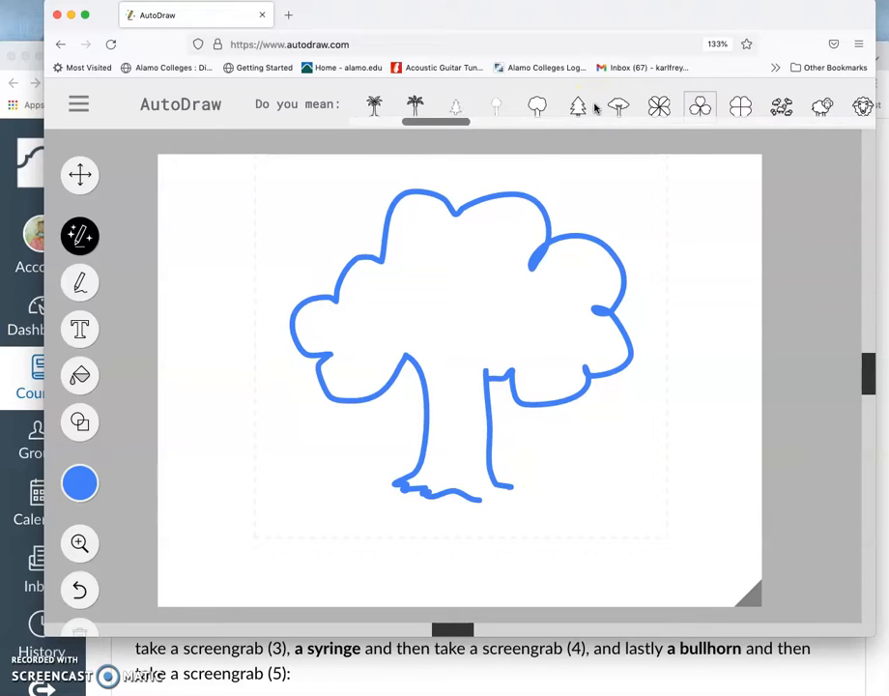
# Step: Try several suggested tree drawings from the 'Do you mean' row, settling on a clean tree icon
pyautogui.click(615, 106)
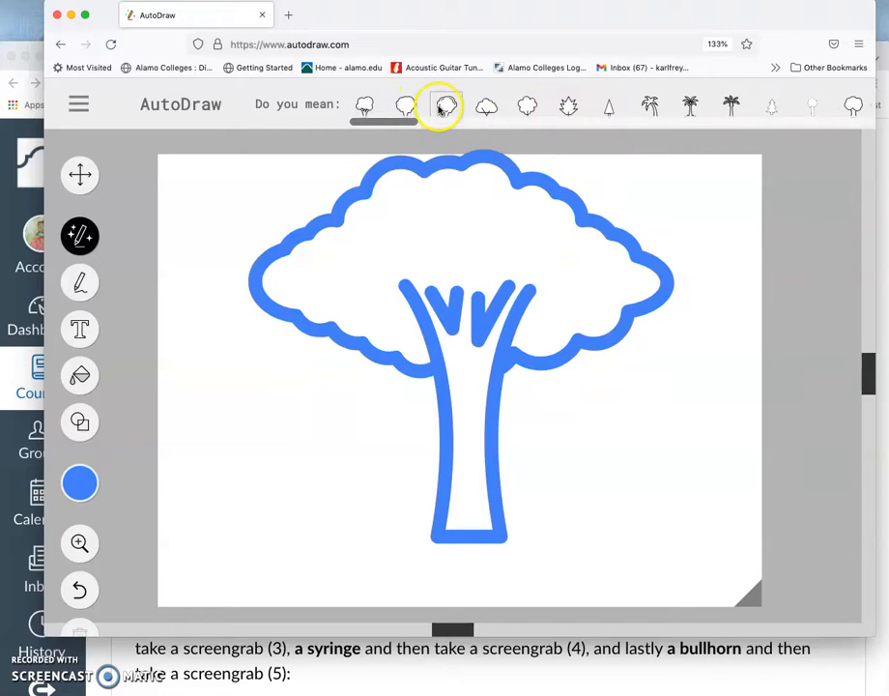
pyautogui.click(446, 106)
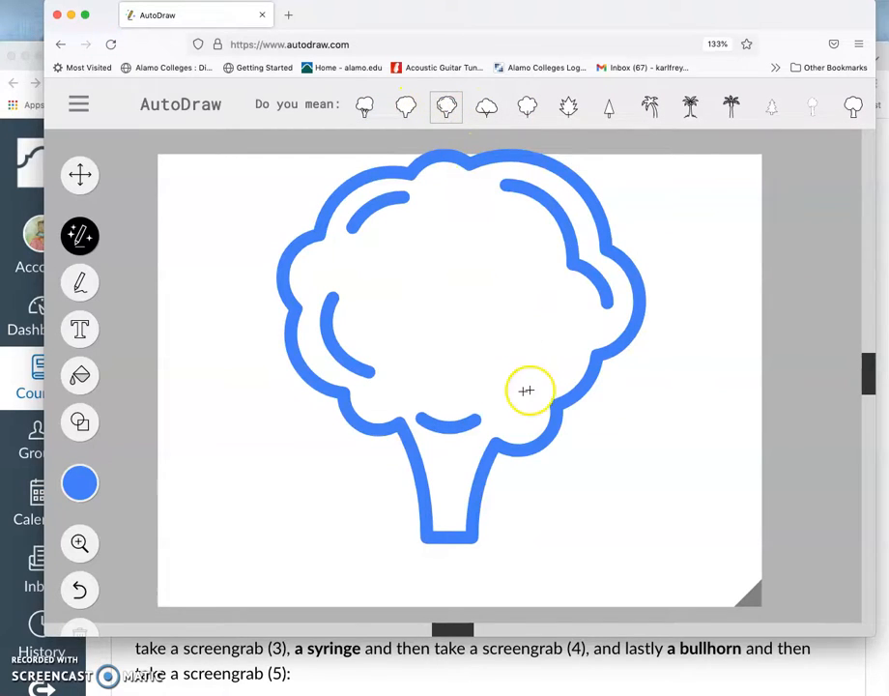
pyautogui.moveTo(499, 333)
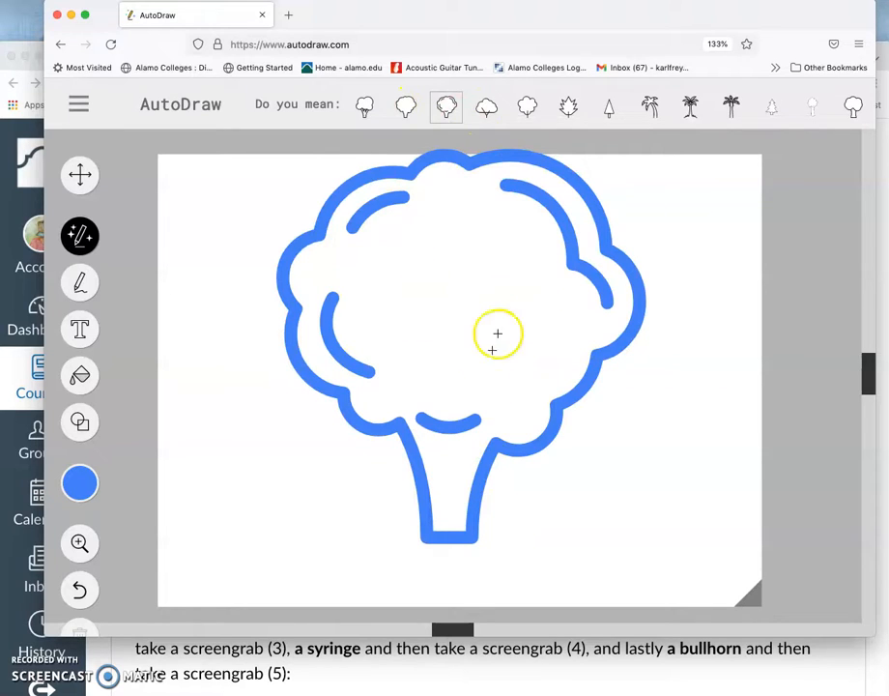
pyautogui.click(406, 106)
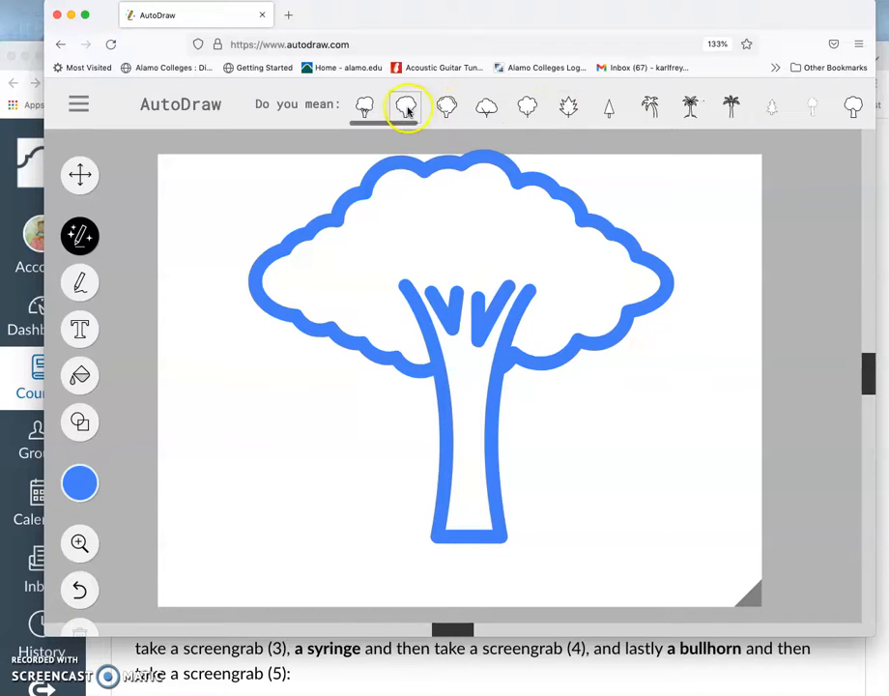
pyautogui.click(447, 108)
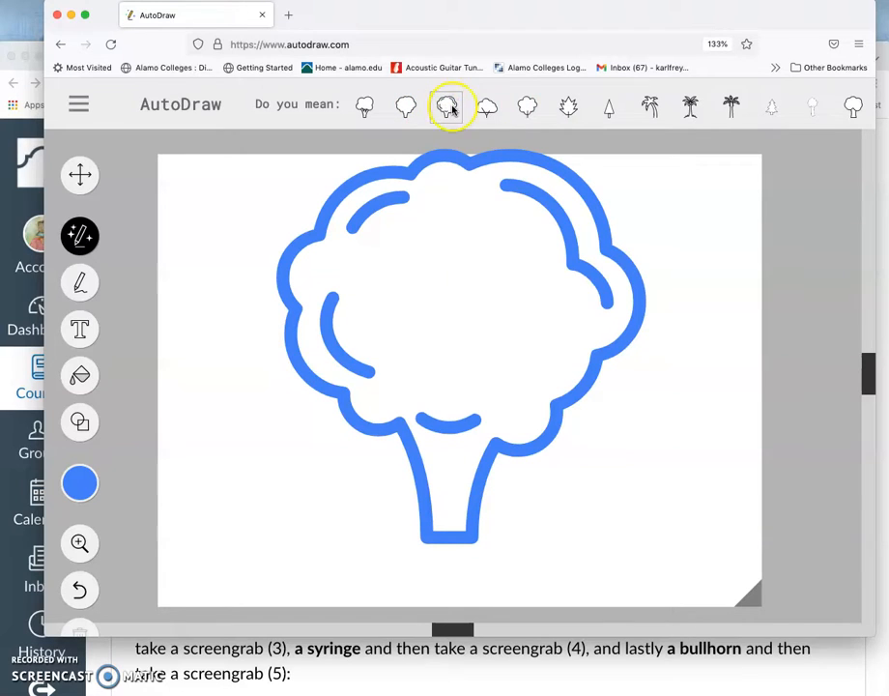
pyautogui.click(487, 106)
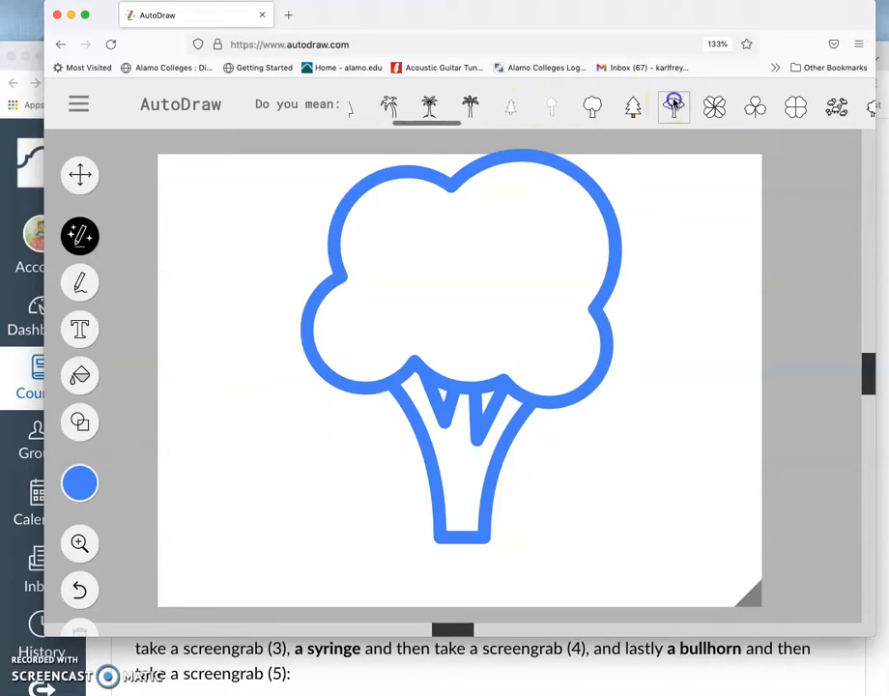
pyautogui.click(672, 107)
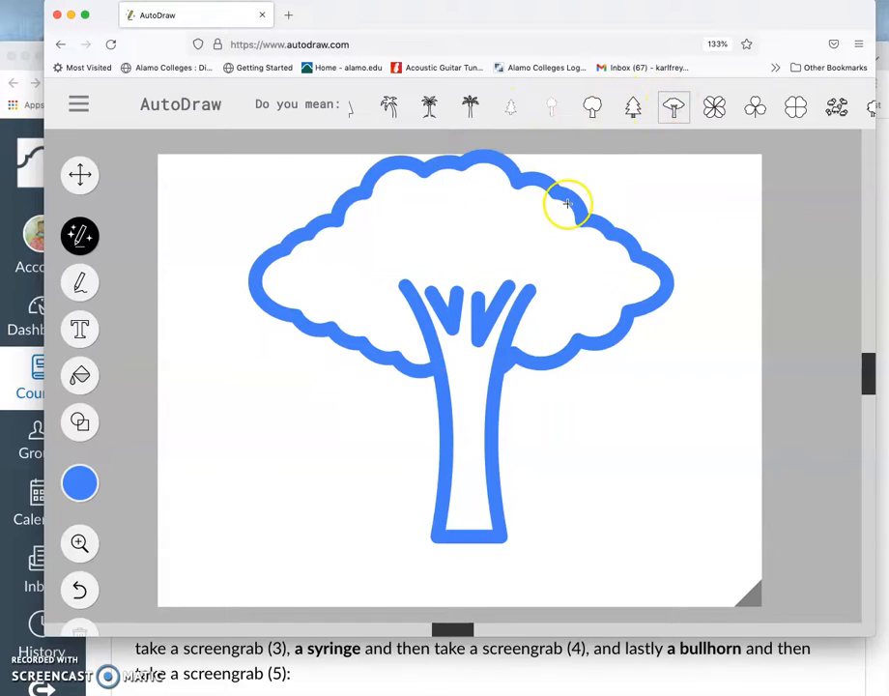
pyautogui.moveTo(81, 174)
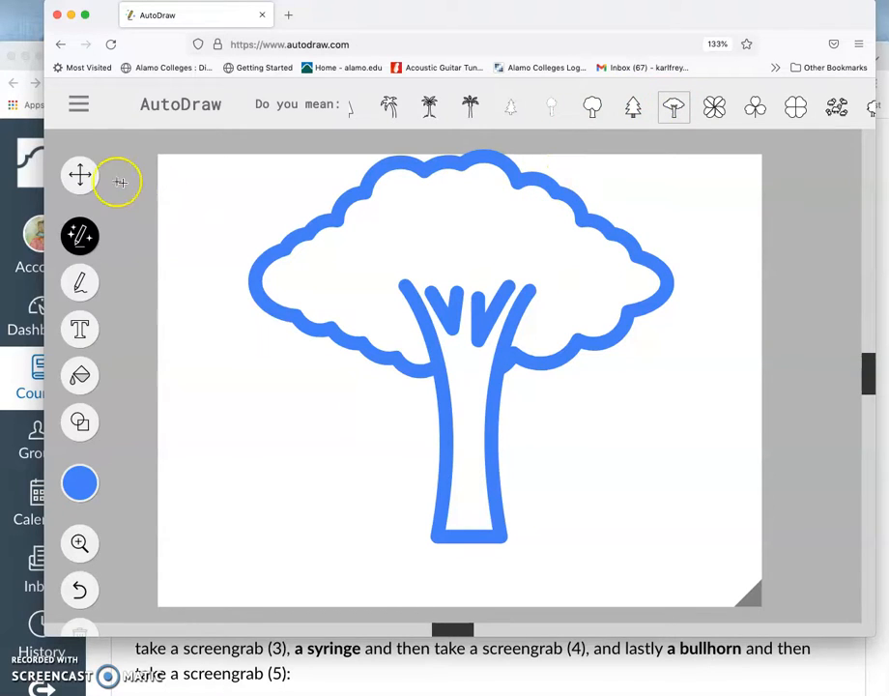
# Step: Switch to the Select tool and enlarge the Firefox window around the tree drawing
pyautogui.click(81, 176)
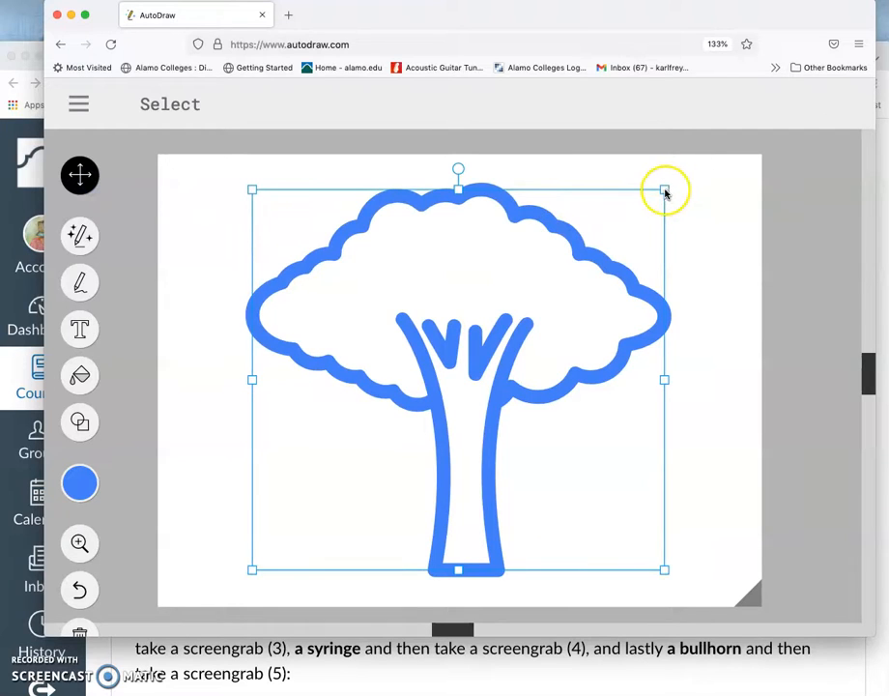
pyautogui.moveTo(665, 192); pyautogui.dragTo(677, 186)
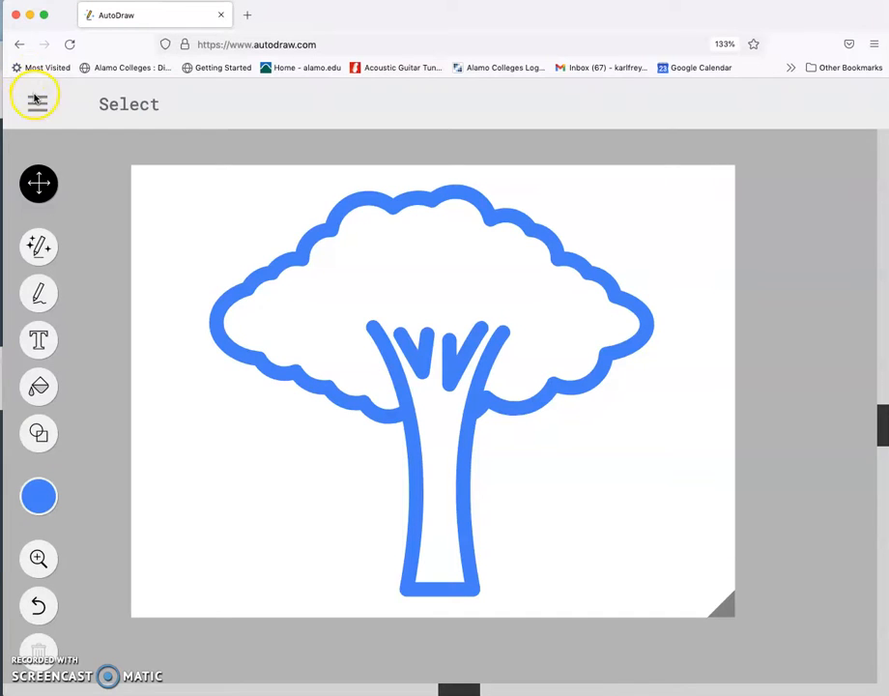
# Step: Download the tree drawing as a PNG from the AutoDraw menu, opening it in Preview
pyautogui.click(35, 97)
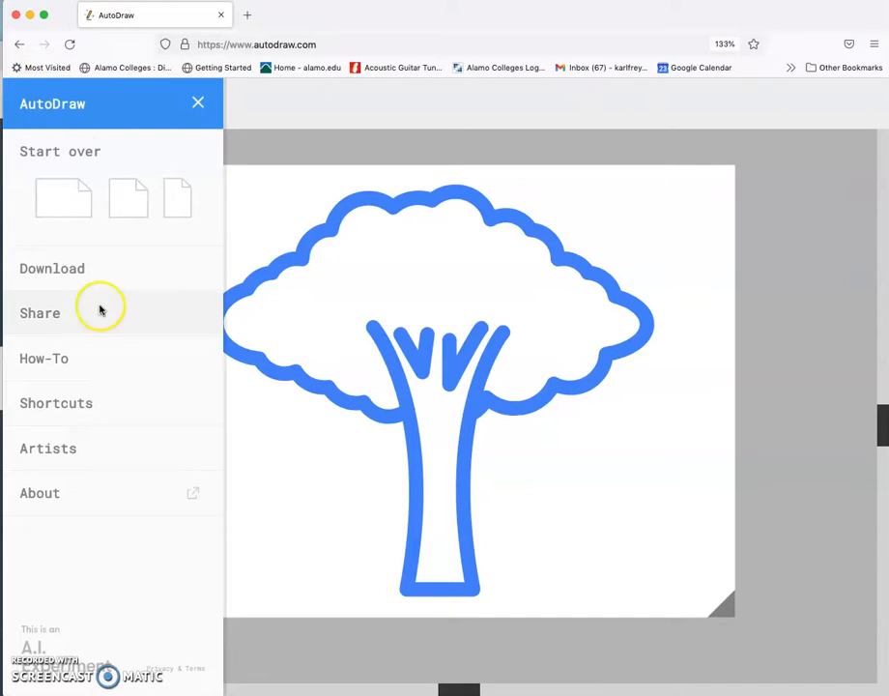
pyautogui.moveTo(55, 269)
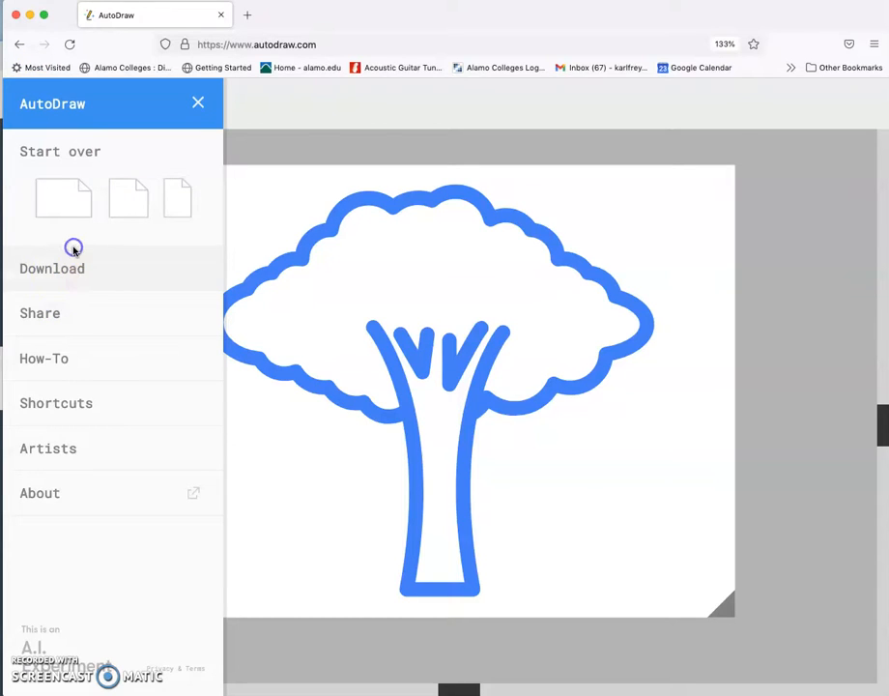
pyautogui.click(52, 266)
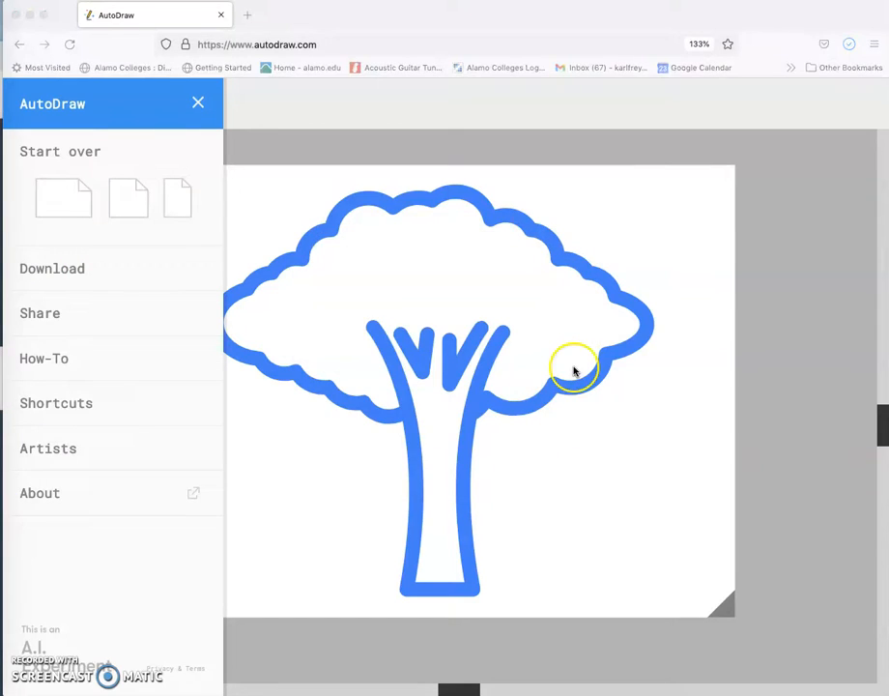
pyautogui.click(53, 267)
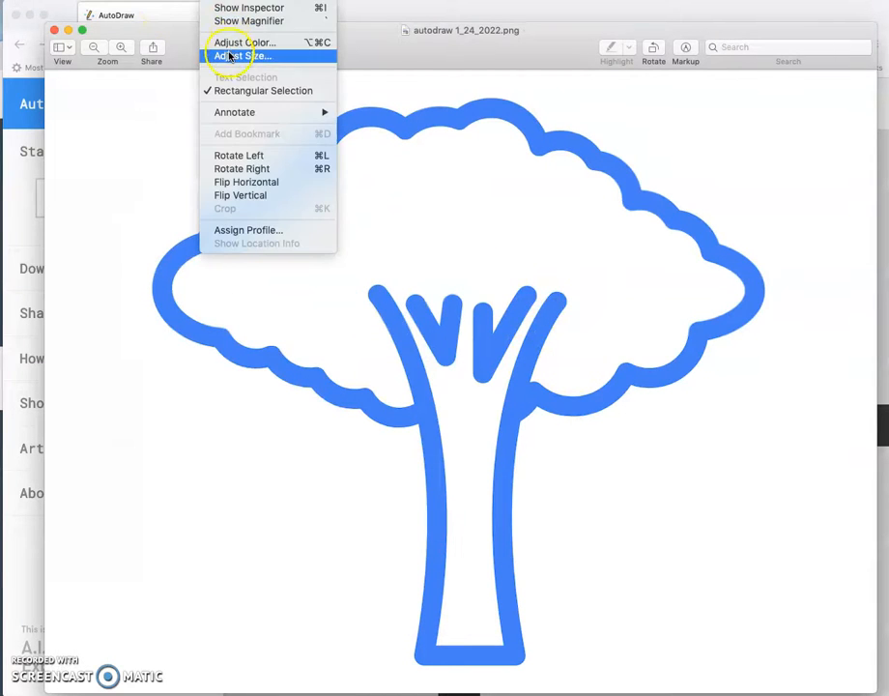
# Step: Check the PNG's dimensions in Preview's Adjust Size, accept unchanged, and close the AutoDraw menu
pyautogui.click(246, 55)
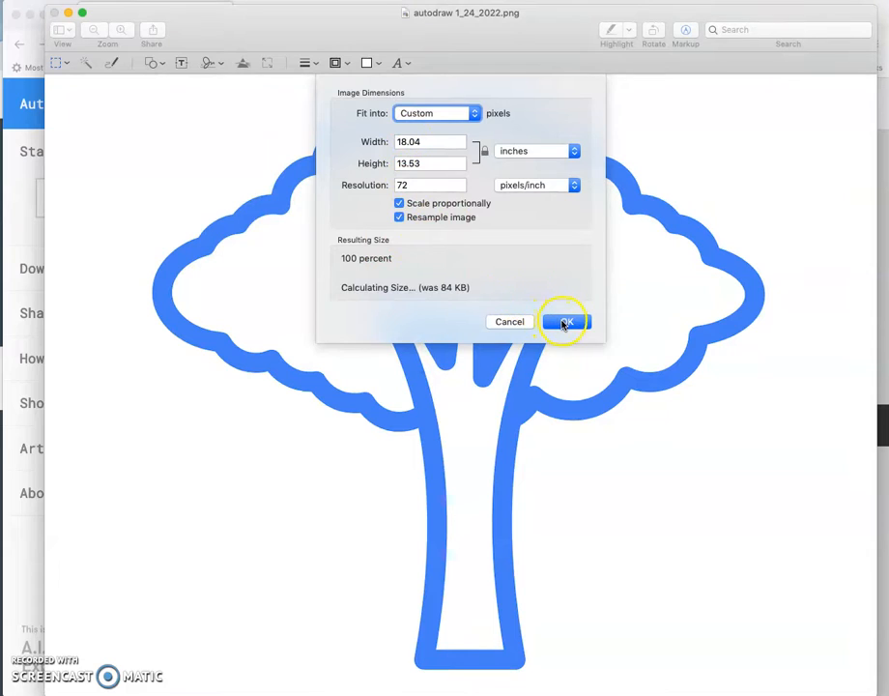
pyautogui.click(564, 321)
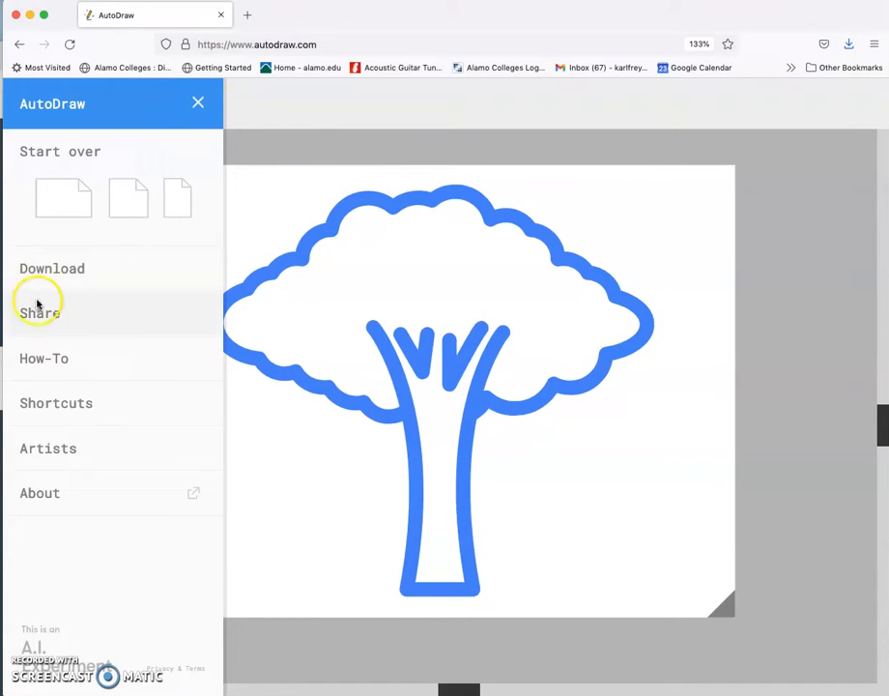
pyautogui.click(197, 102)
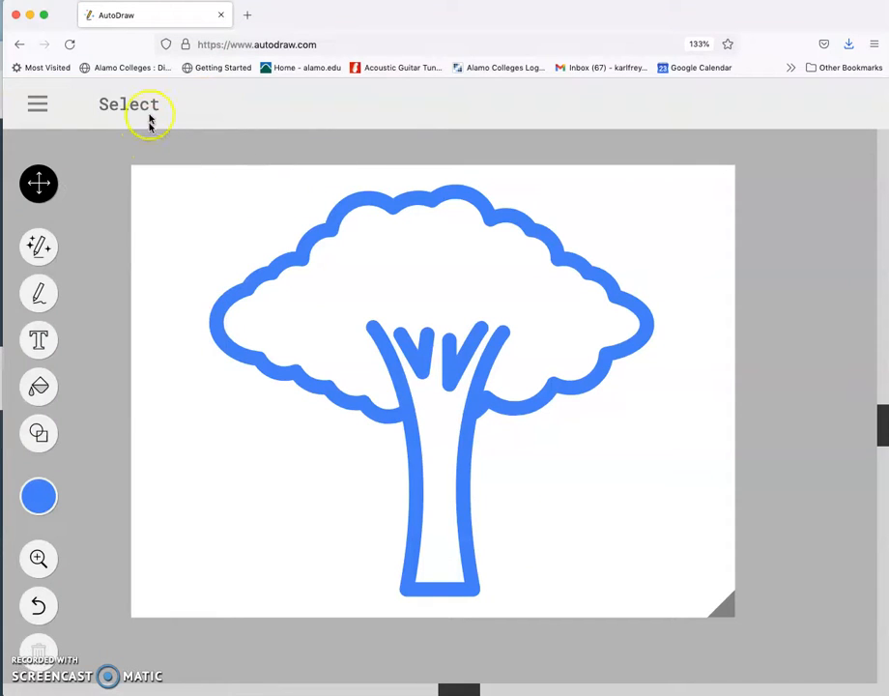
pyautogui.moveTo(280, 17)
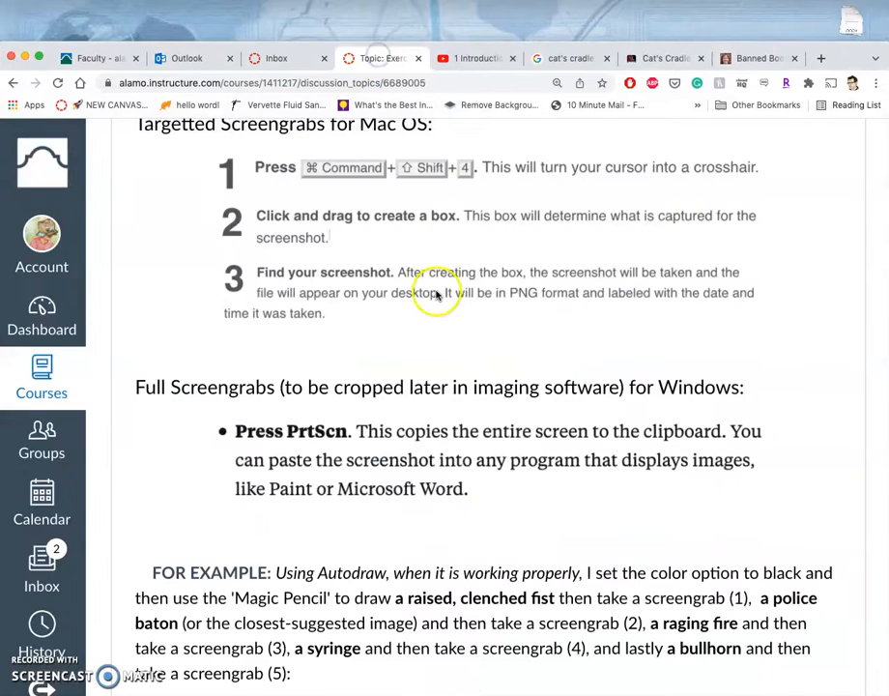
pyautogui.scroll(3)
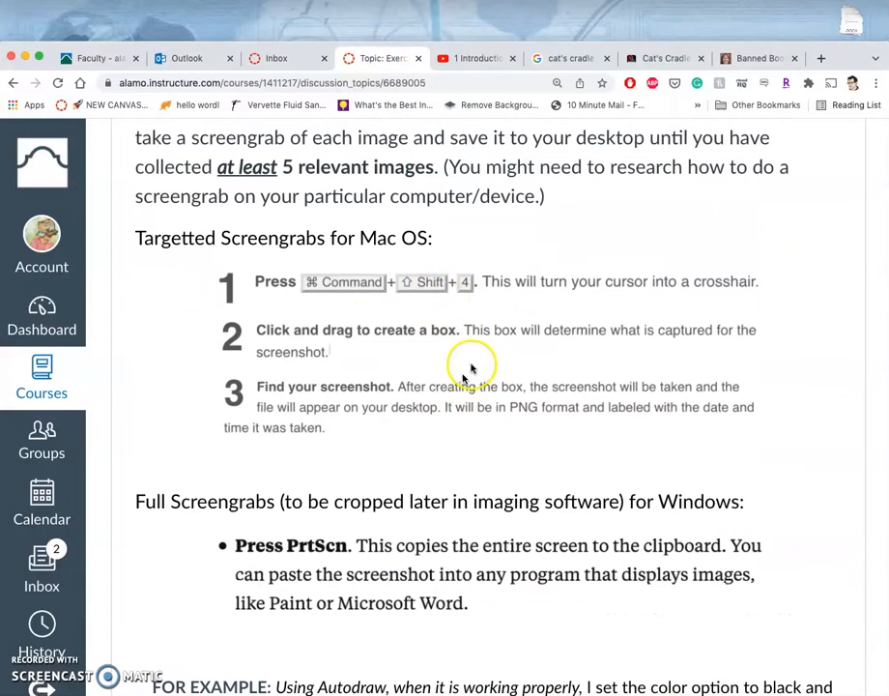
pyautogui.moveTo(398, 352)
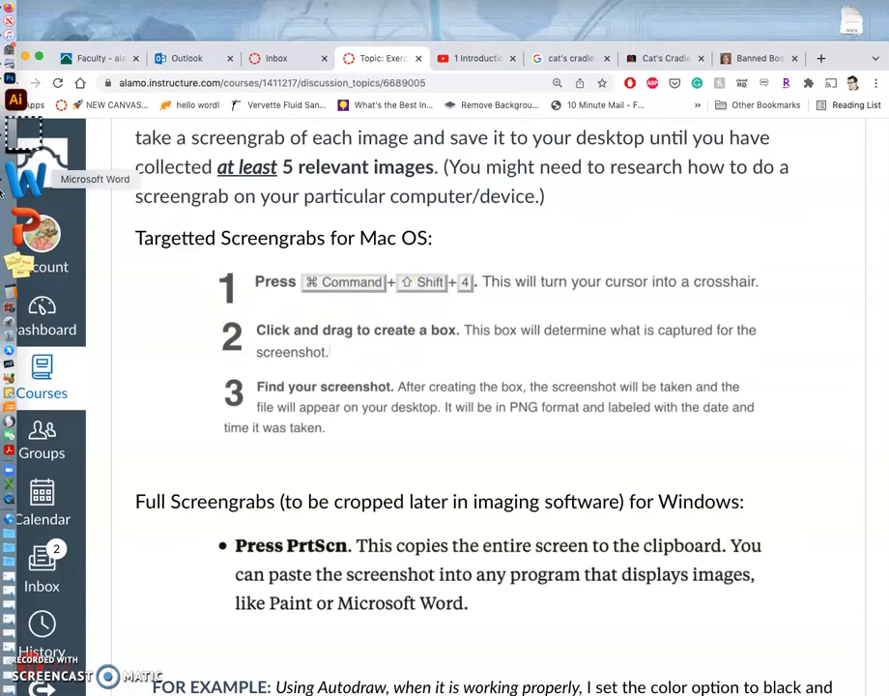
pyautogui.moveTo(19, 126)
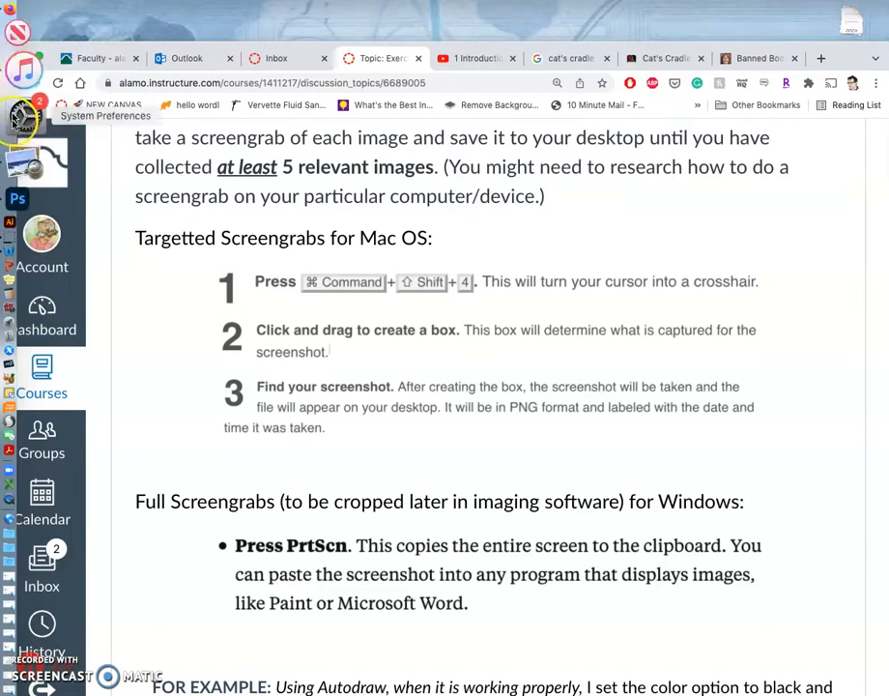
pyautogui.moveTo(21, 143)
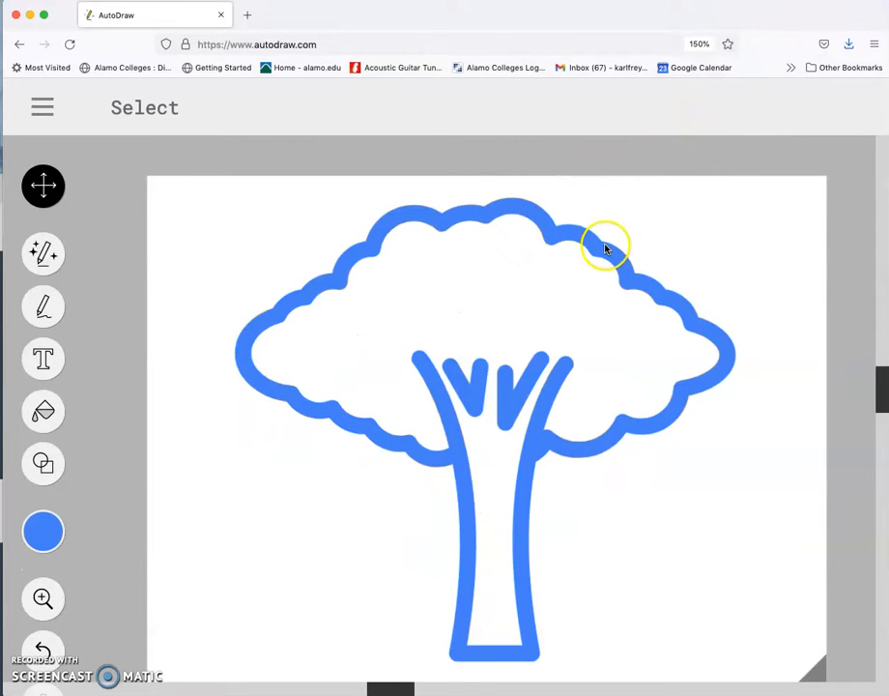
pyautogui.moveTo(715, 256)
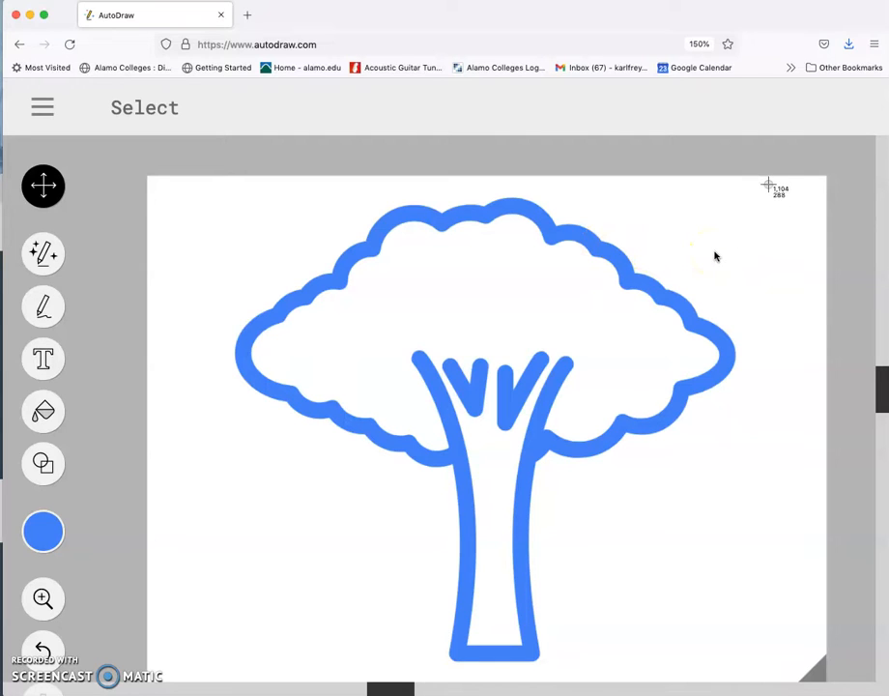
pyautogui.moveTo(774, 183)
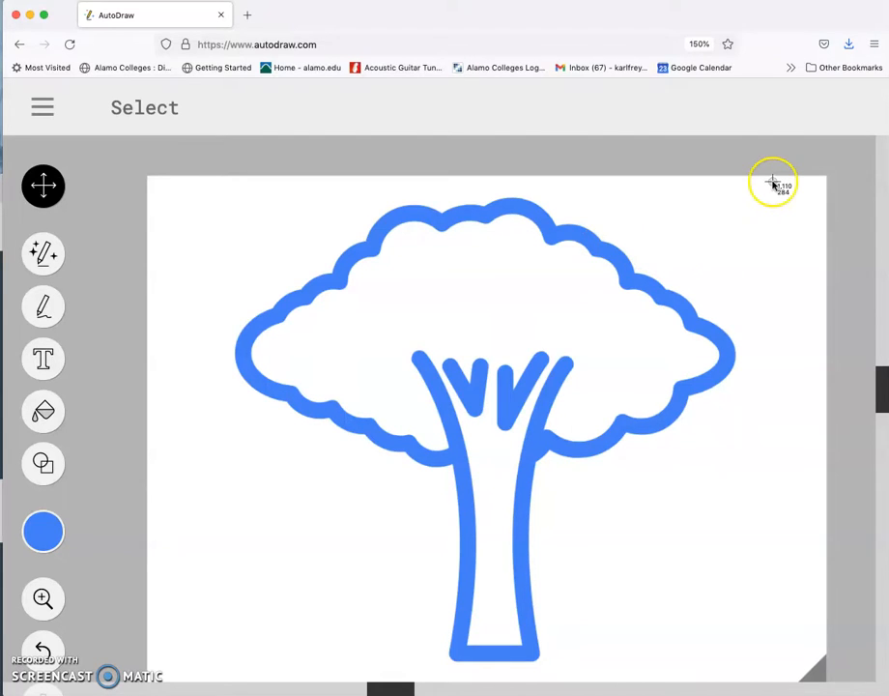
# Step: Capture a region screenshot around the tree drawing onto the desktop
pyautogui.moveTo(773, 184); pyautogui.dragTo(290, 654)
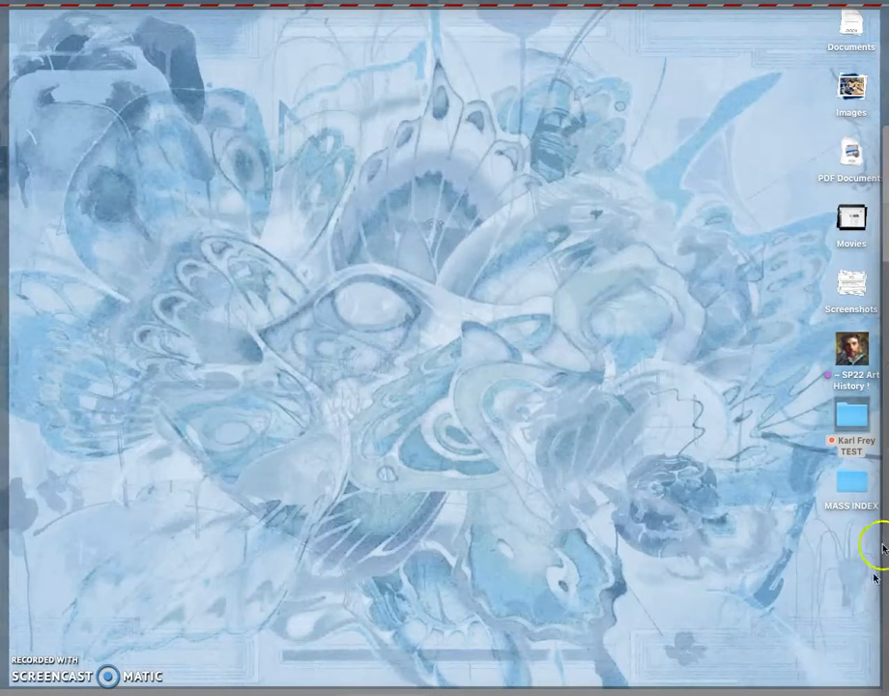
pyautogui.moveTo(854, 283)
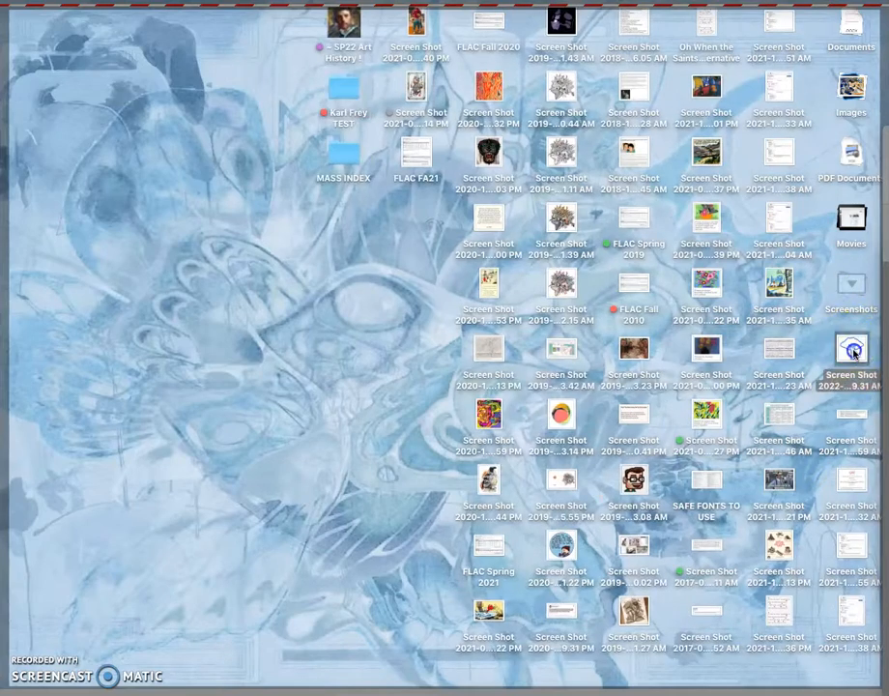
# Step: Open the newest tree screenshot from the desktop and check its image size in Preview
pyautogui.doubleClick(851, 348)
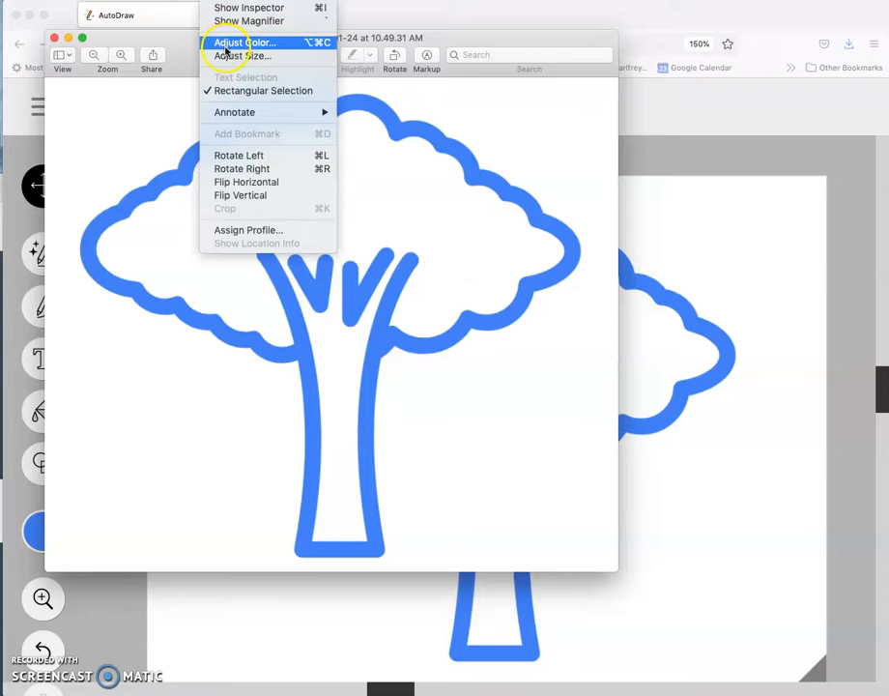
pyautogui.click(245, 54)
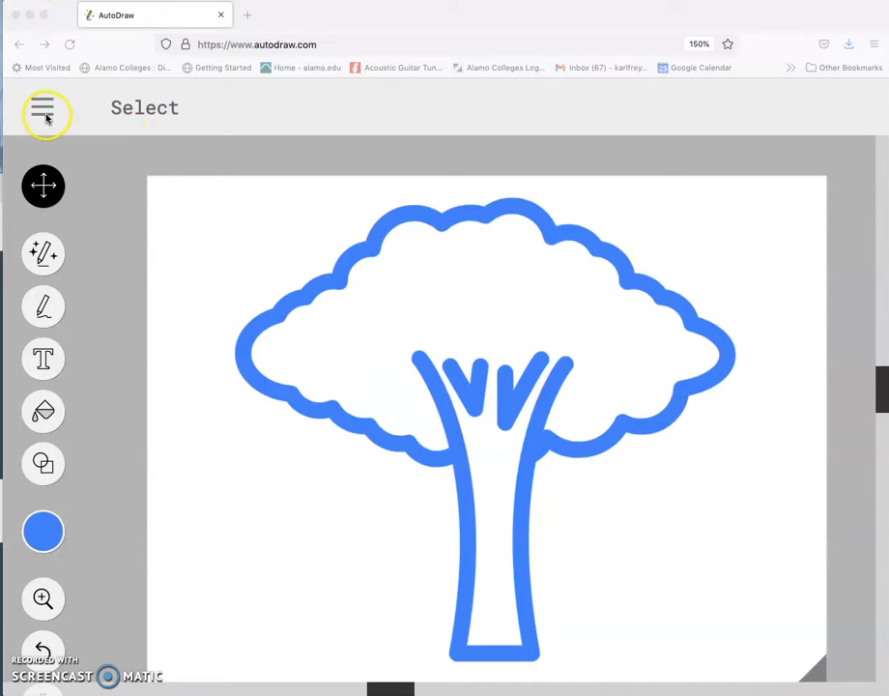
# Step: Download the tree drawing as a PNG and save it to the Downloads folder
pyautogui.click(43, 116)
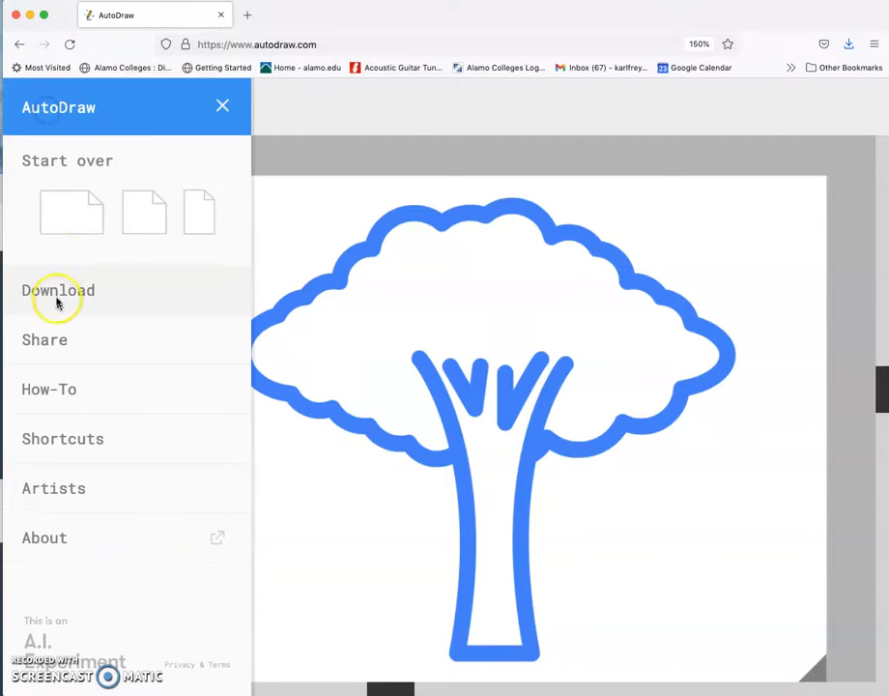
pyautogui.click(58, 290)
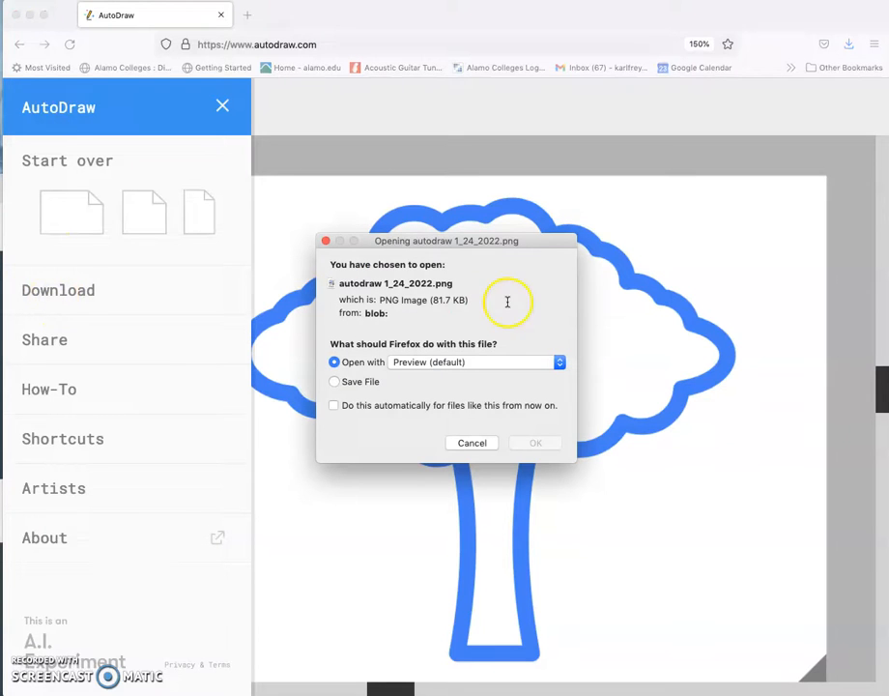
pyautogui.click(535, 442)
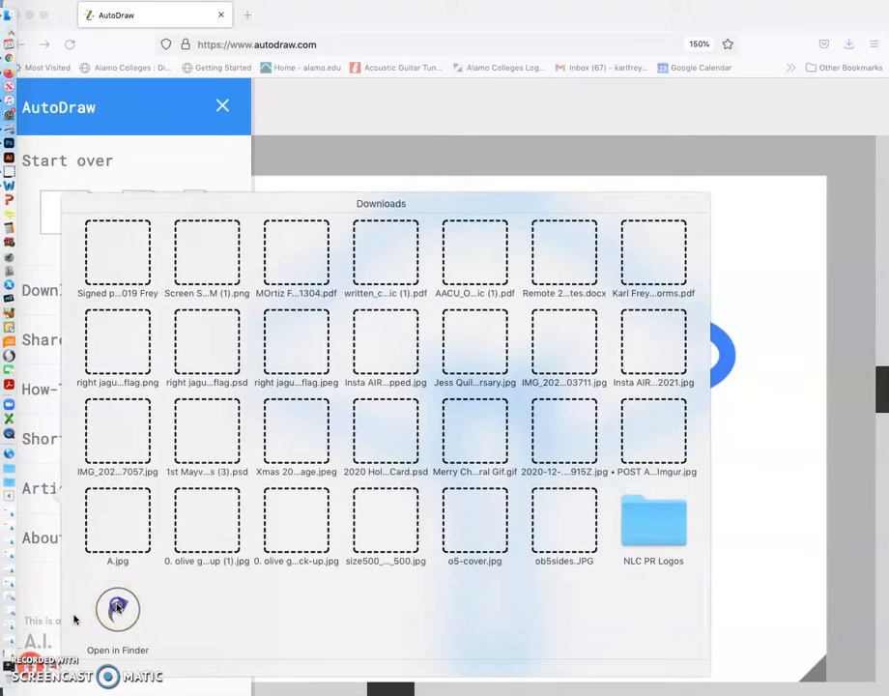
# Step: Check the downloaded tree PNGs in Finder's Downloads window, then return to the AutoDraw tree canvas
pyautogui.click(116, 611)
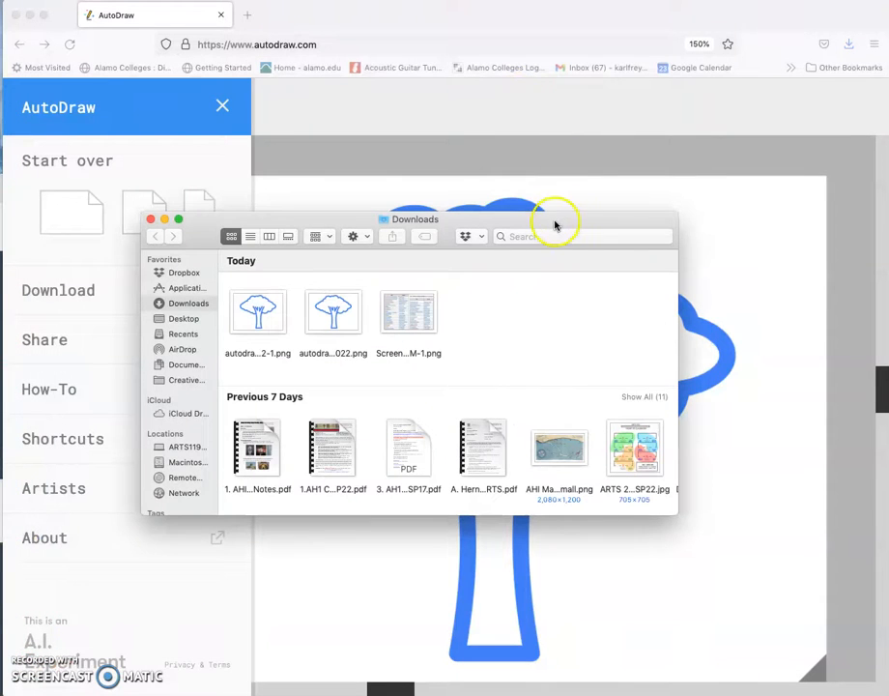
pyautogui.moveTo(410, 219); pyautogui.dragTo(629, 383)
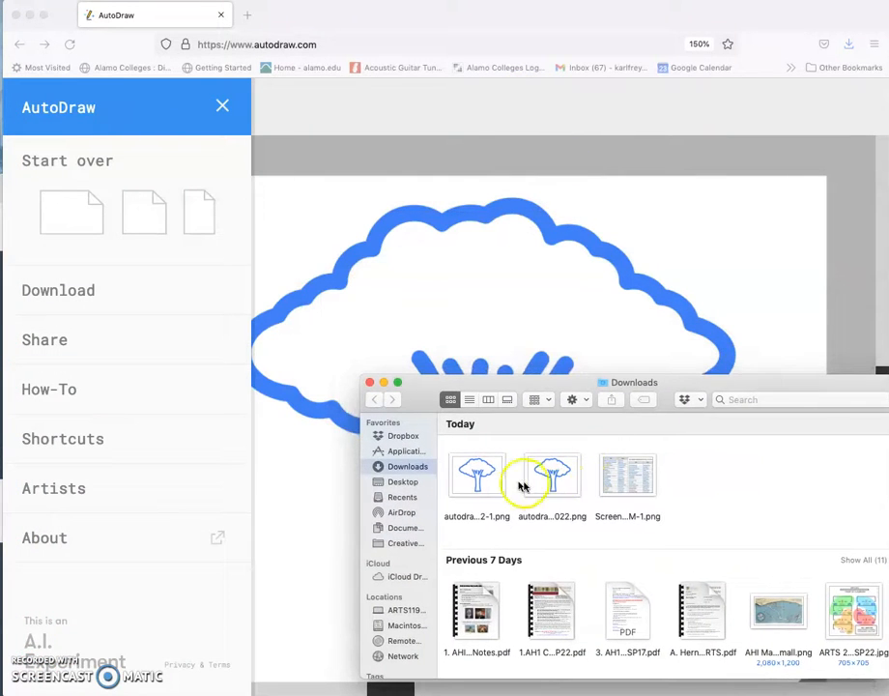
pyautogui.rightClick(476, 474)
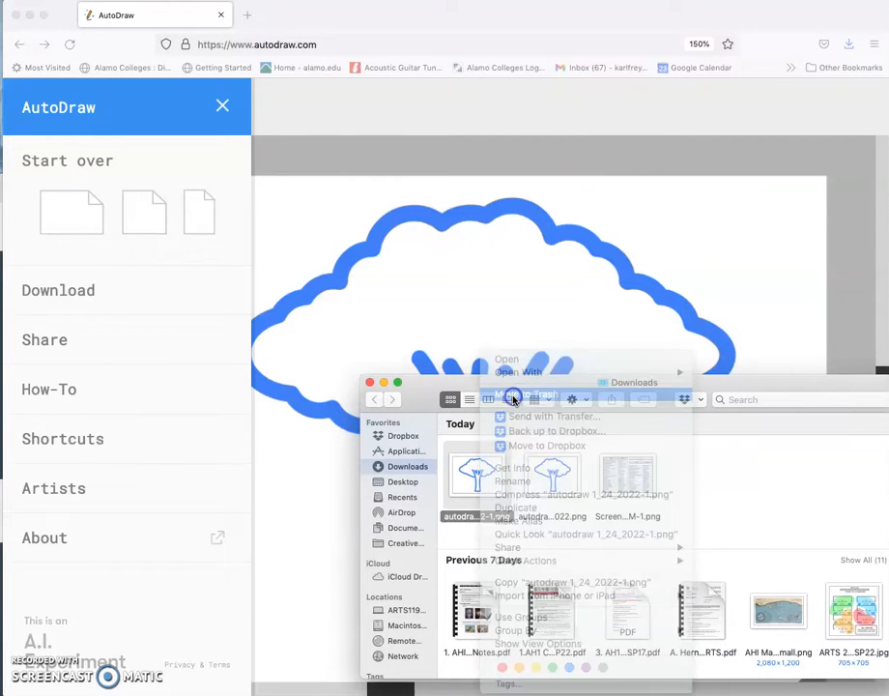
pyautogui.click(292, 22)
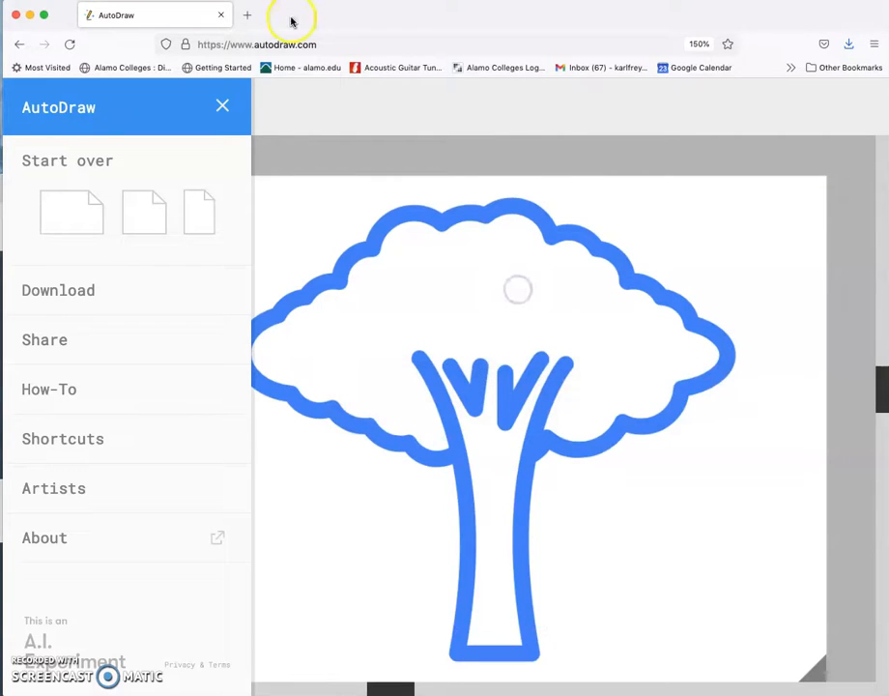
pyautogui.click(222, 105)
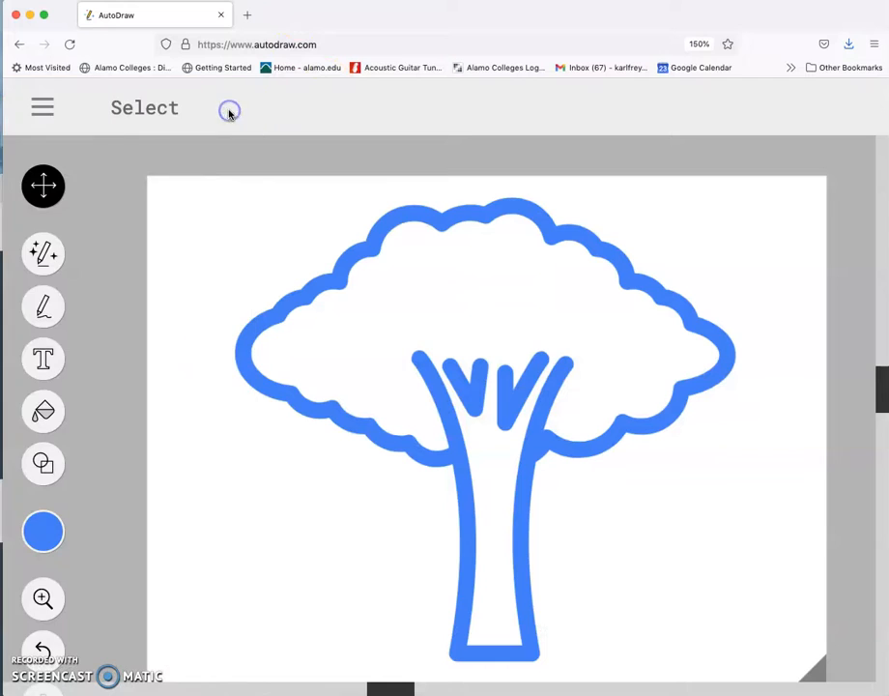
pyautogui.moveTo(332, 228)
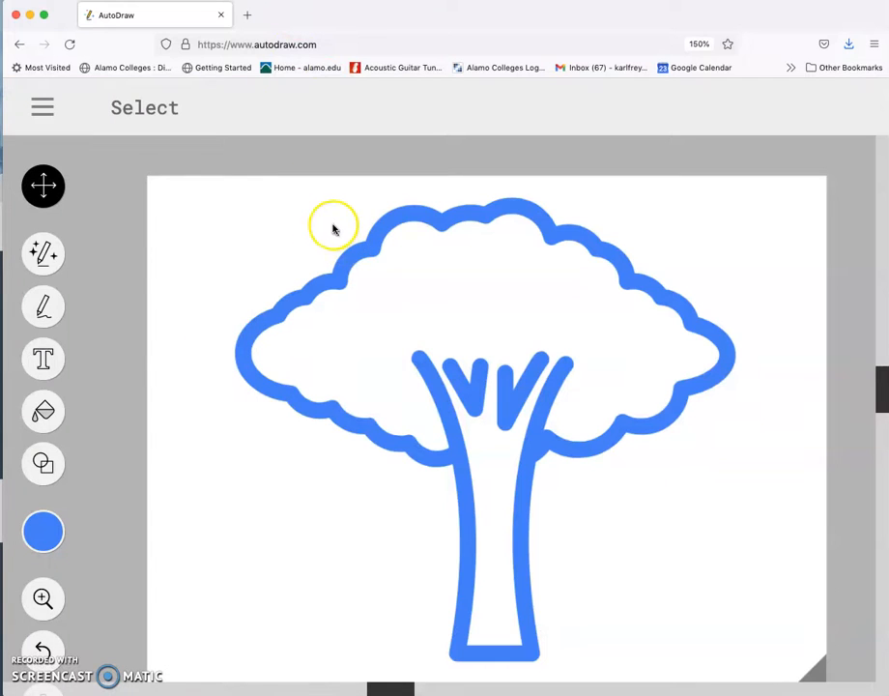
pyautogui.moveTo(42, 186)
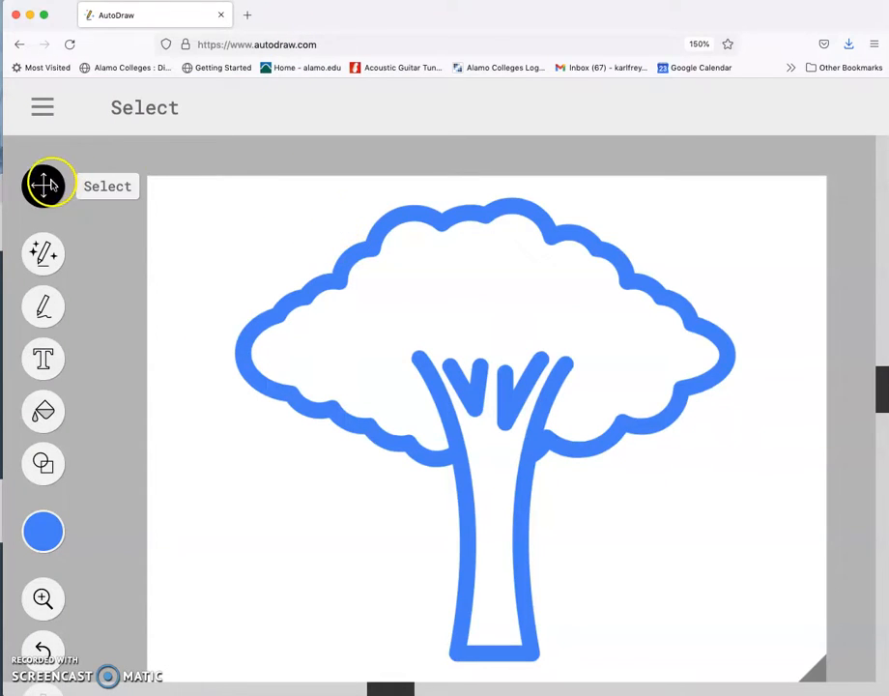
# Step: Start over with a blank canvas, clearing the tree drawing
pyautogui.click(43, 107)
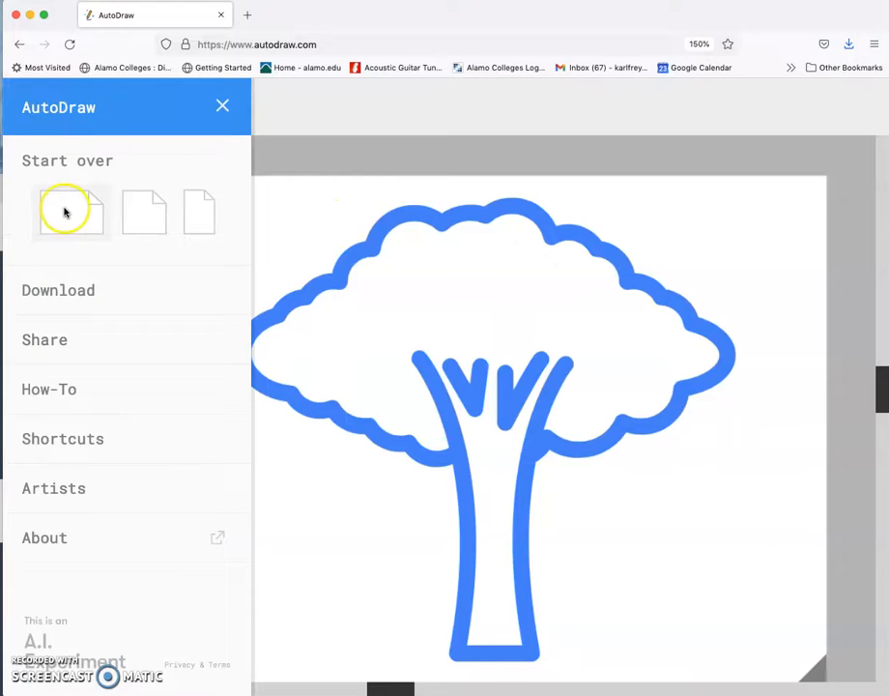
pyautogui.click(70, 210)
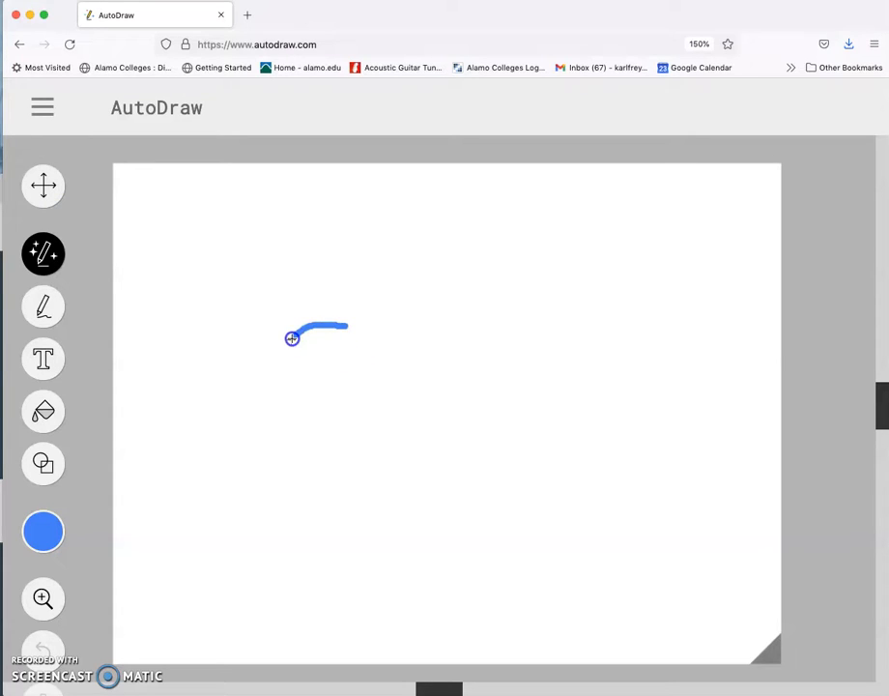
# Step: Sketch a freehand dog outline with legs and raised tail and browse the animal suggestions
pyautogui.moveTo(292, 336); pyautogui.dragTo(294, 387)
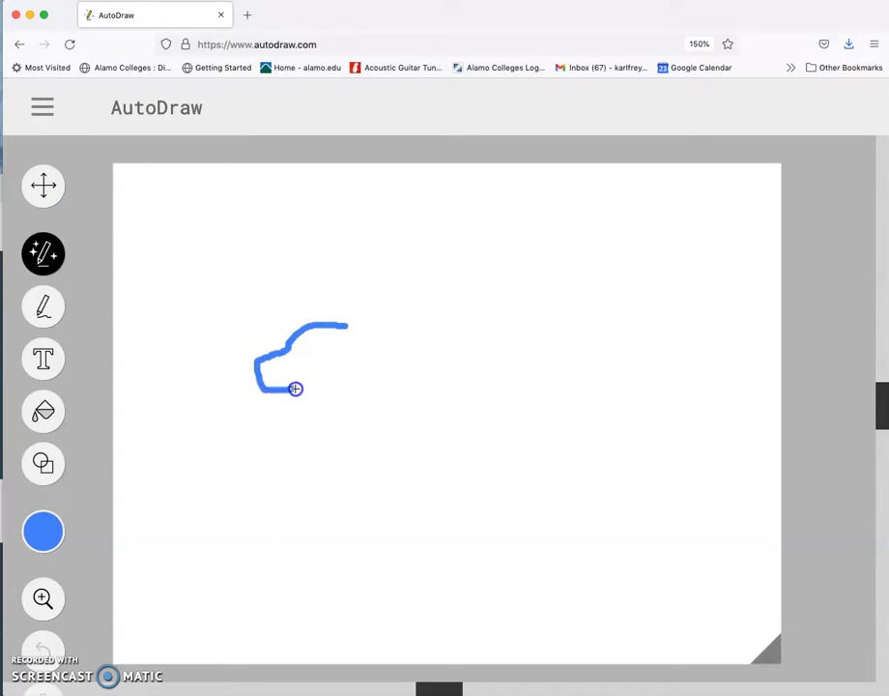
pyautogui.moveTo(294, 389); pyautogui.dragTo(340, 533)
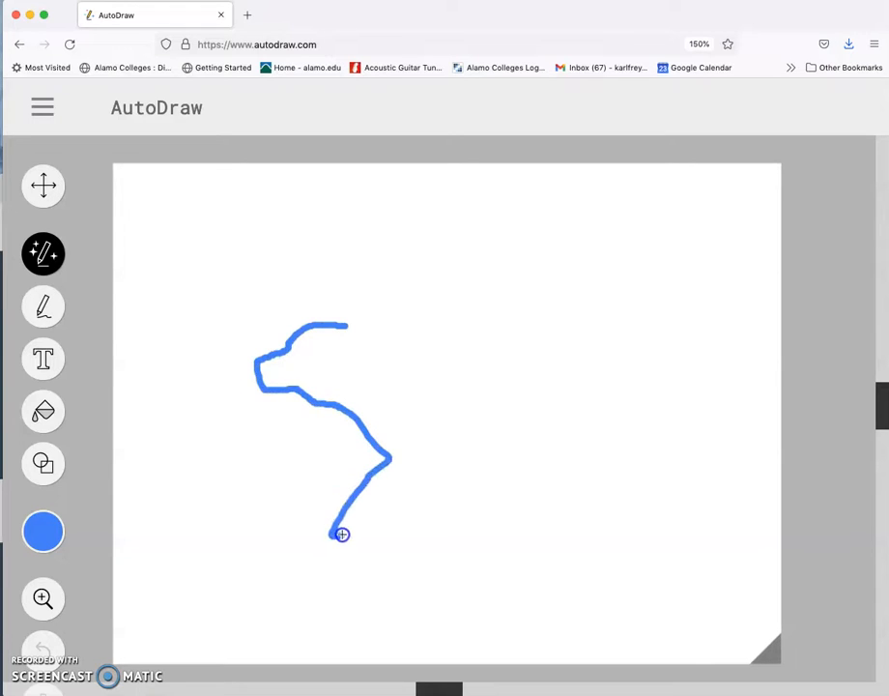
pyautogui.moveTo(341, 534); pyautogui.dragTo(506, 437)
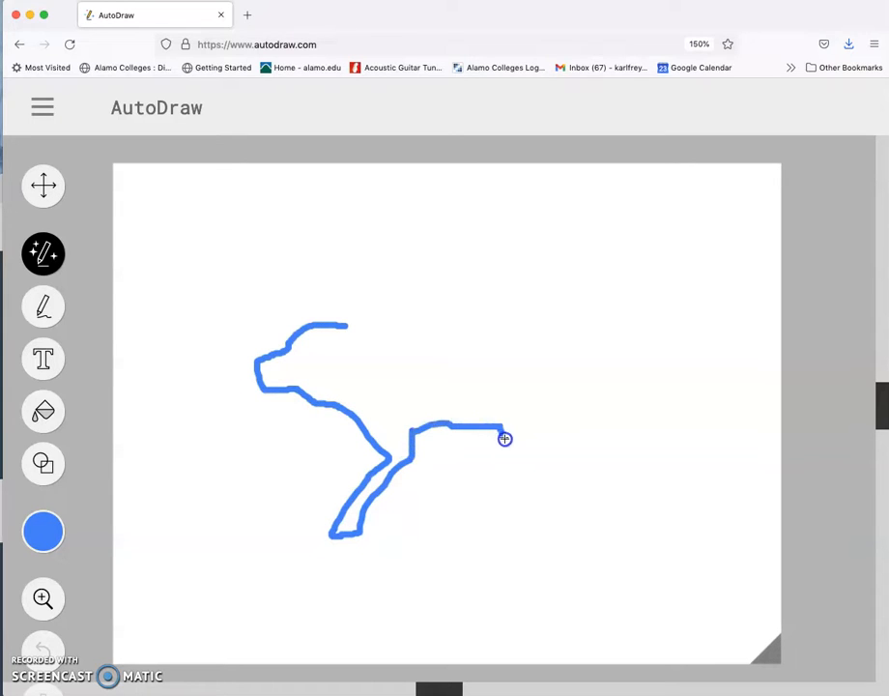
pyautogui.moveTo(504, 437); pyautogui.dragTo(549, 462)
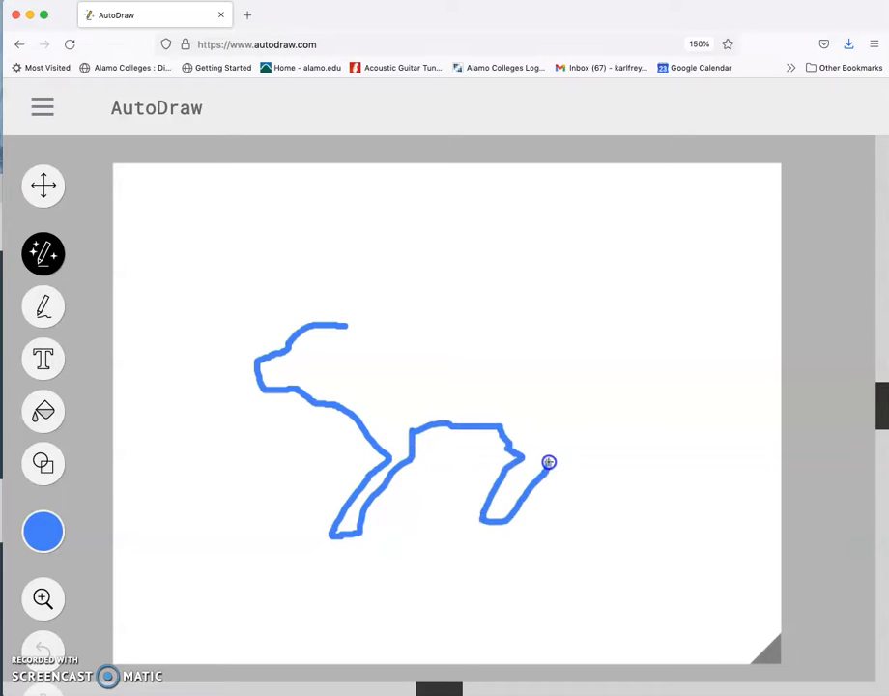
pyautogui.moveTo(550, 461); pyautogui.dragTo(619, 327)
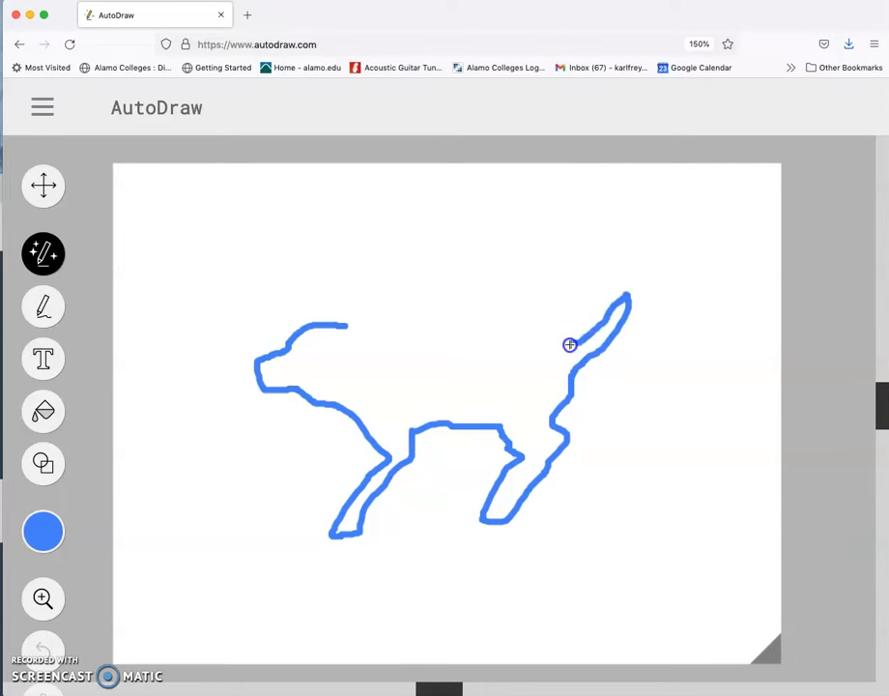
pyautogui.moveTo(375, 348); pyautogui.dragTo(570, 346)
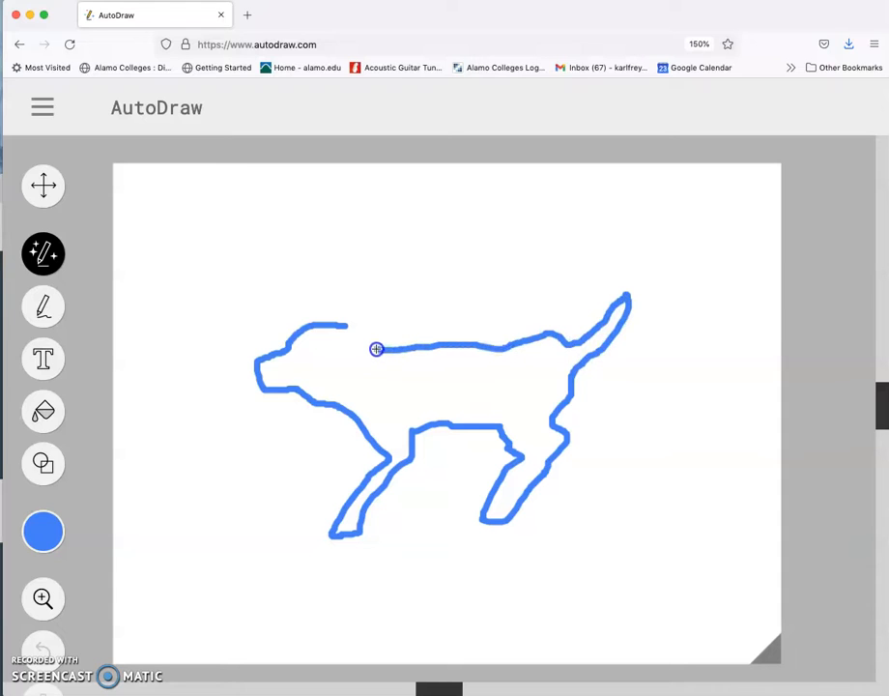
pyautogui.moveTo(375, 348); pyautogui.dragTo(348, 325)
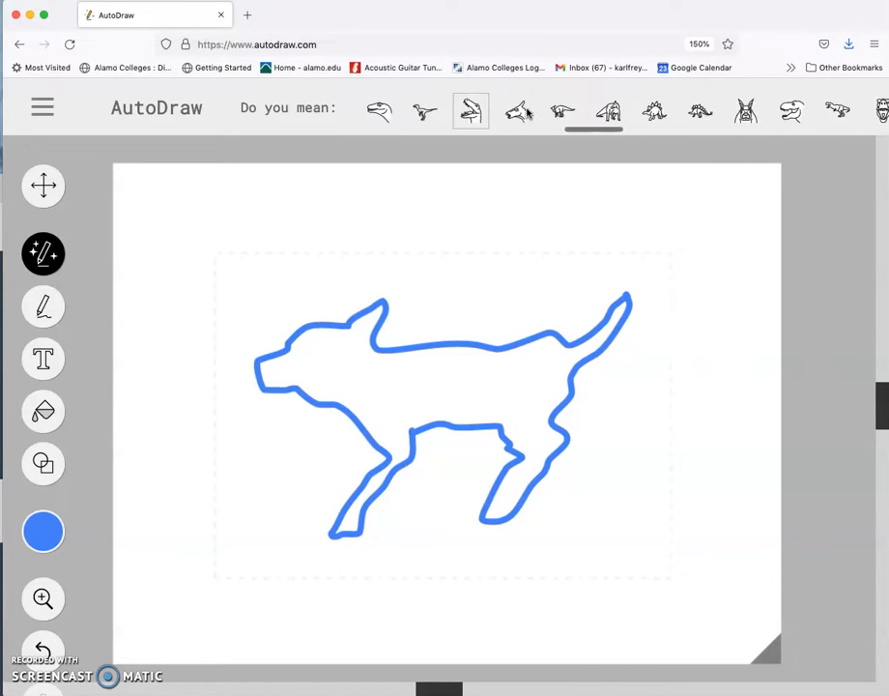
pyautogui.click(472, 110)
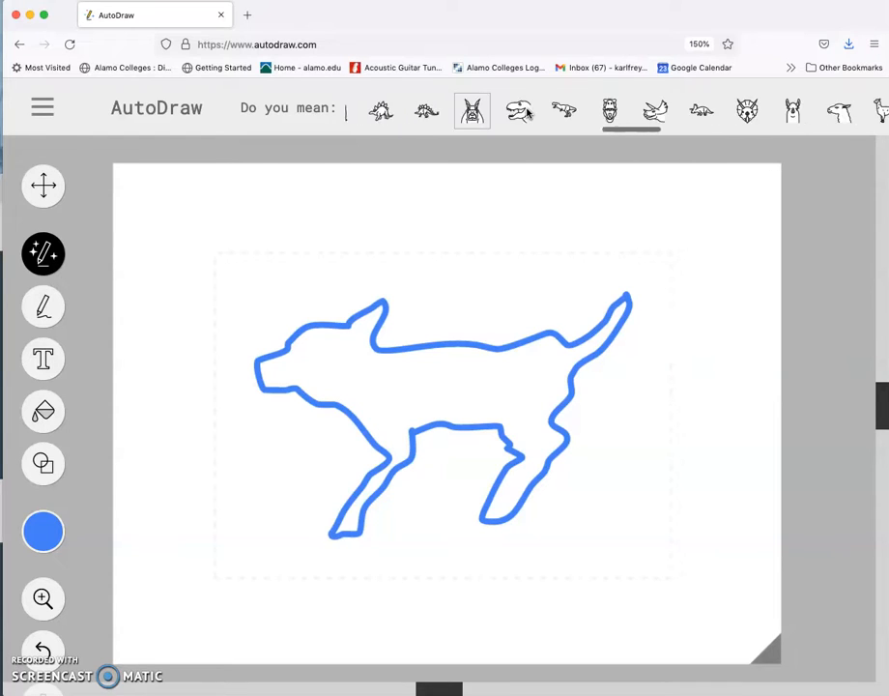
pyautogui.click(529, 110)
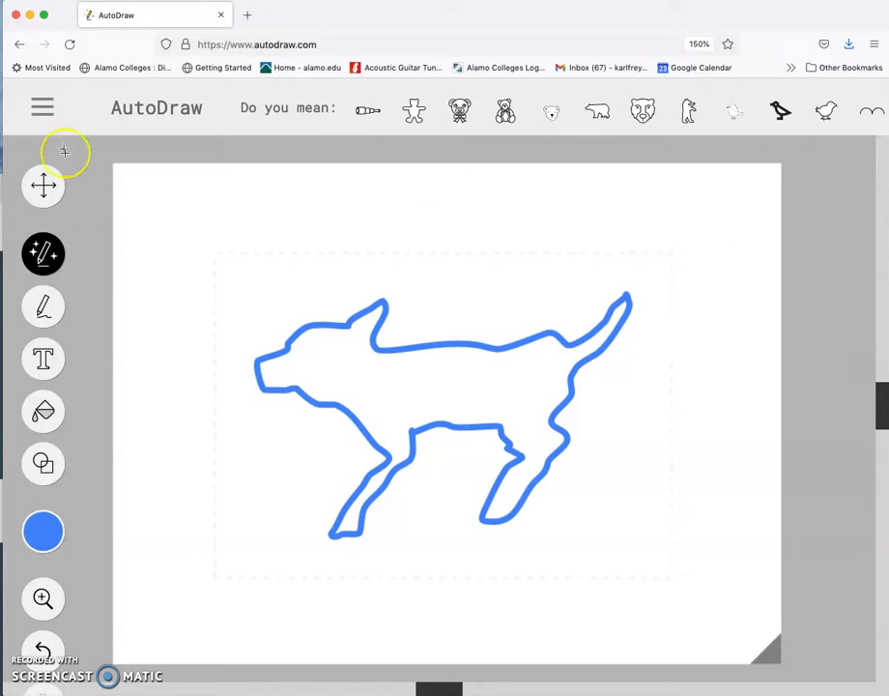
# Step: Start over, sketch a cat head with ears, eyes and nose, and swap in the suggested cat face icon
pyautogui.click(43, 109)
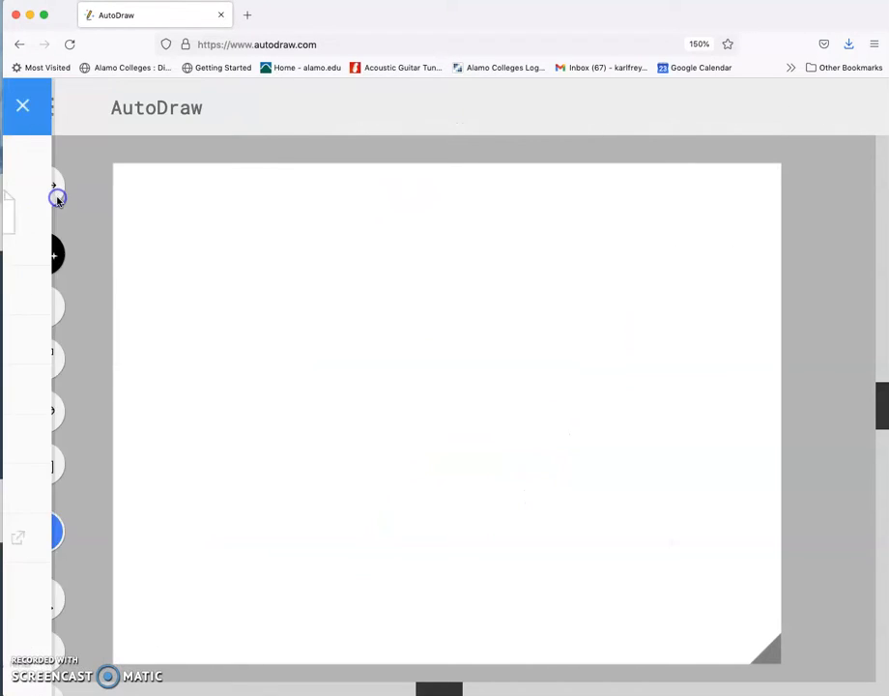
pyautogui.click(23, 105)
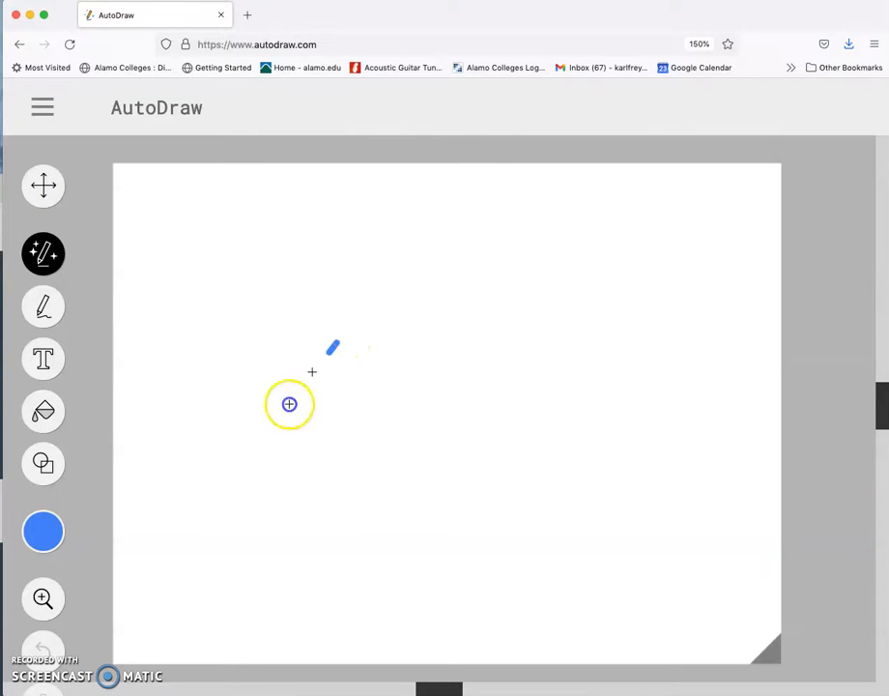
pyautogui.moveTo(290, 404); pyautogui.dragTo(518, 284)
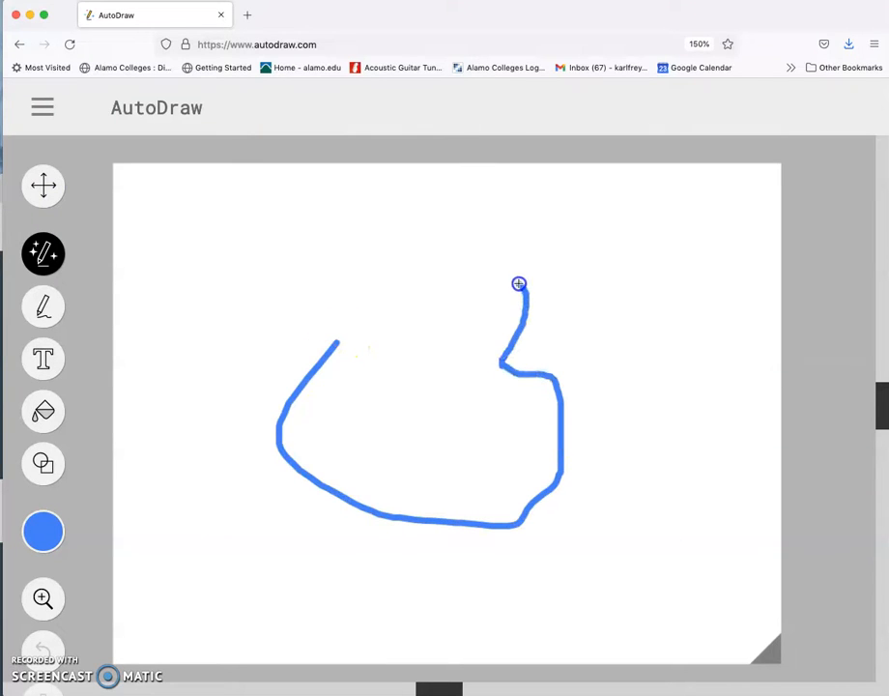
pyautogui.moveTo(518, 282); pyautogui.dragTo(307, 362)
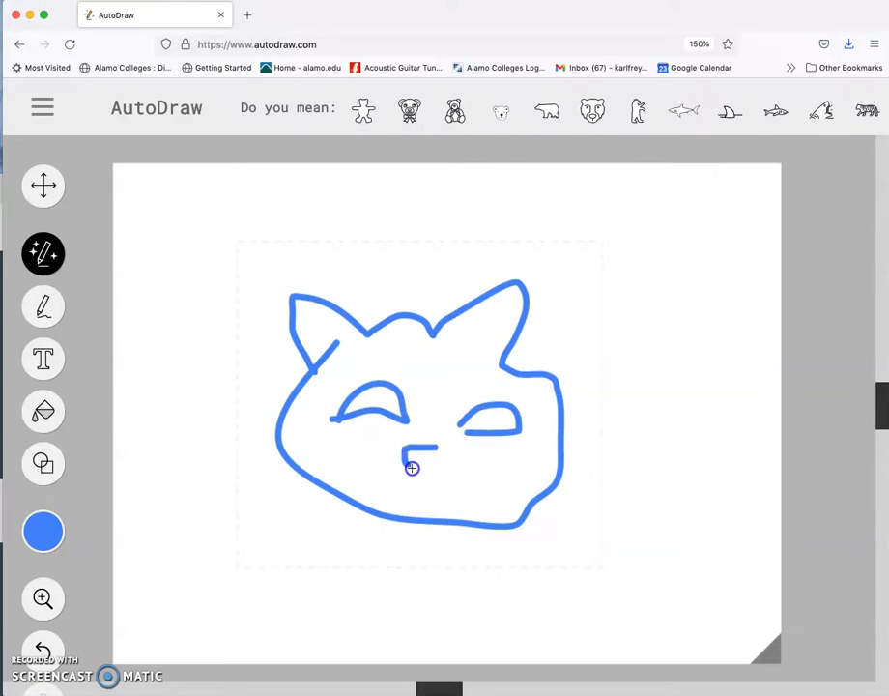
pyautogui.moveTo(414, 470); pyautogui.dragTo(398, 507)
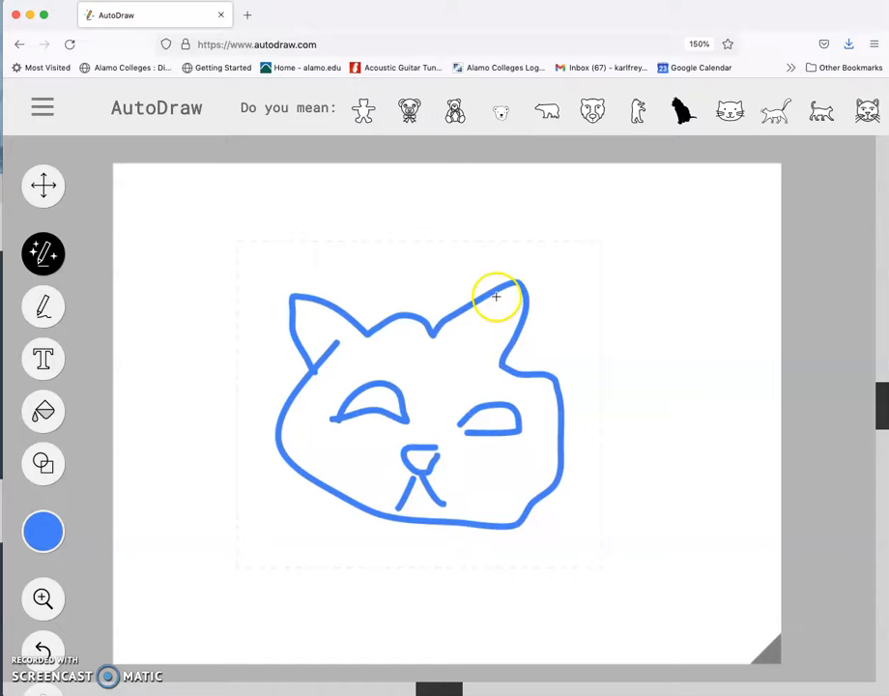
pyautogui.click(731, 110)
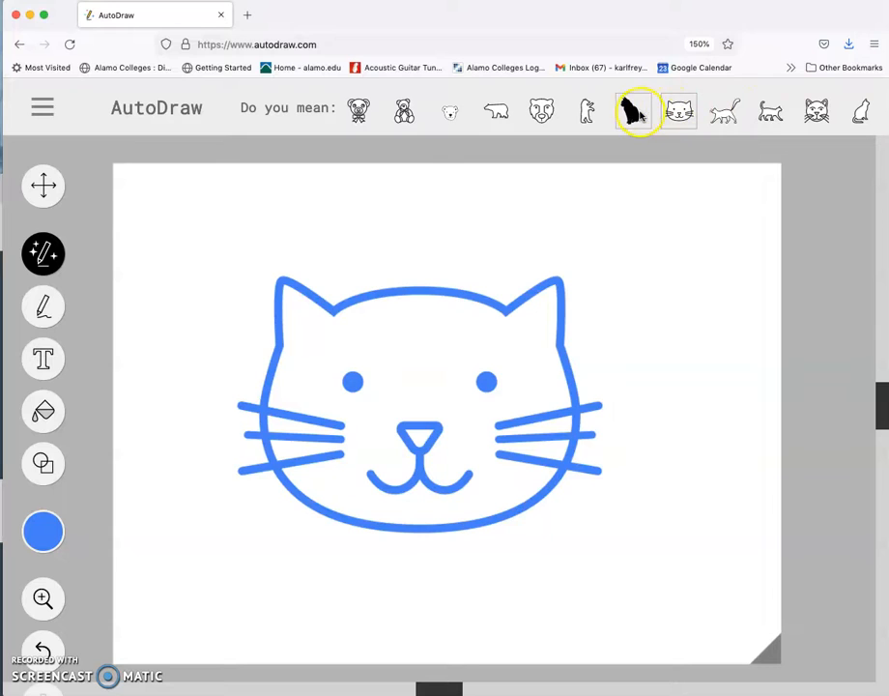
# Step: Try the sitting cat silhouette, thin walking cat, sitting outline and tiger, then settle on the bold walking cat outline
pyautogui.click(635, 110)
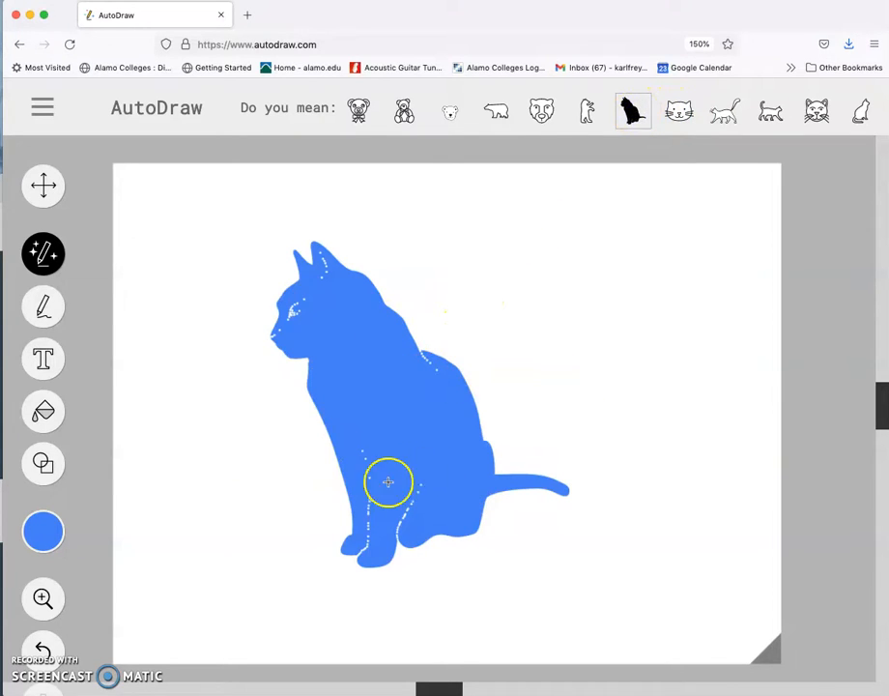
pyautogui.moveTo(426, 430)
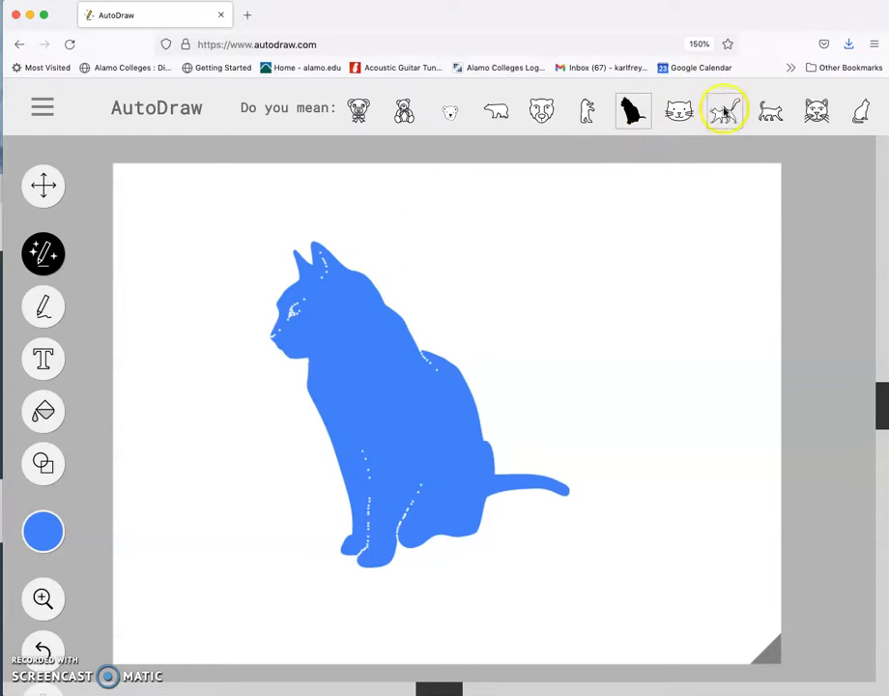
pyautogui.click(723, 111)
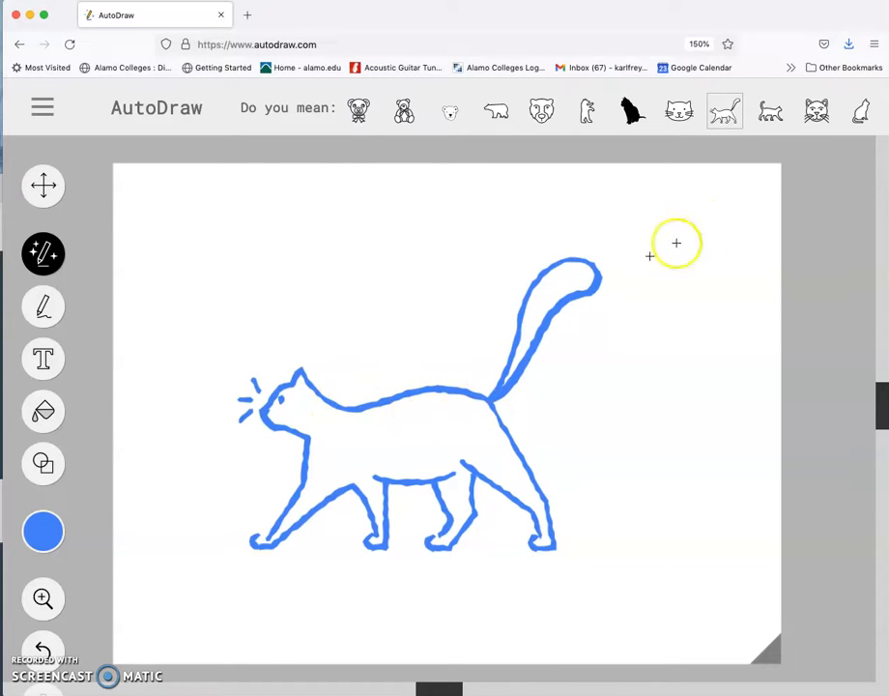
pyautogui.click(771, 110)
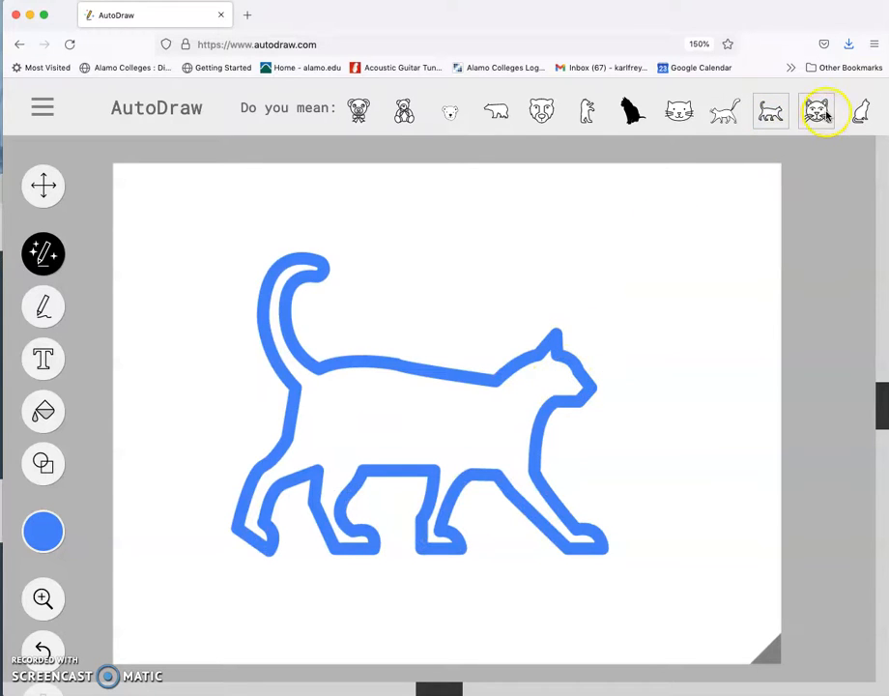
pyautogui.click(816, 110)
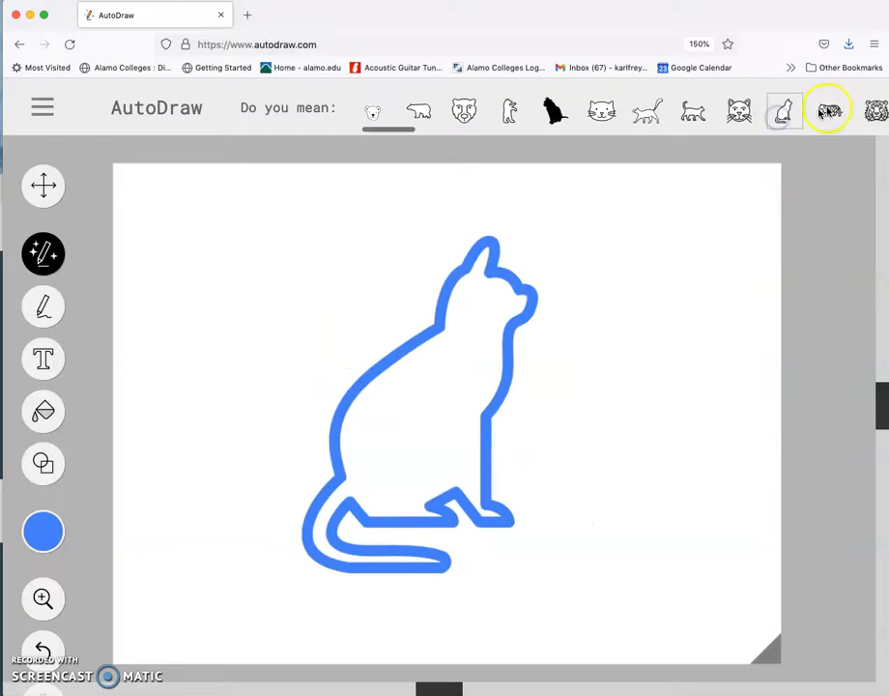
pyautogui.click(827, 110)
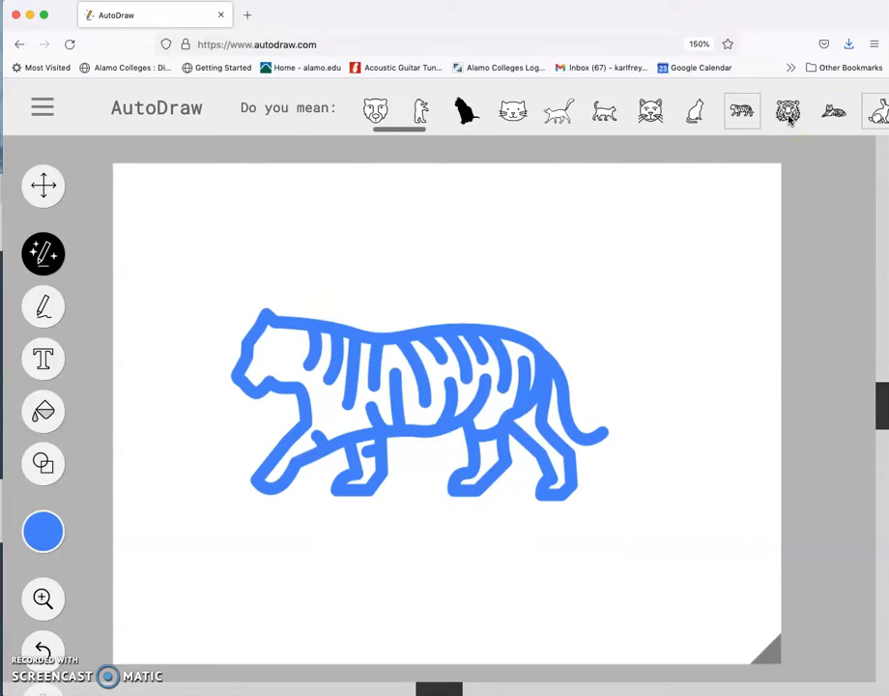
pyautogui.click(696, 110)
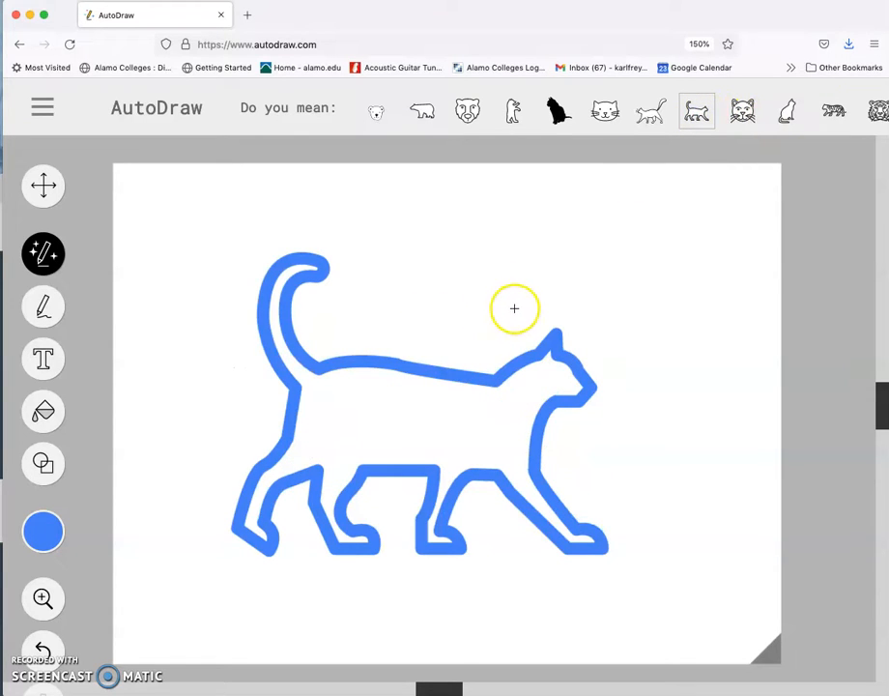
pyautogui.moveTo(515, 280)
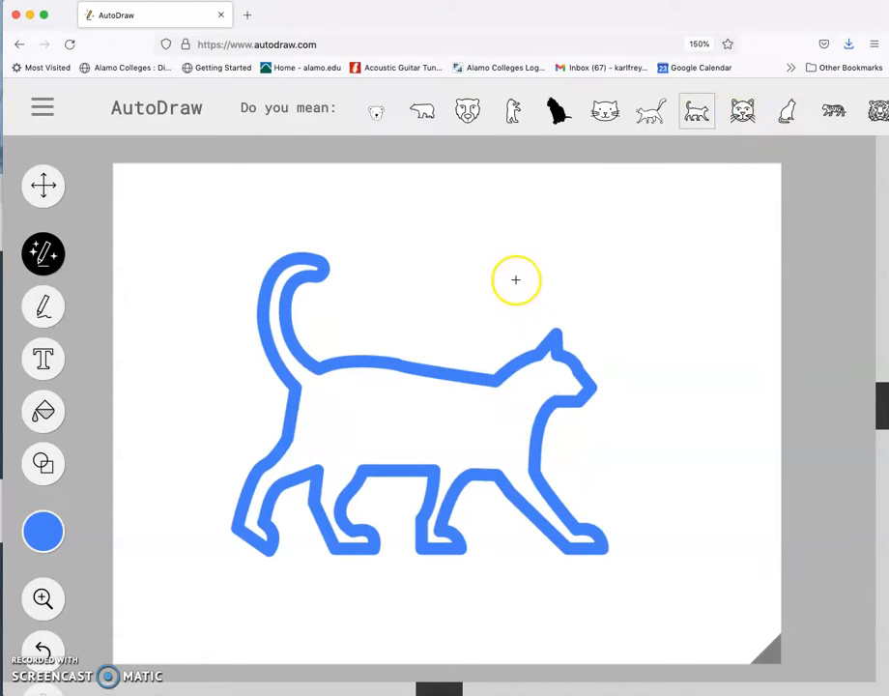
pyautogui.click(43, 108)
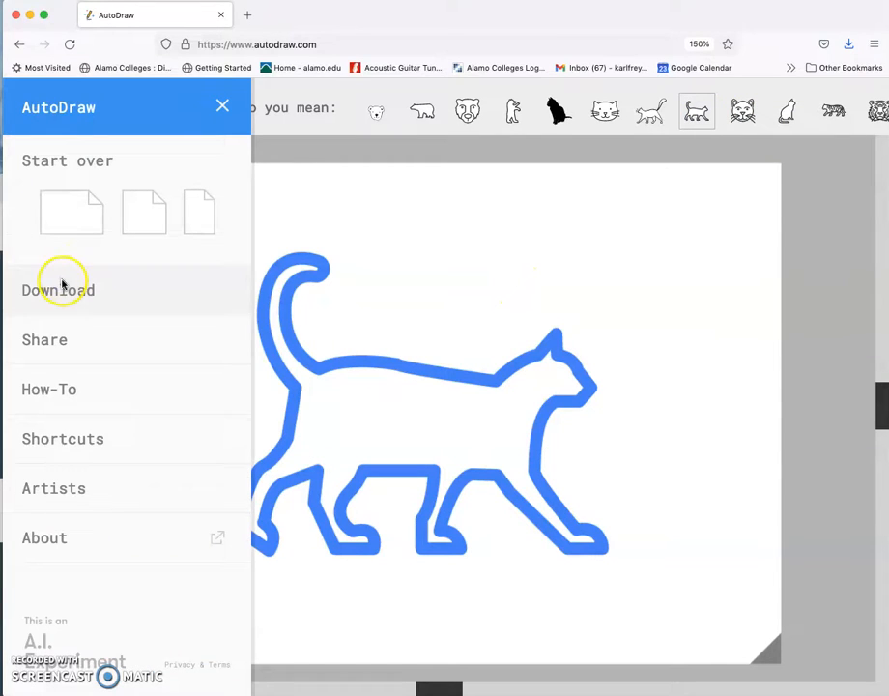
# Step: Download the walking-cat outline as autodraw 1_24_2022.png and close the side panel
pyautogui.click(58, 290)
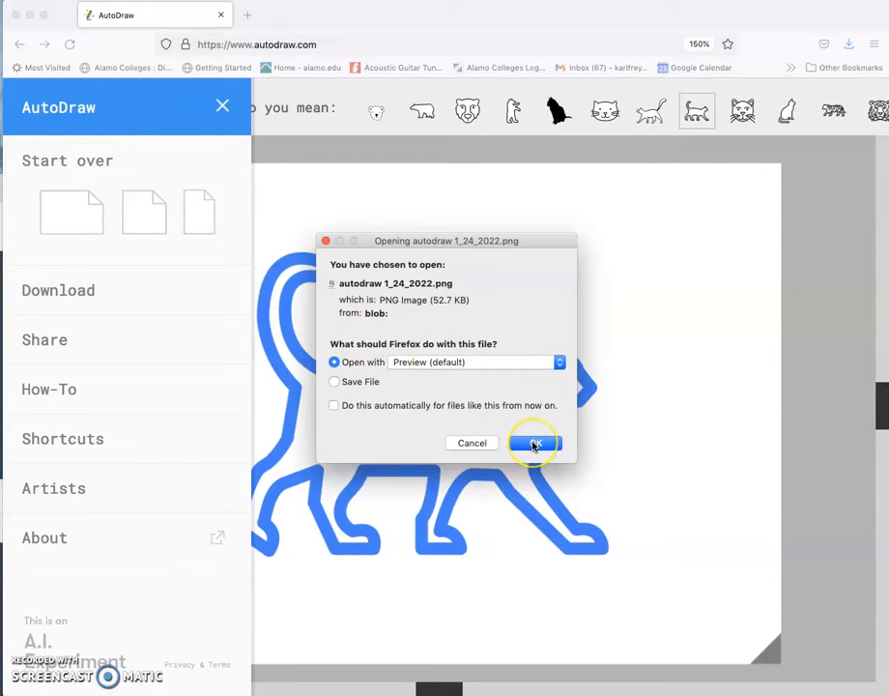
pyautogui.click(333, 381)
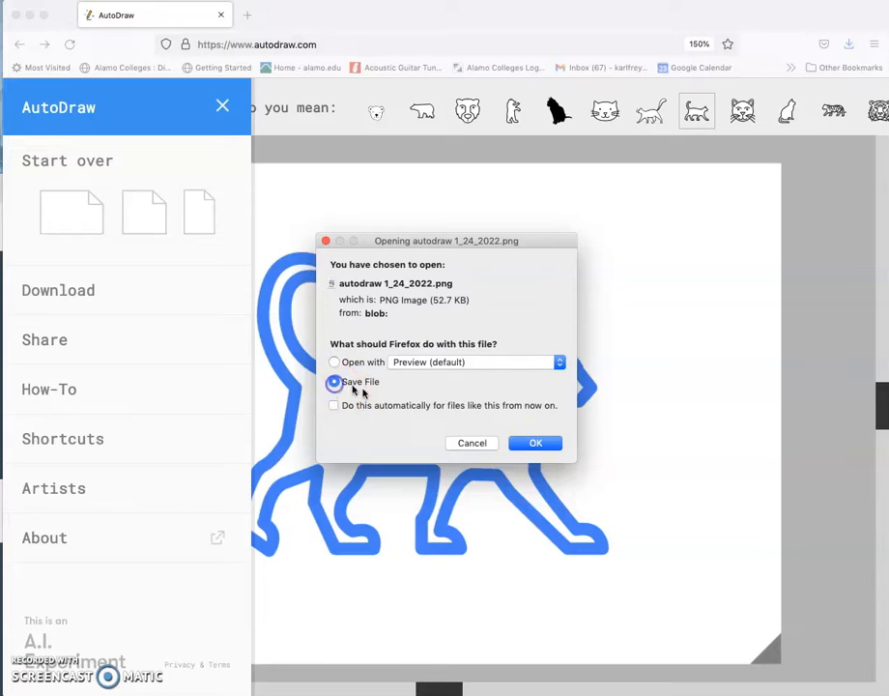
pyautogui.click(536, 443)
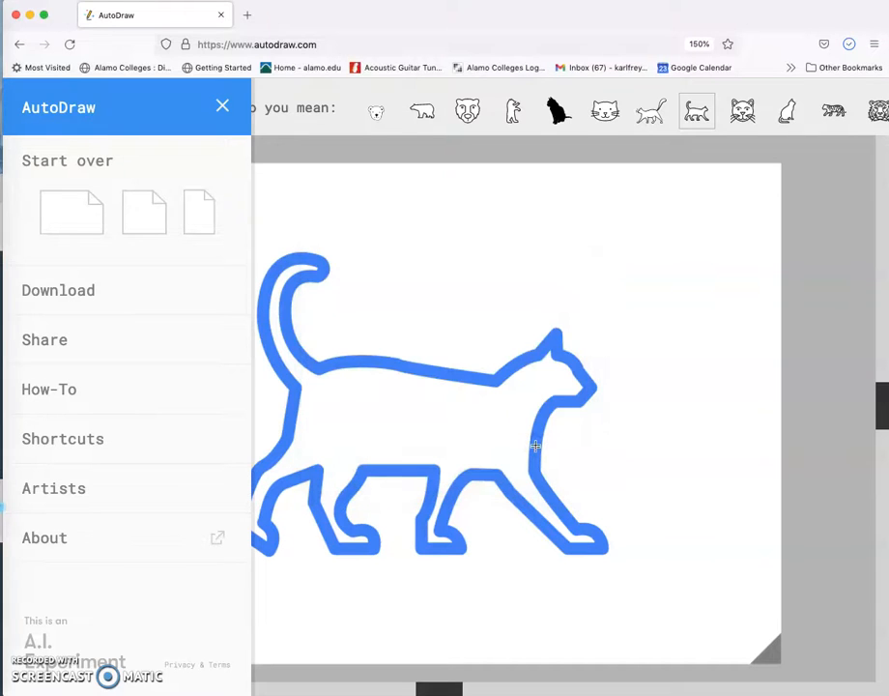
pyautogui.moveTo(332, 108)
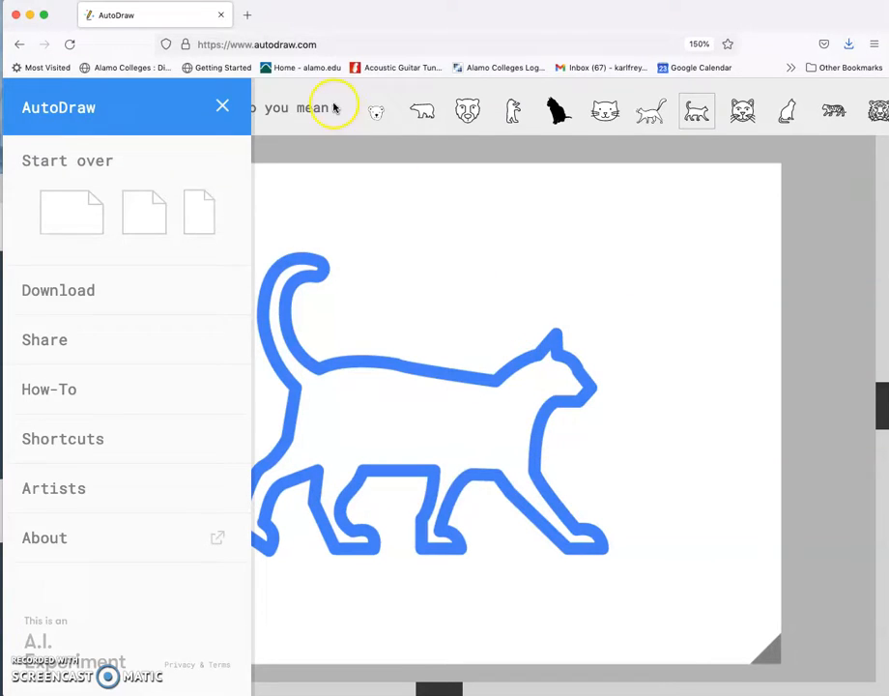
pyautogui.moveTo(406, 222)
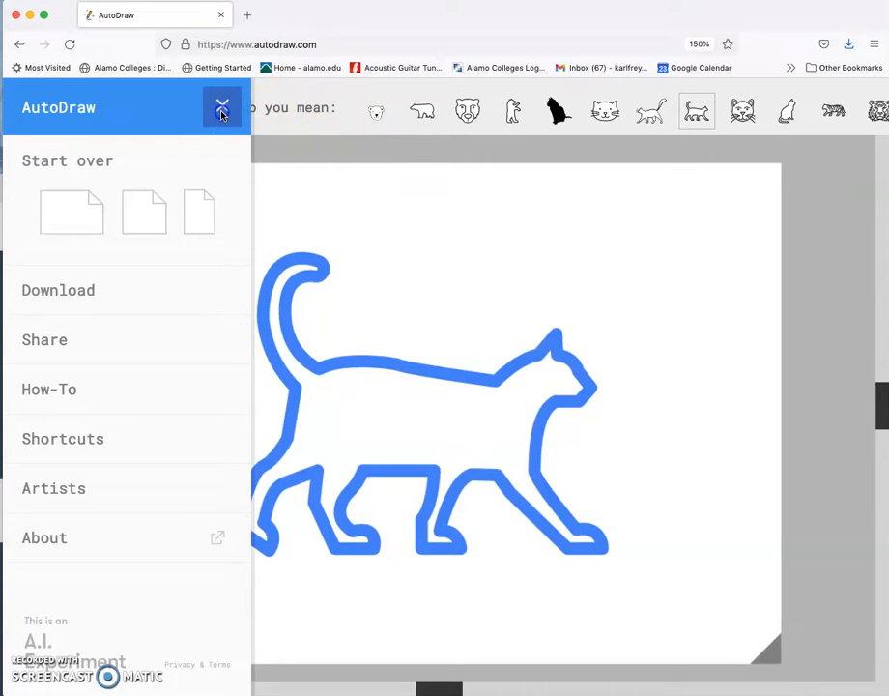
pyautogui.click(222, 108)
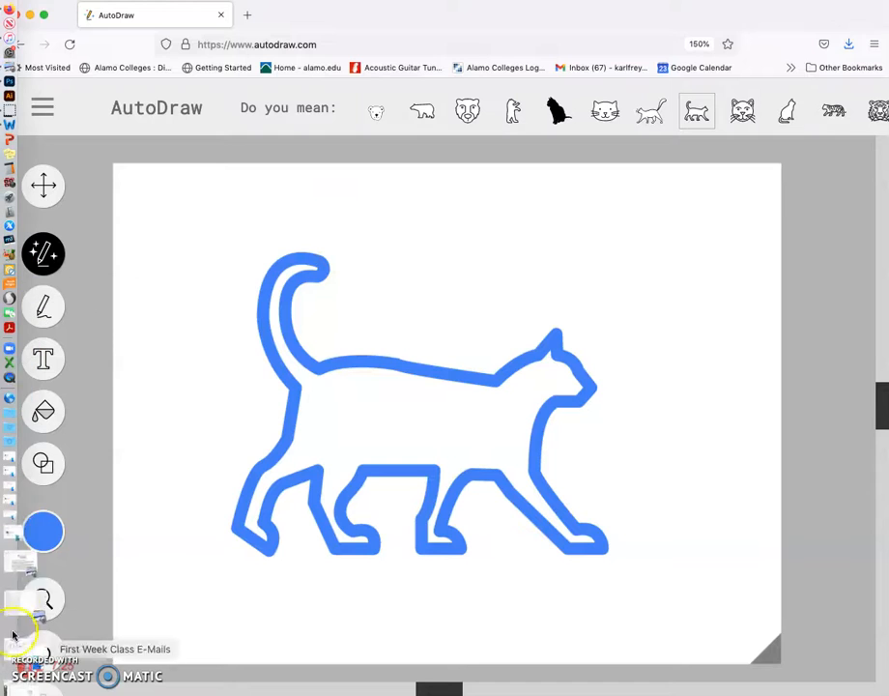
pyautogui.moveTo(23, 507)
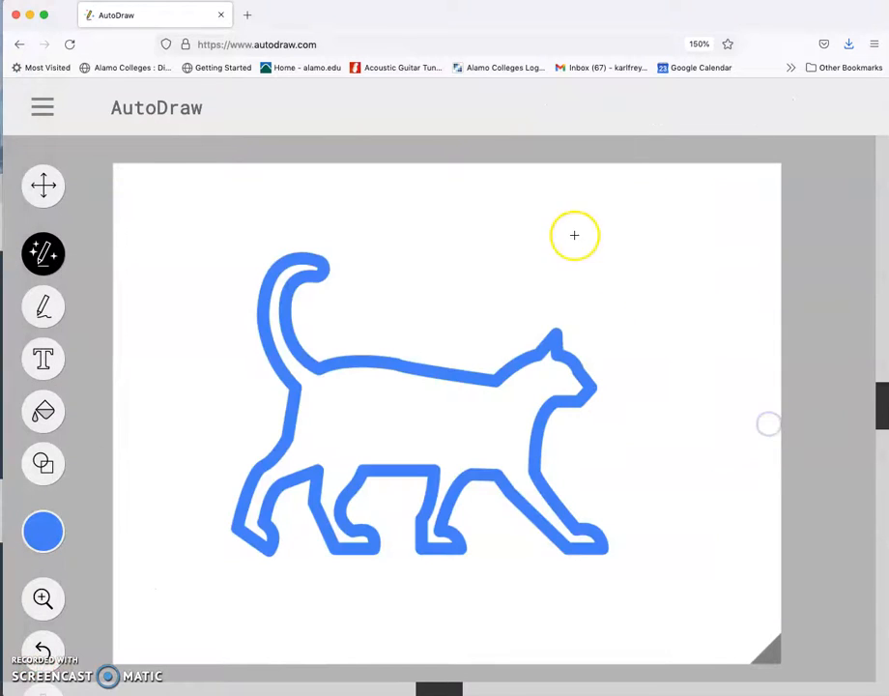
# Step: Clear the cat and sketch a freehand hand outline with spread fingers down to the wrist
pyautogui.click(42, 108)
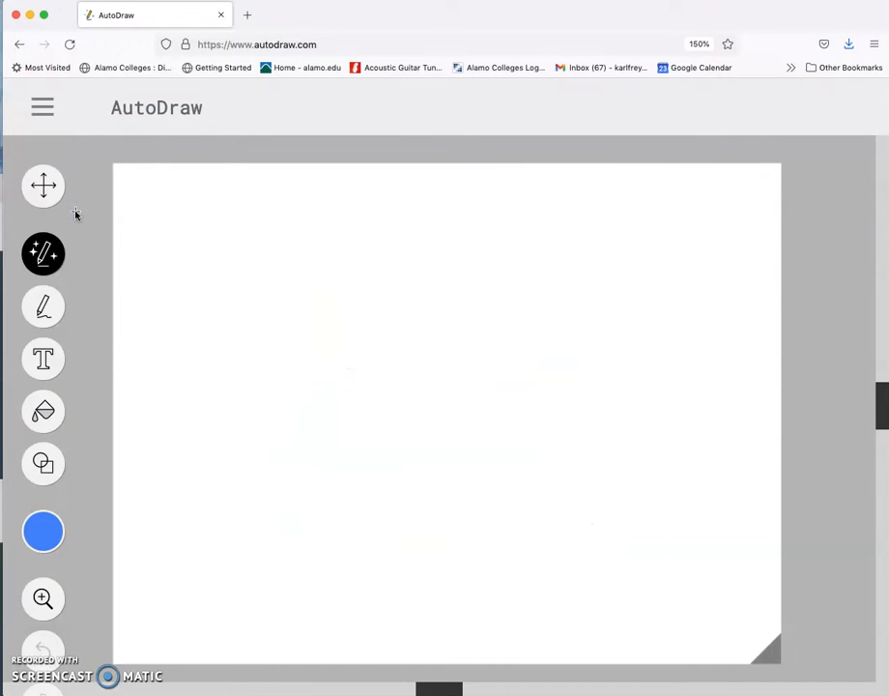
pyautogui.moveTo(120, 298)
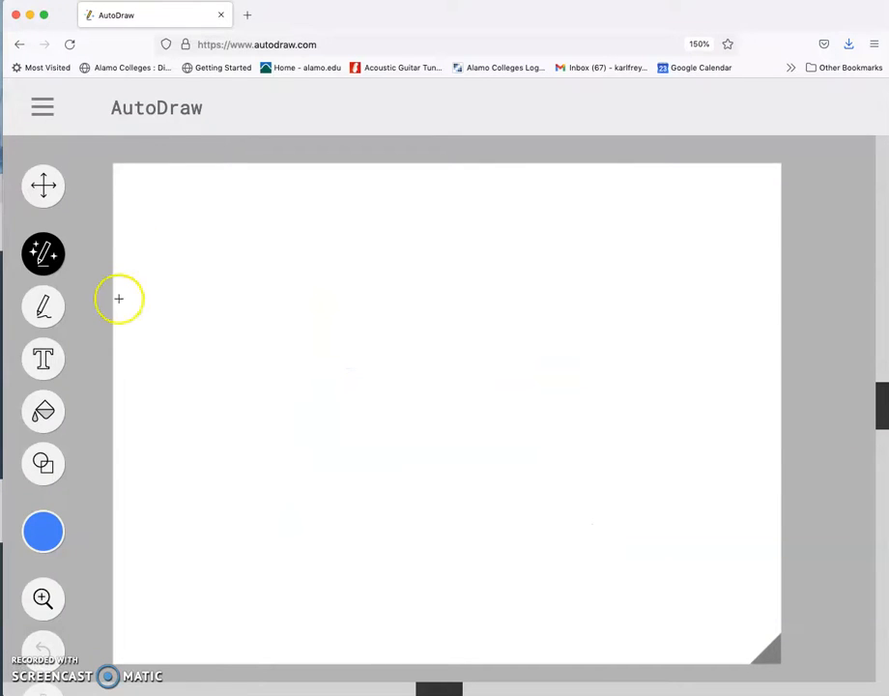
pyautogui.moveTo(321, 304)
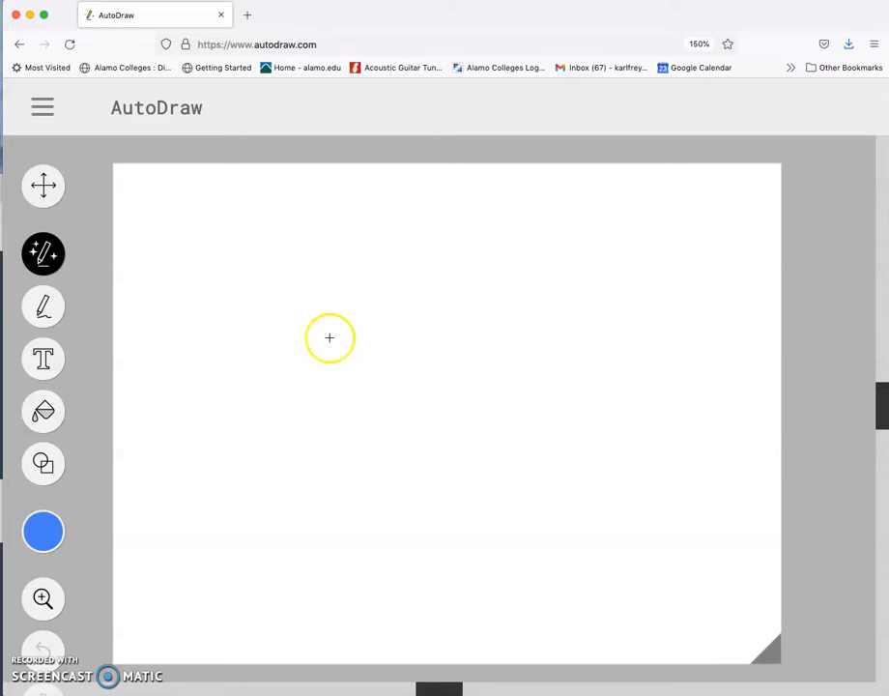
pyautogui.moveTo(340, 326)
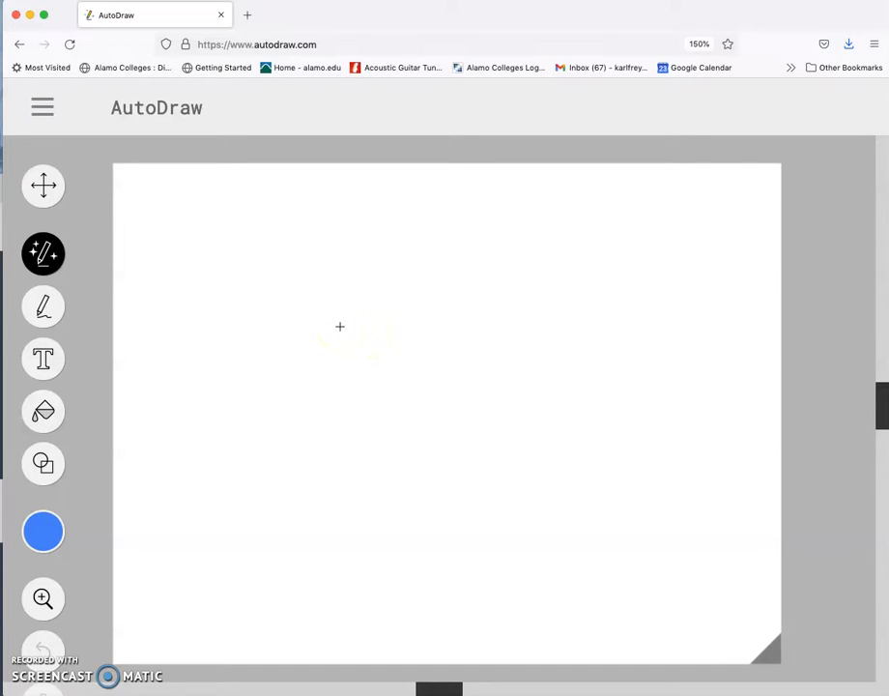
pyautogui.moveTo(356, 337)
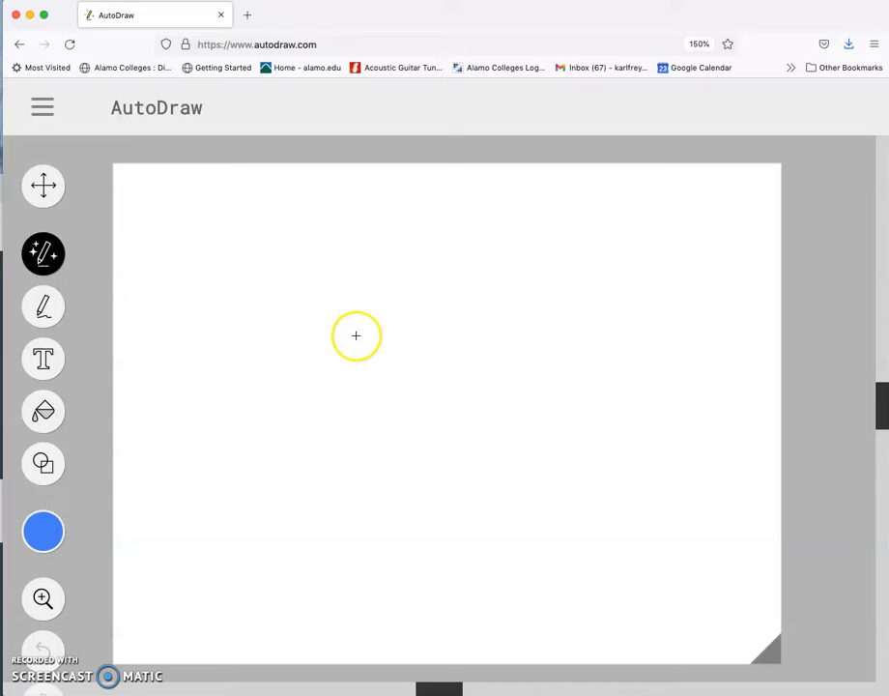
pyautogui.moveTo(253, 363)
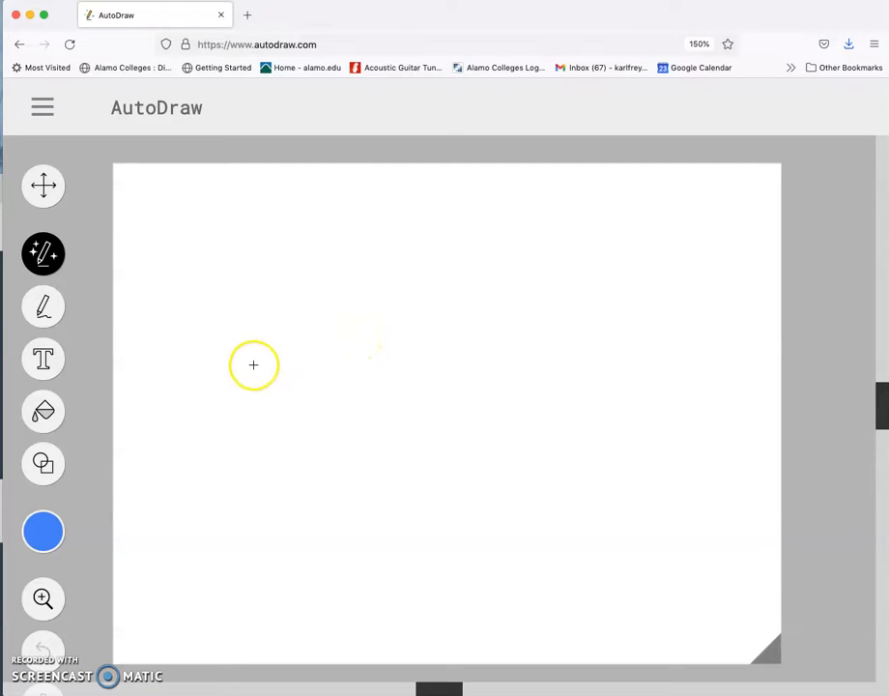
pyautogui.moveTo(229, 367); pyautogui.dragTo(302, 301)
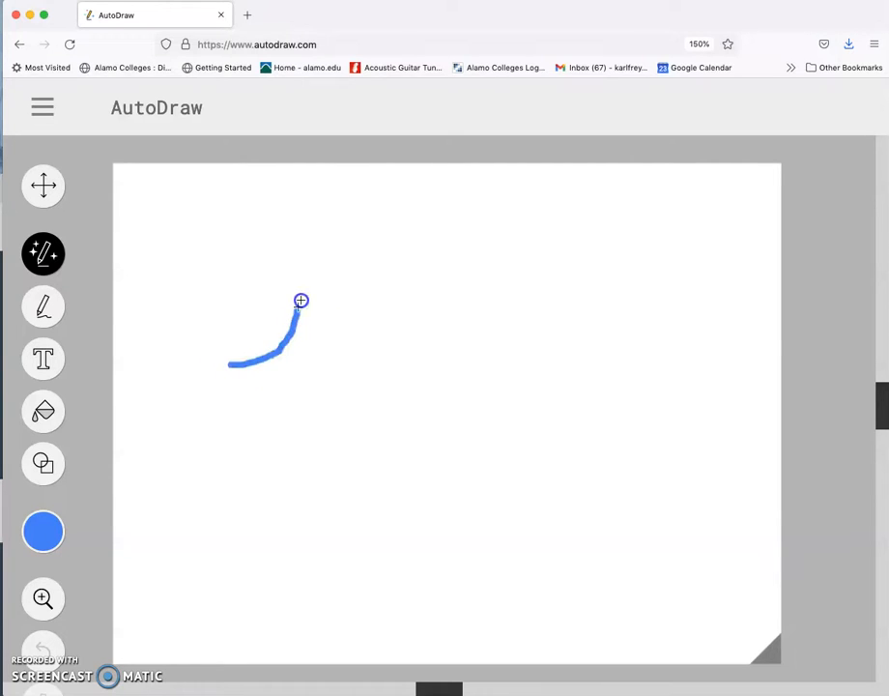
pyautogui.moveTo(302, 302); pyautogui.dragTo(365, 336)
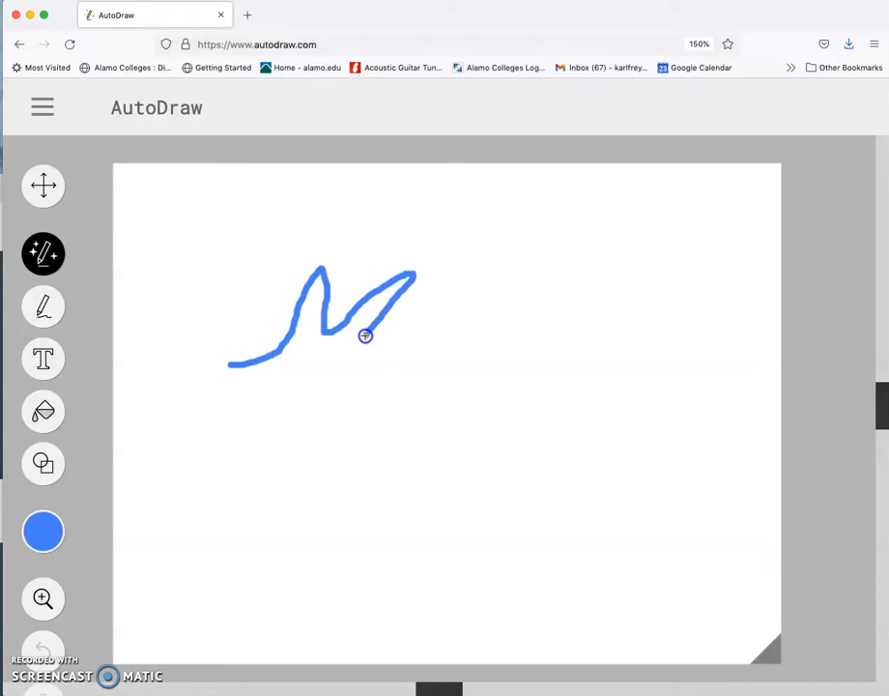
pyautogui.moveTo(365, 337); pyautogui.dragTo(389, 404)
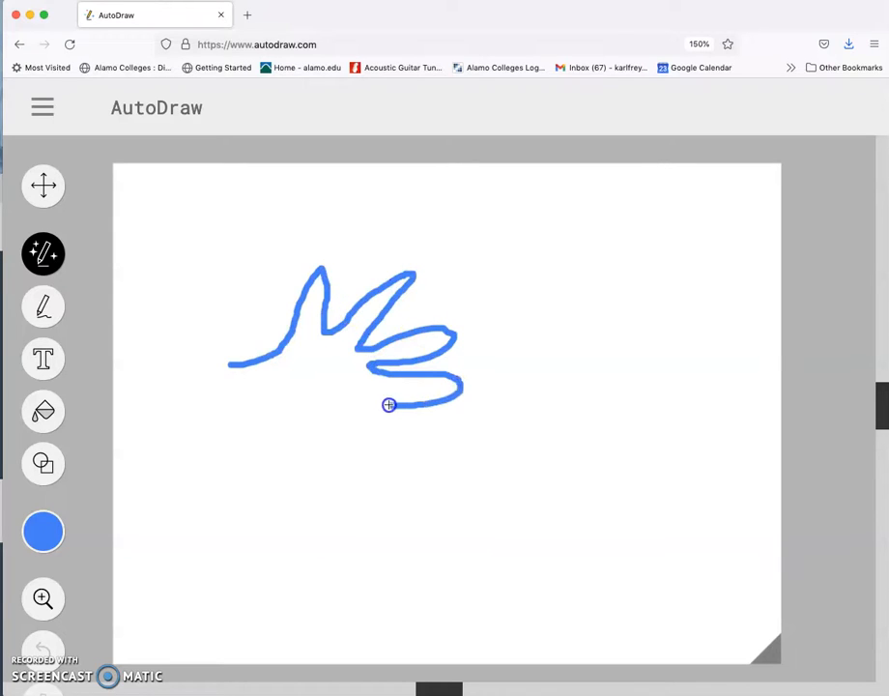
pyautogui.moveTo(388, 404); pyautogui.dragTo(267, 443)
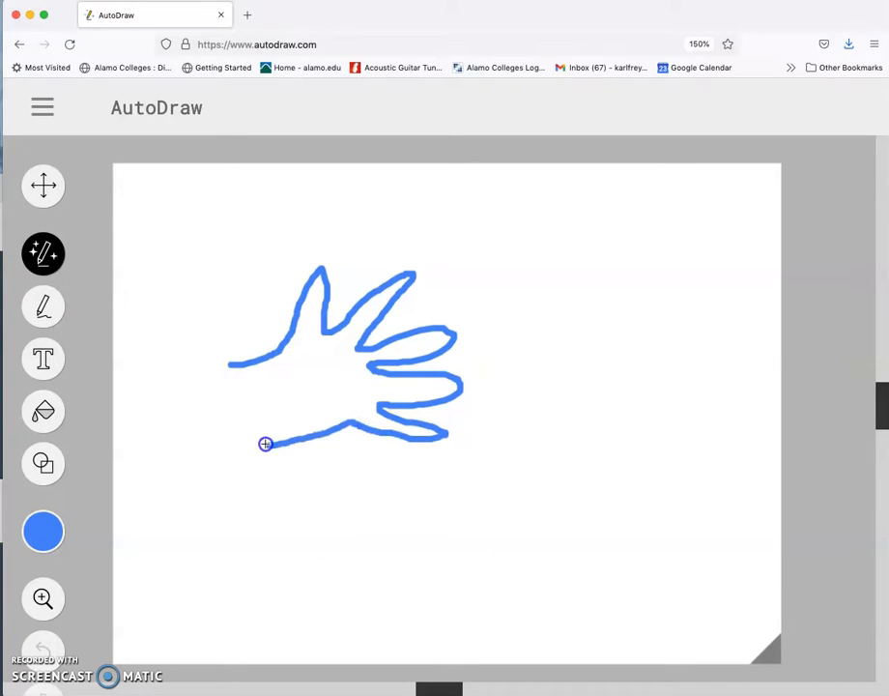
pyautogui.click(267, 443)
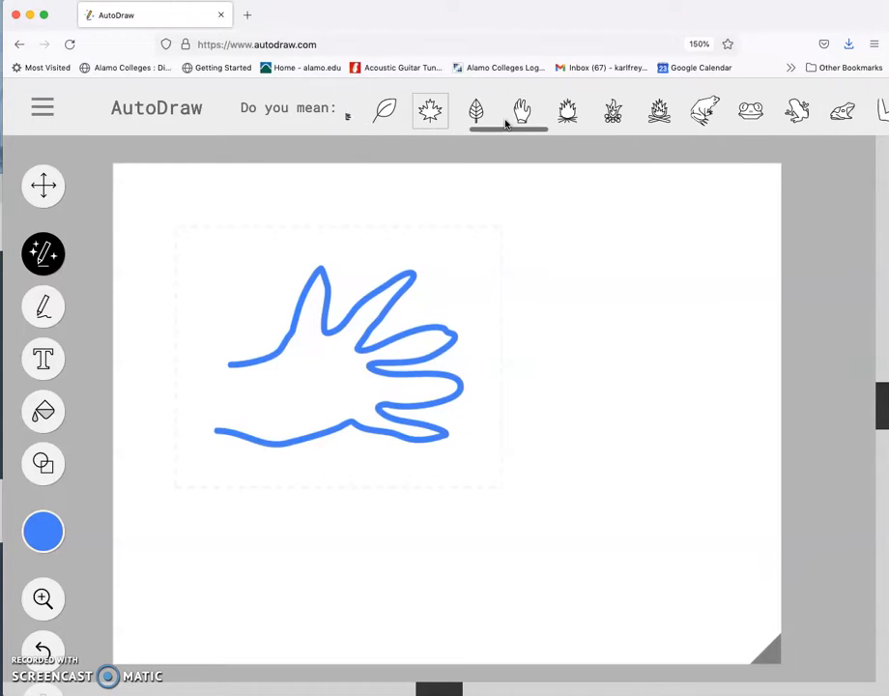
# Step: Swap the rough sketch for the clean gloved-hand drawing and scroll the remaining suggestions
pyautogui.click(510, 110)
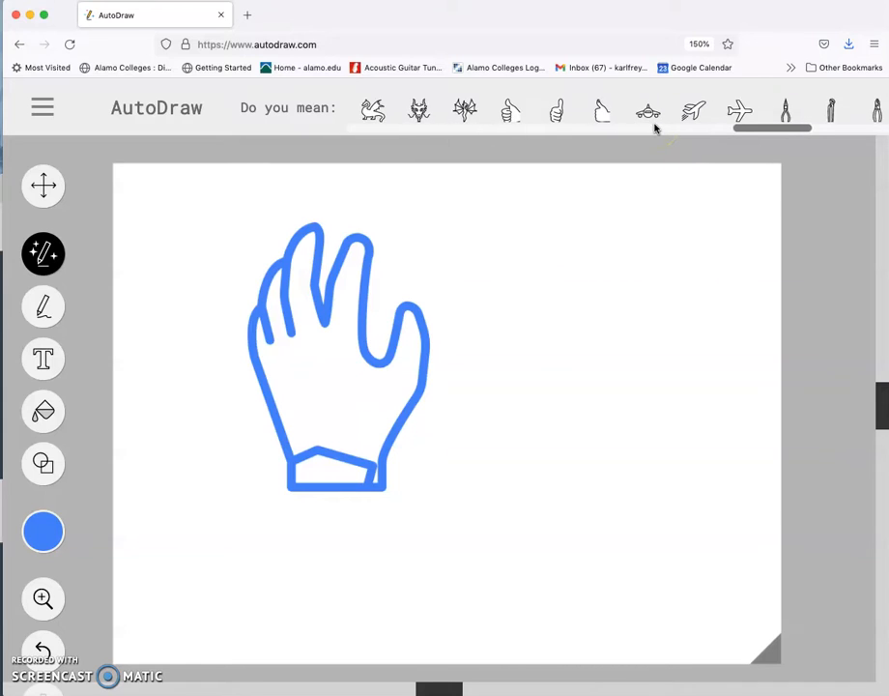
pyautogui.hscroll(3)
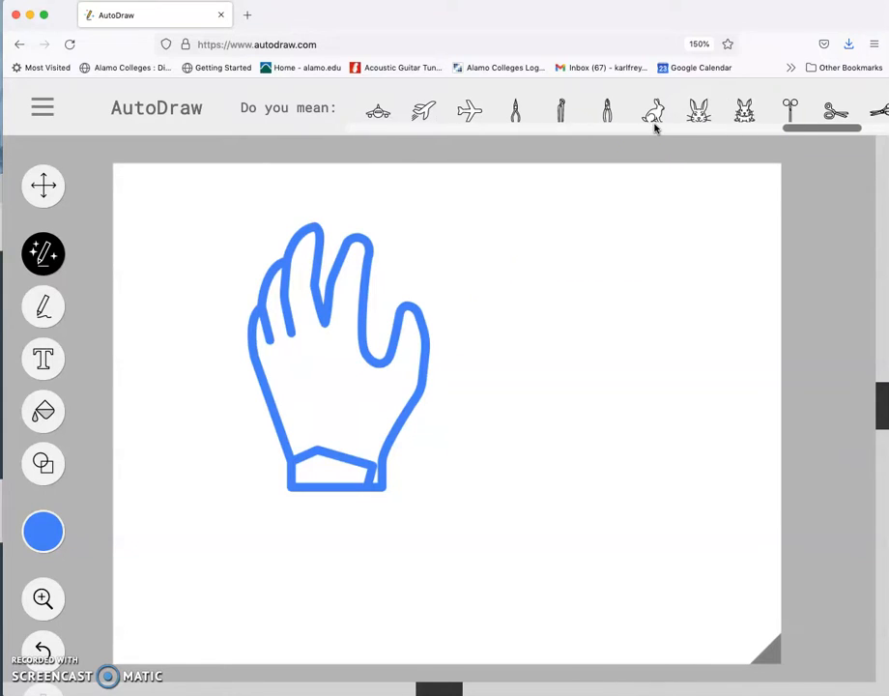
pyautogui.moveTo(377, 358)
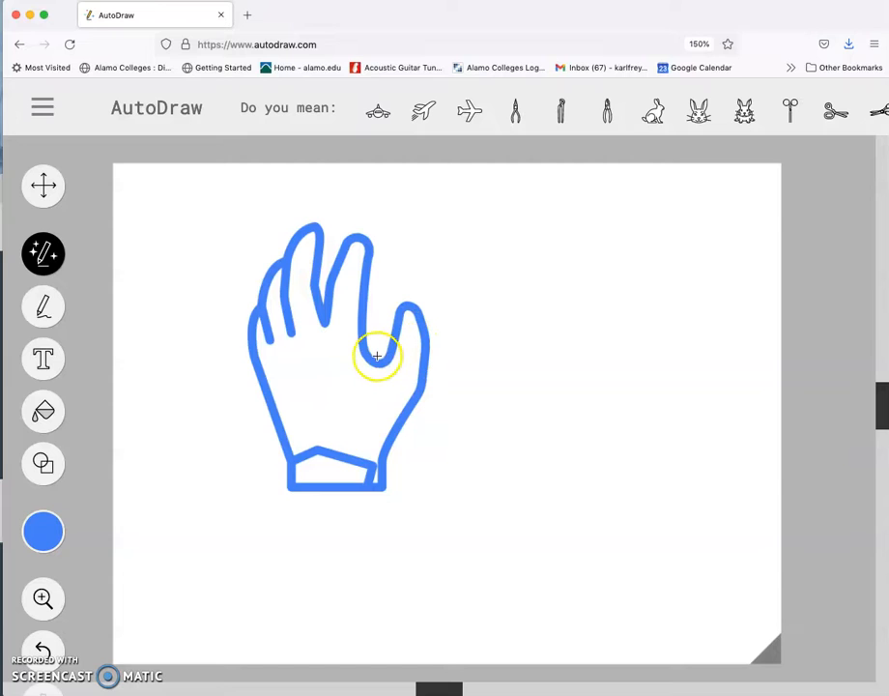
pyautogui.moveTo(357, 344)
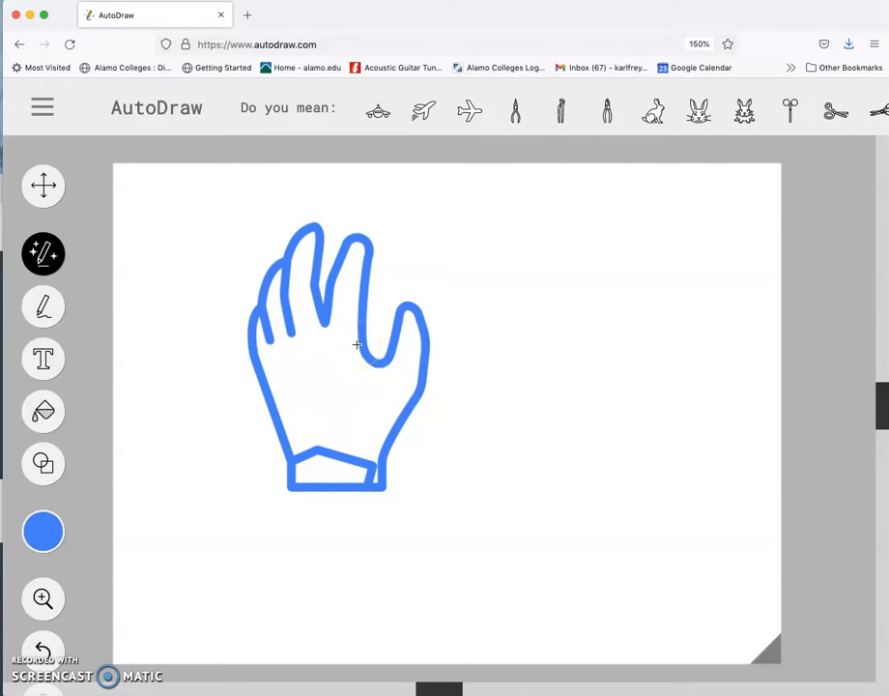
pyautogui.moveTo(193, 249)
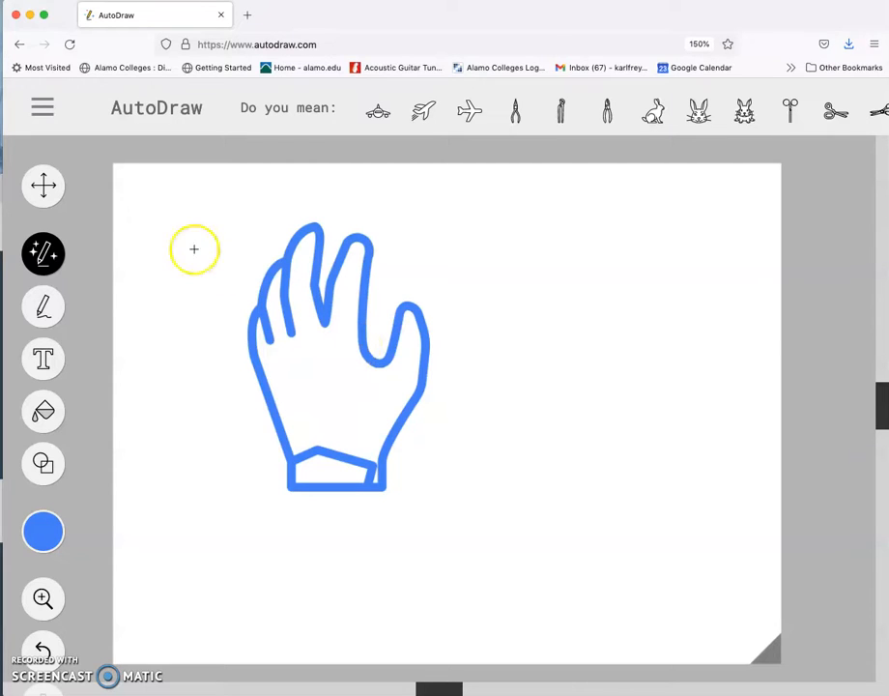
pyautogui.moveTo(43, 185)
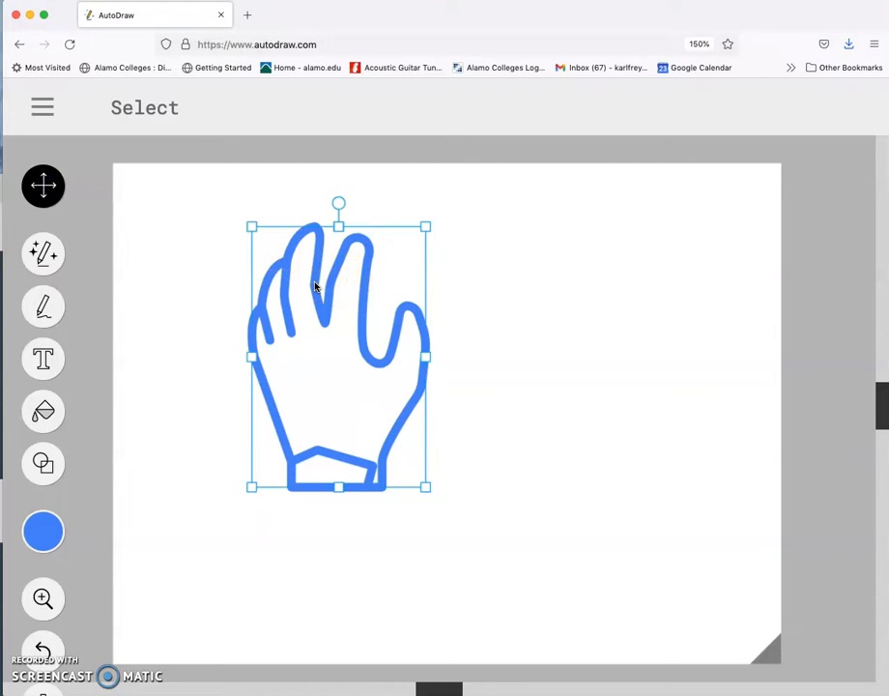
pyautogui.moveTo(182, 143)
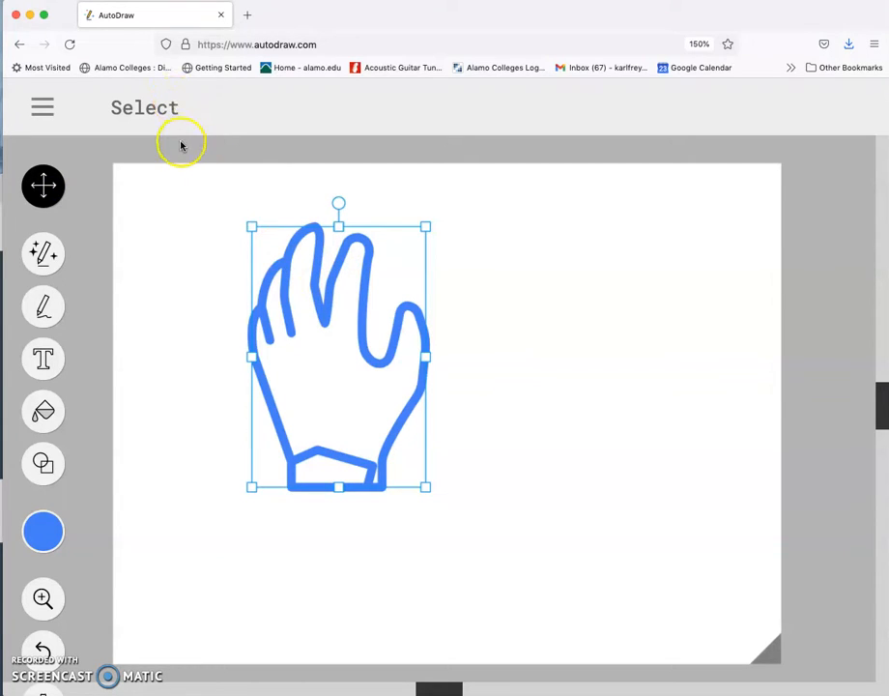
pyautogui.moveTo(182, 145)
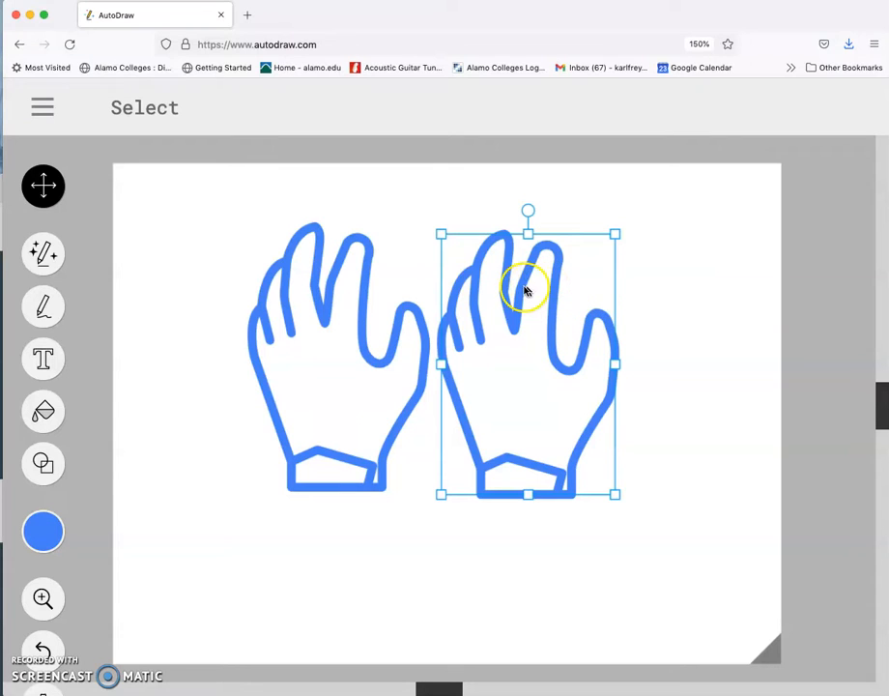
pyautogui.moveTo(472, 353)
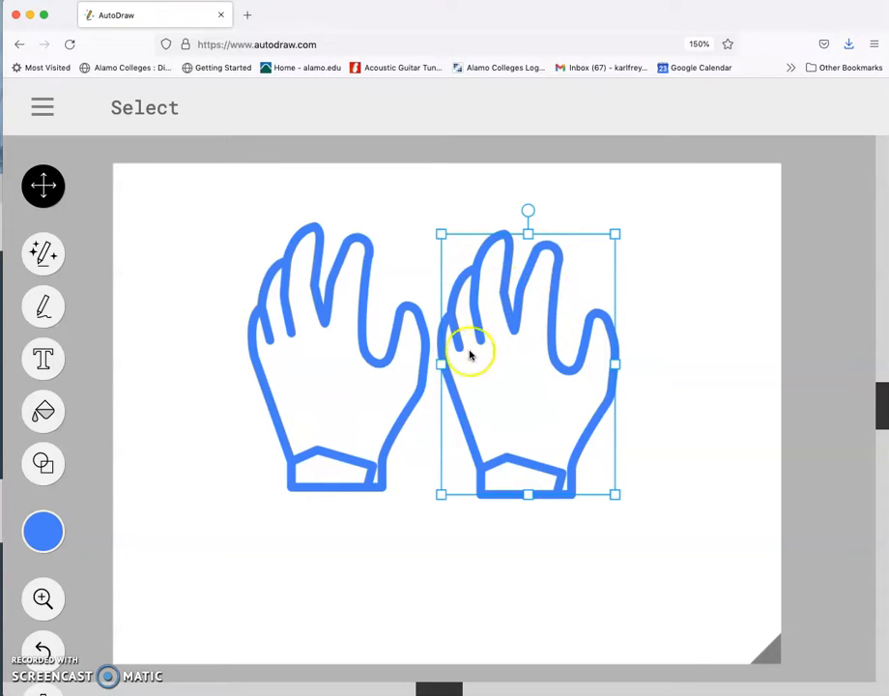
# Step: Dismiss the image options and drag the right gloved hand farther right, then deselect it
pyautogui.rightClick(468, 352)
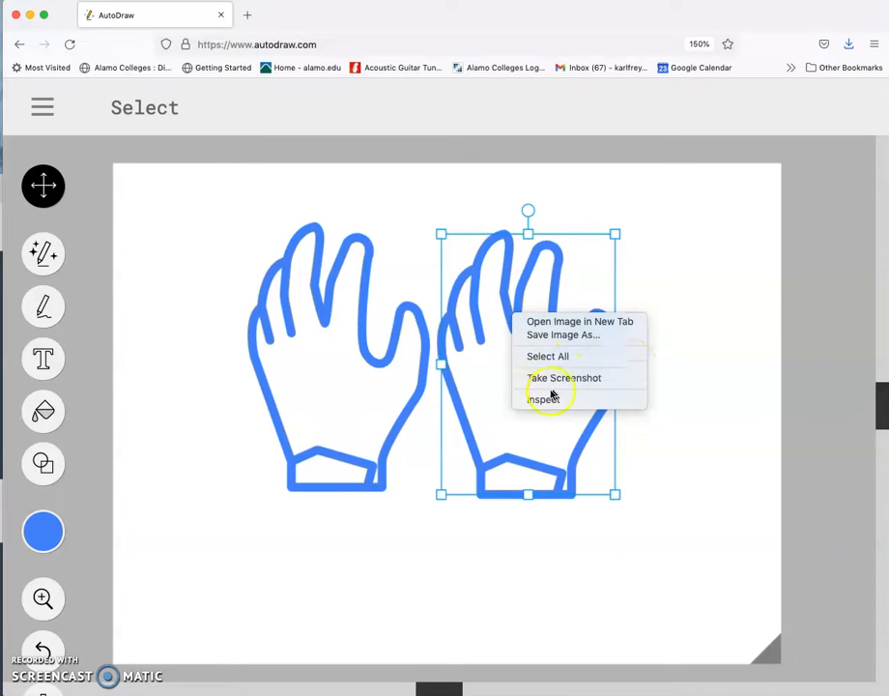
pyautogui.moveTo(686, 354)
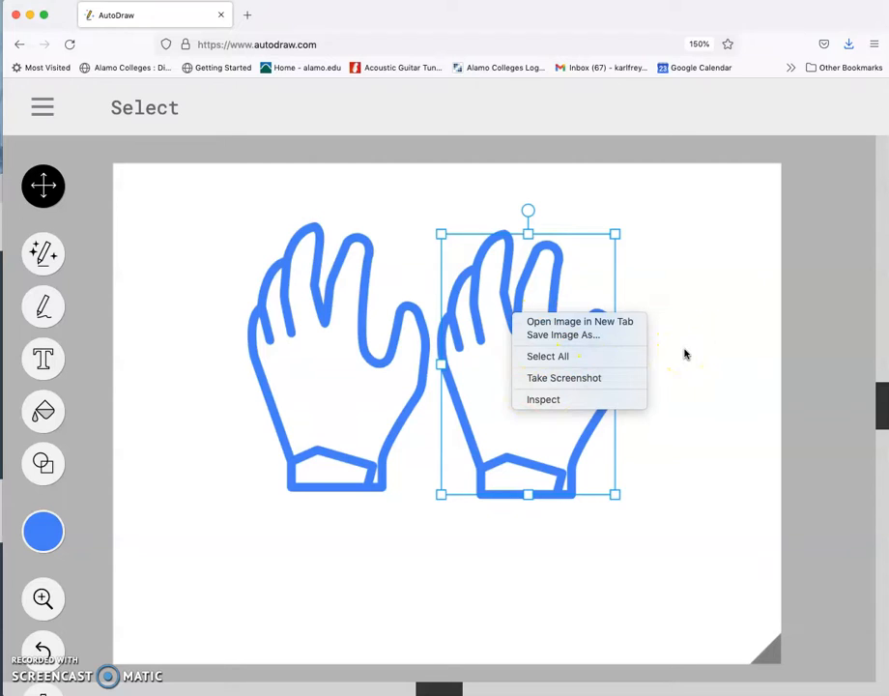
pyautogui.click(503, 327)
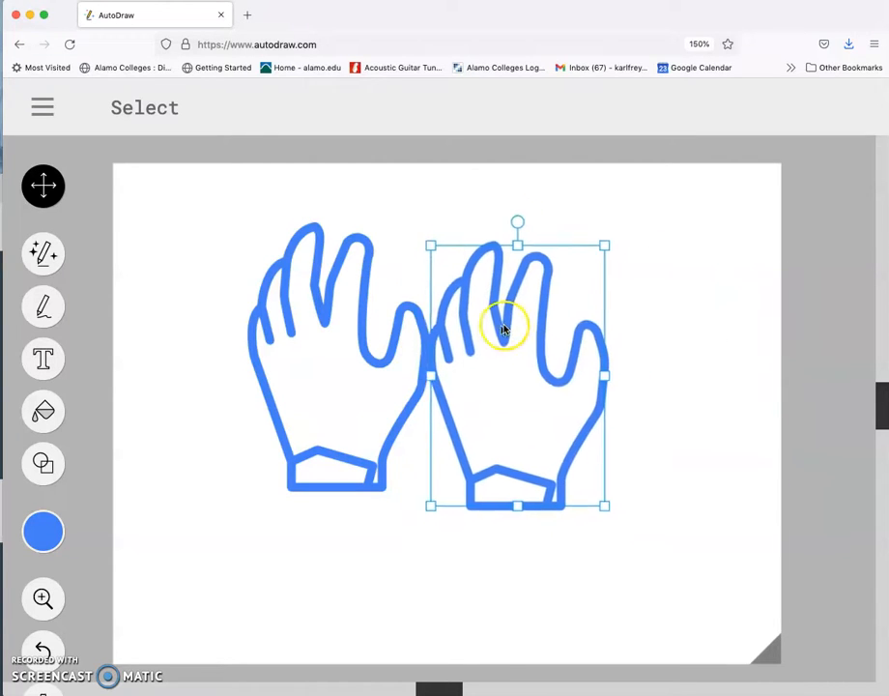
pyautogui.moveTo(502, 327); pyautogui.dragTo(452, 369)
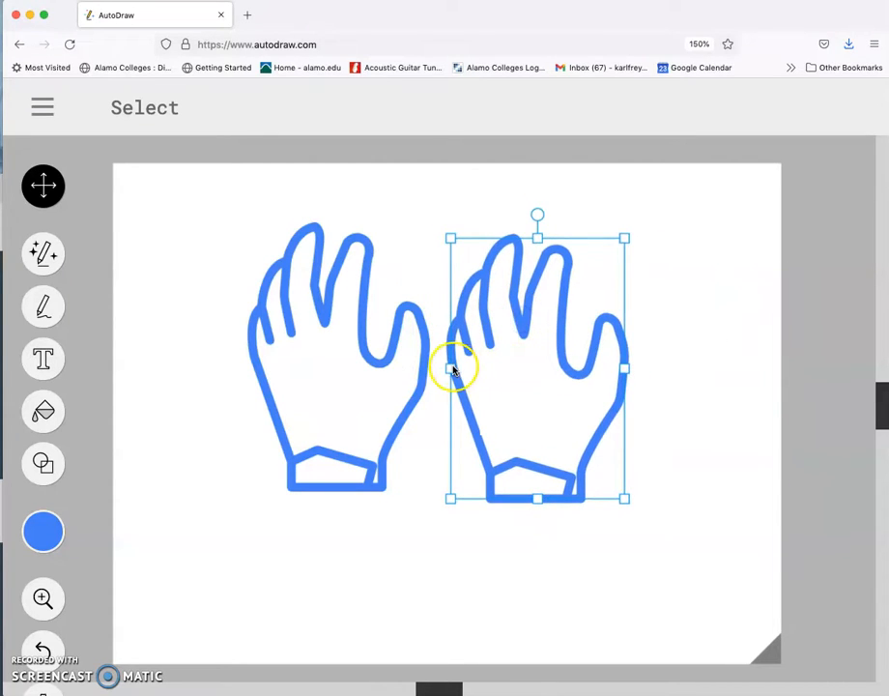
pyautogui.moveTo(454, 368); pyautogui.dragTo(622, 373)
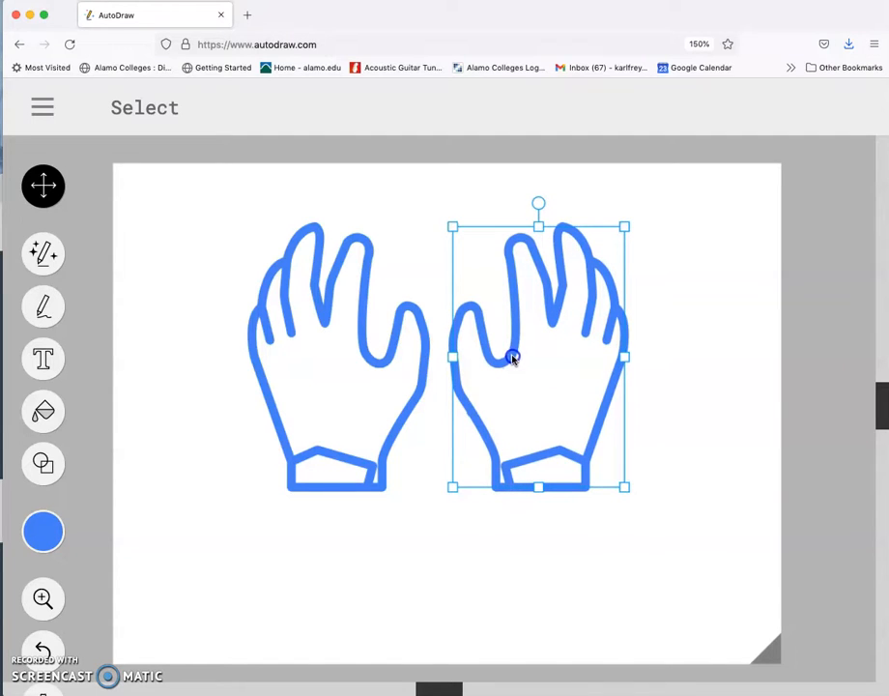
pyautogui.moveTo(512, 358); pyautogui.dragTo(538, 357)
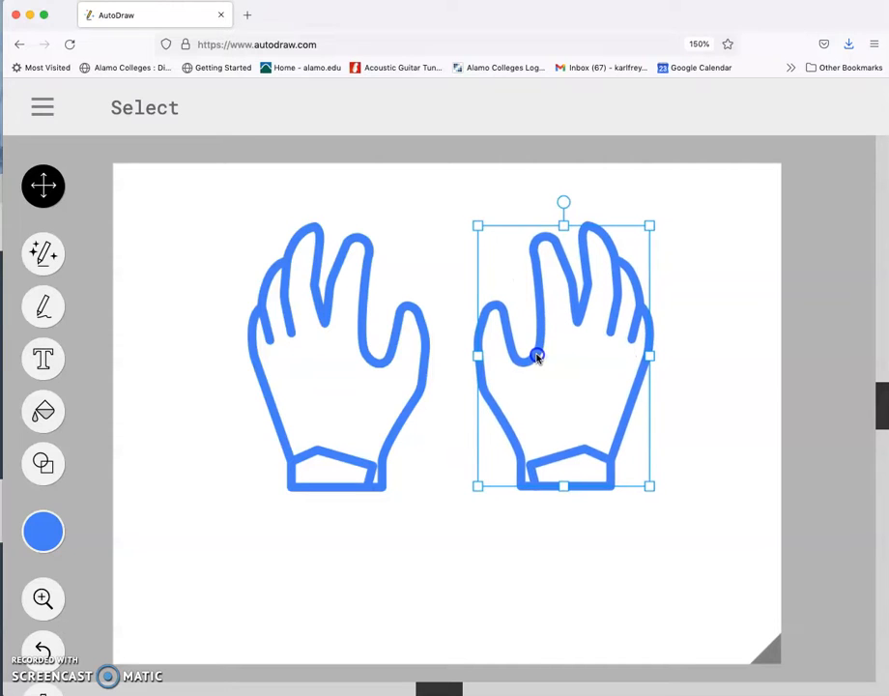
pyautogui.click(688, 484)
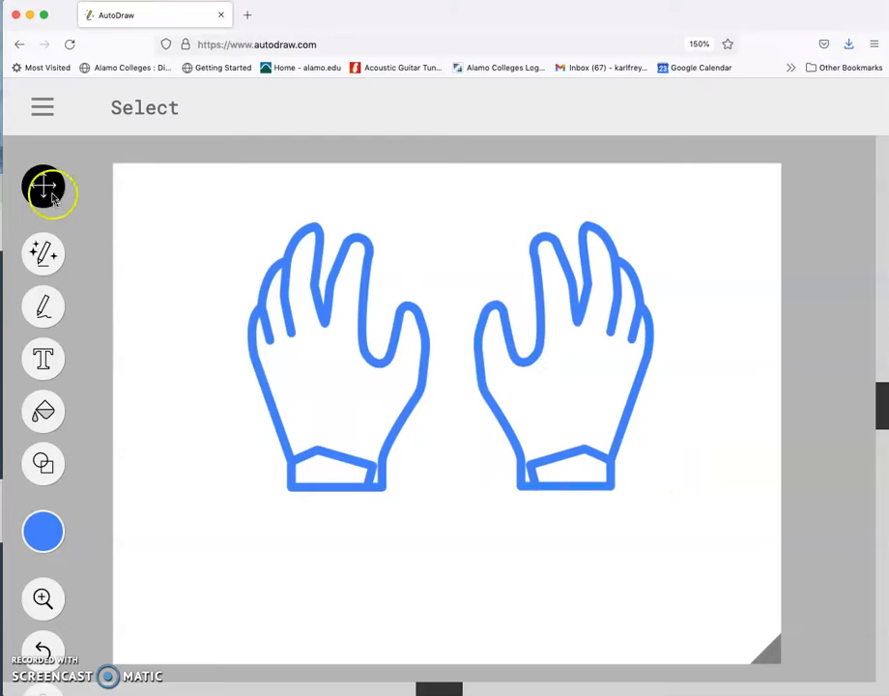
pyautogui.moveTo(42, 185)
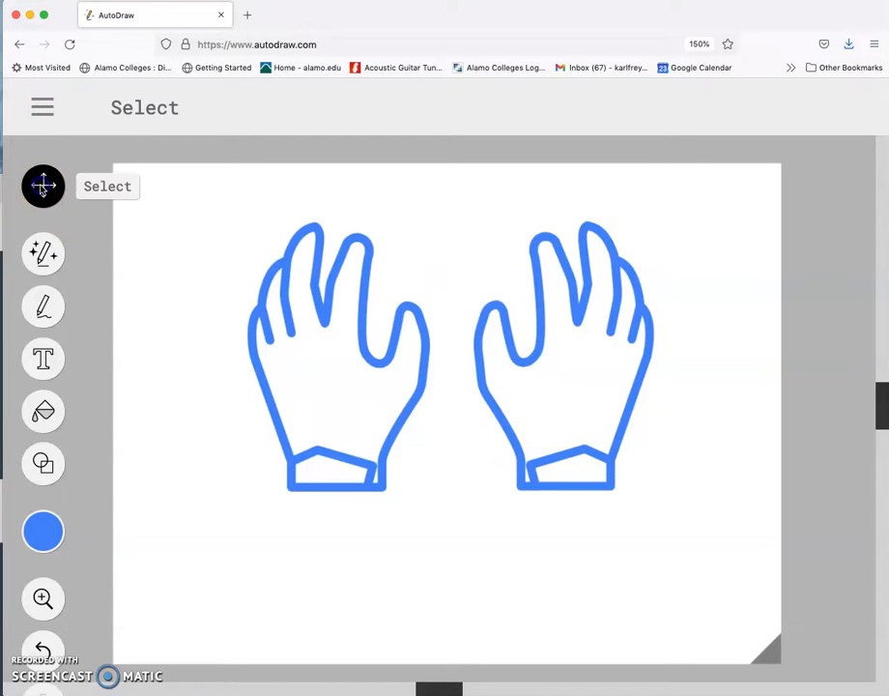
# Step: Select both gloved hands and scale them up to fill most of the canvas
pyautogui.moveTo(213, 197); pyautogui.dragTo(668, 512)
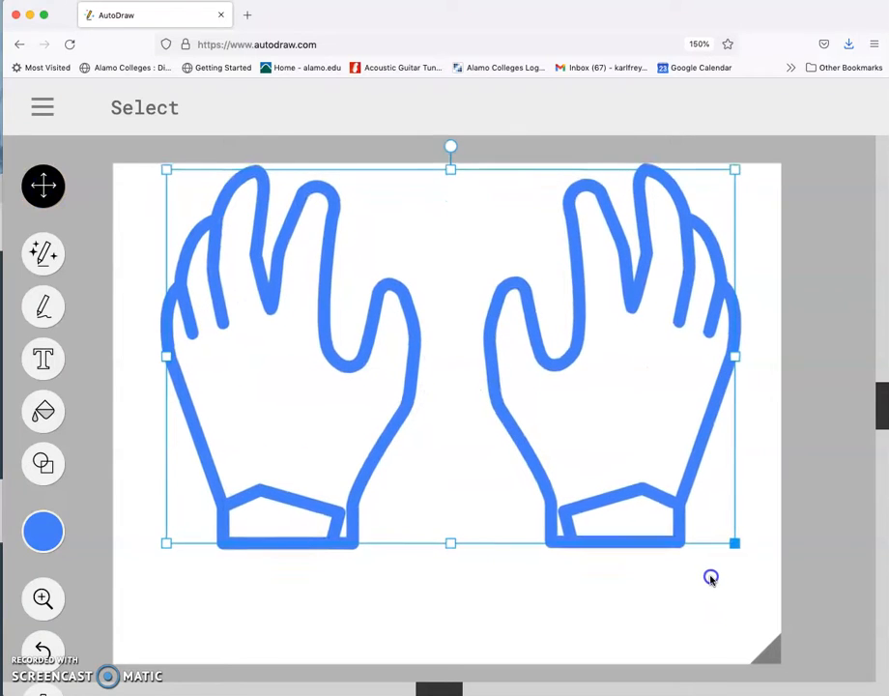
pyautogui.moveTo(448, 358); pyautogui.dragTo(449, 421)
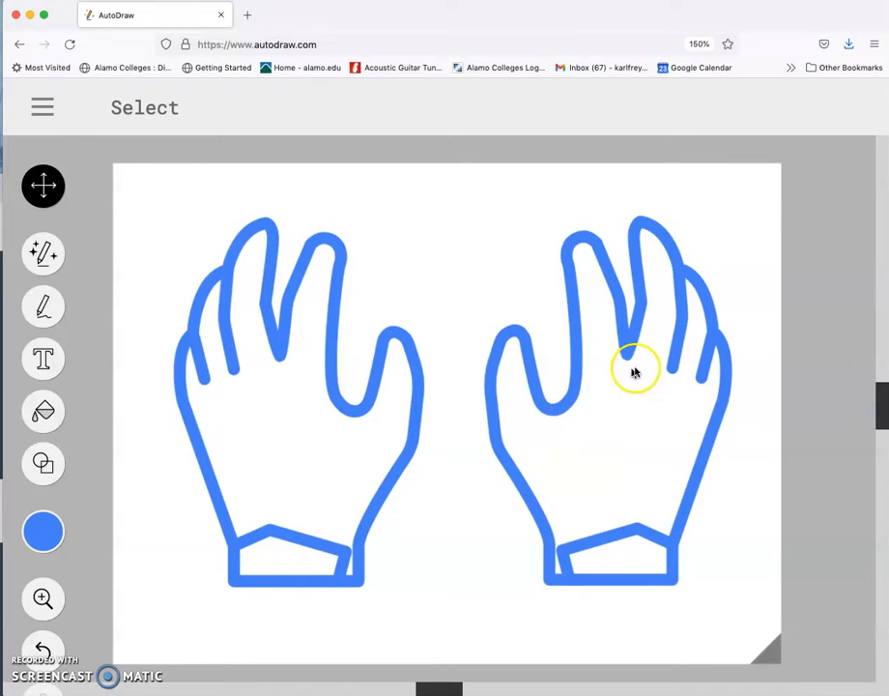
pyautogui.moveTo(587, 367)
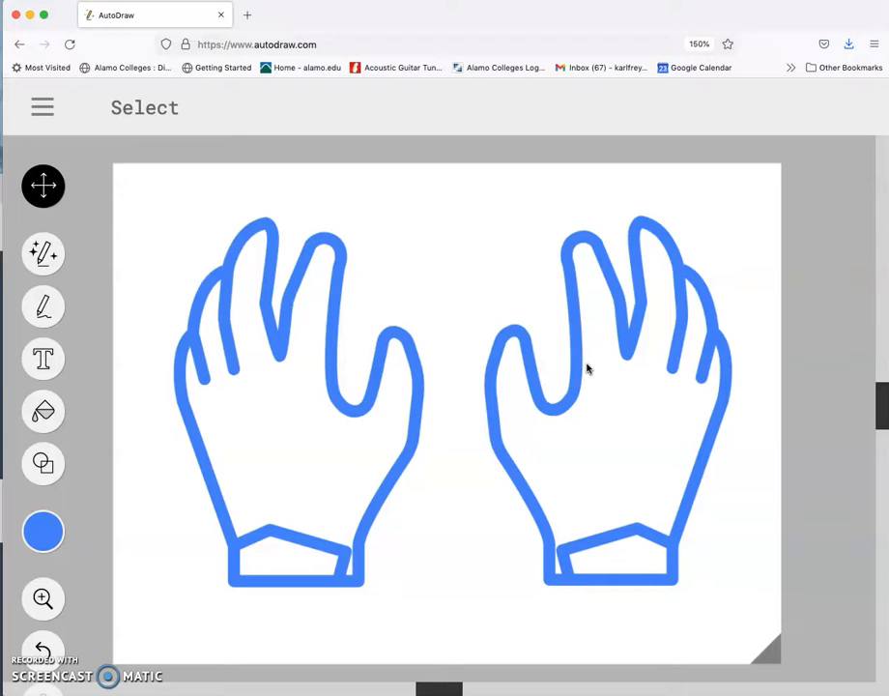
pyautogui.moveTo(116, 344)
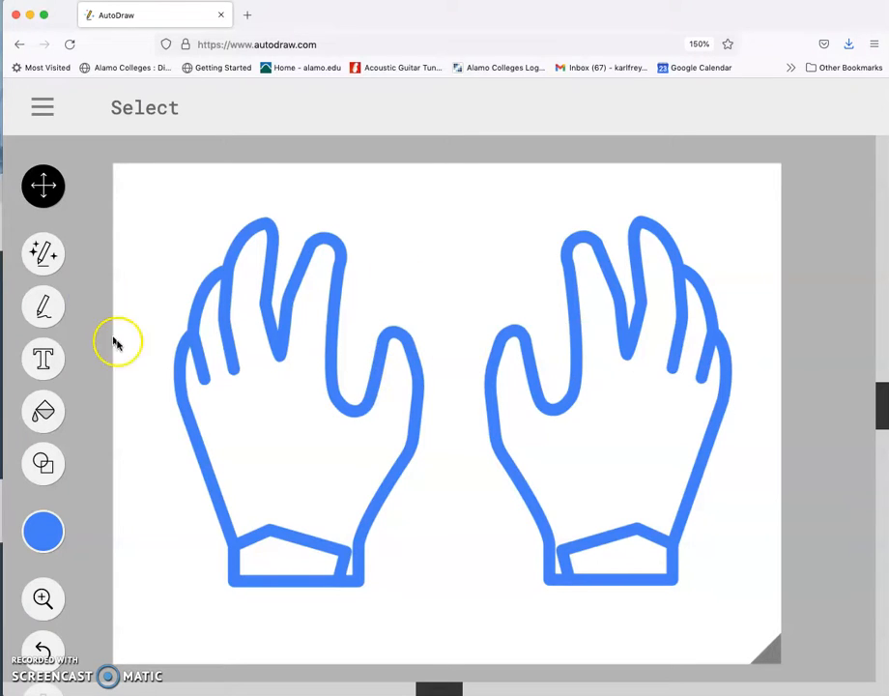
# Step: Leave the hands drawing via AutoDraw's main menu and start a new Firefox tab
pyautogui.click(42, 106)
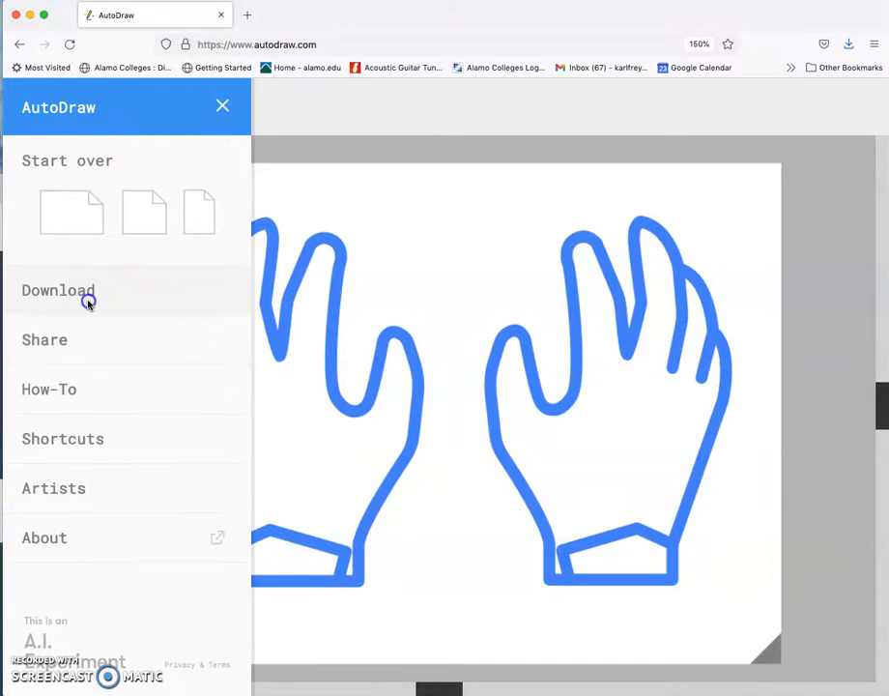
pyautogui.moveTo(524, 452)
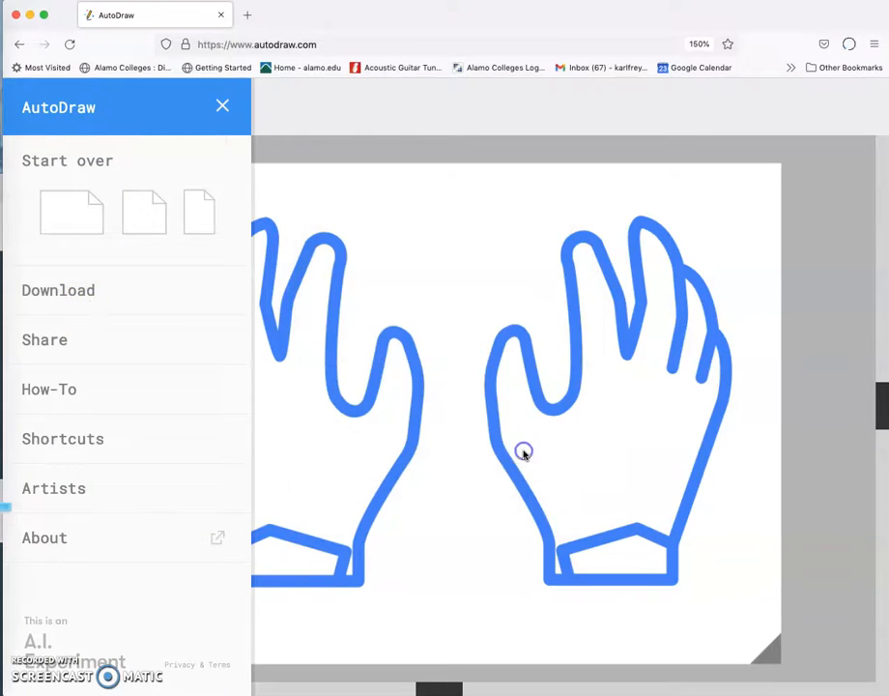
pyautogui.moveTo(391, 12)
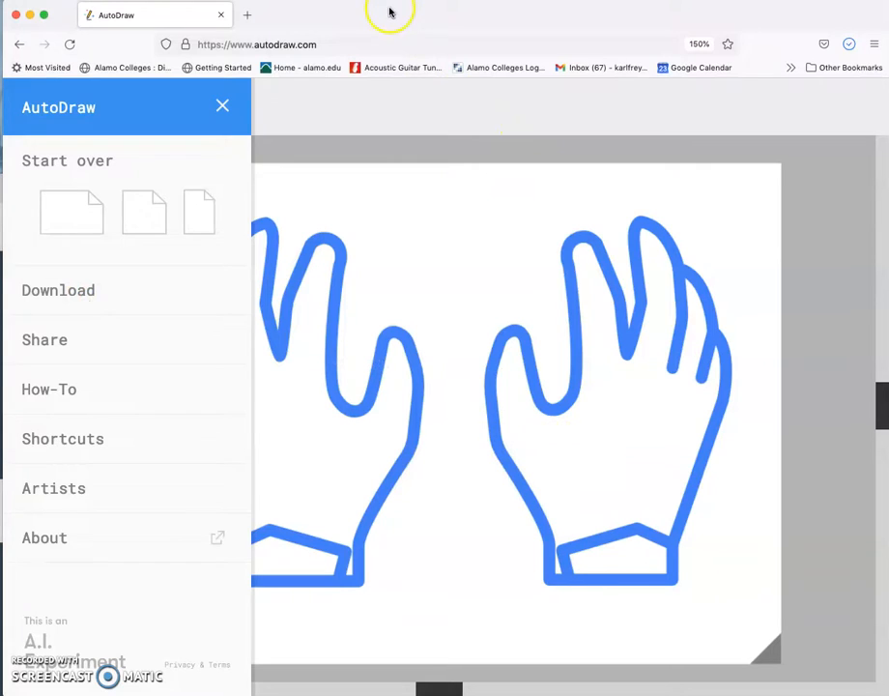
pyautogui.click(222, 104)
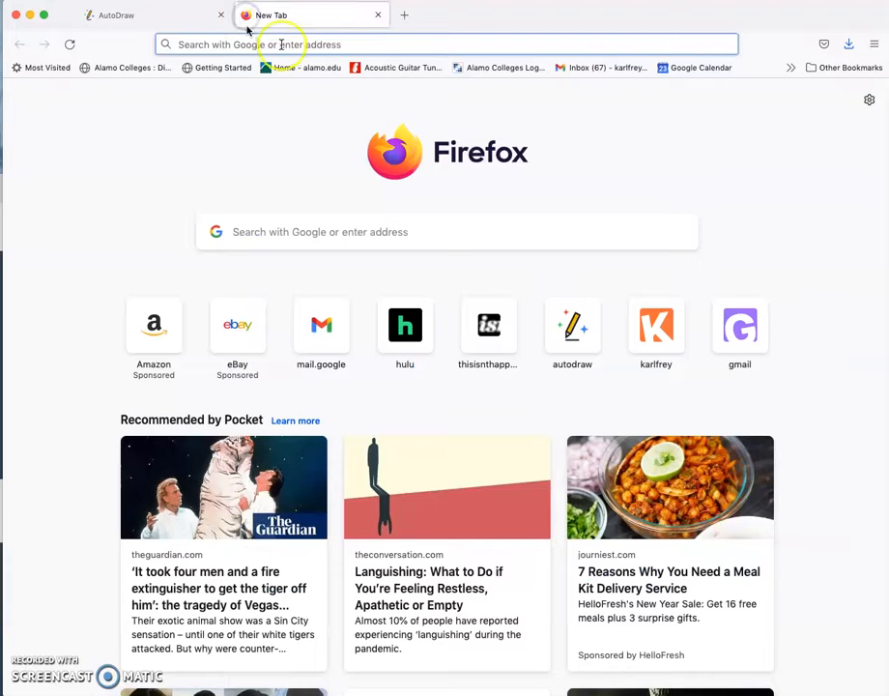
# Step: Search 'google images' from the new tab and go to the Images - Google result
pyautogui.click(446, 232)
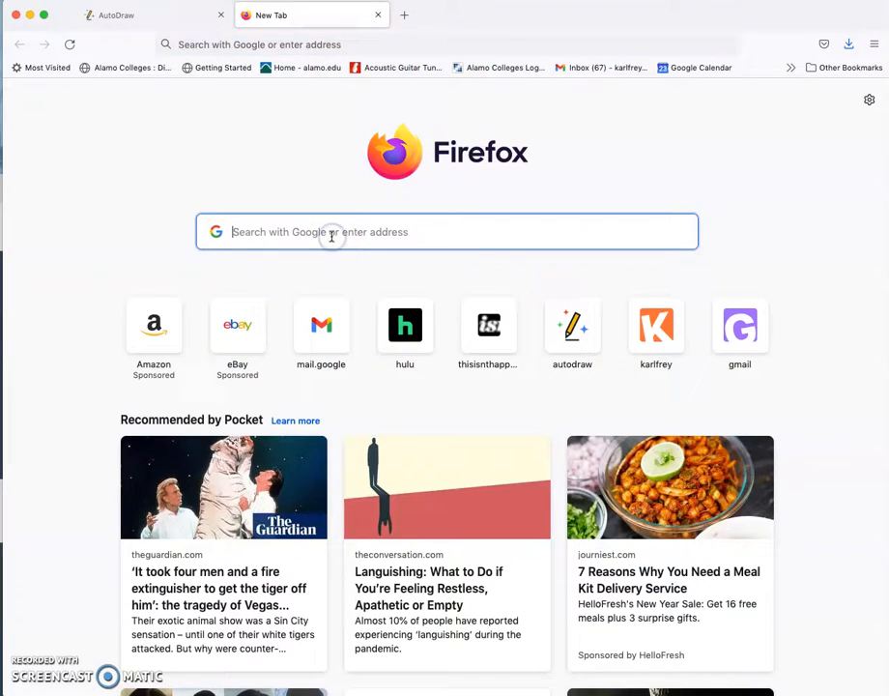
pyautogui.write('google im')
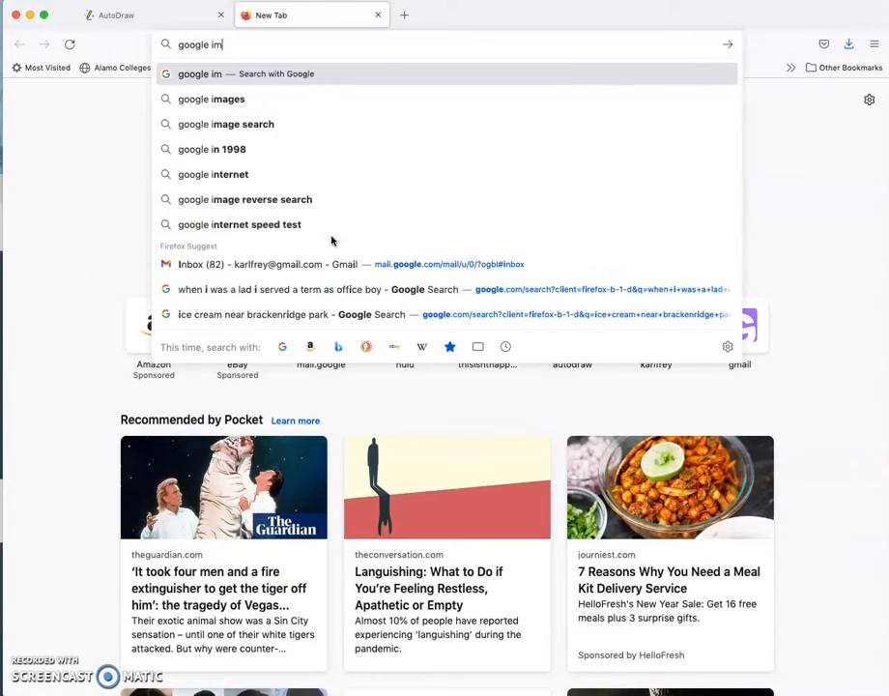
pyautogui.click(213, 98)
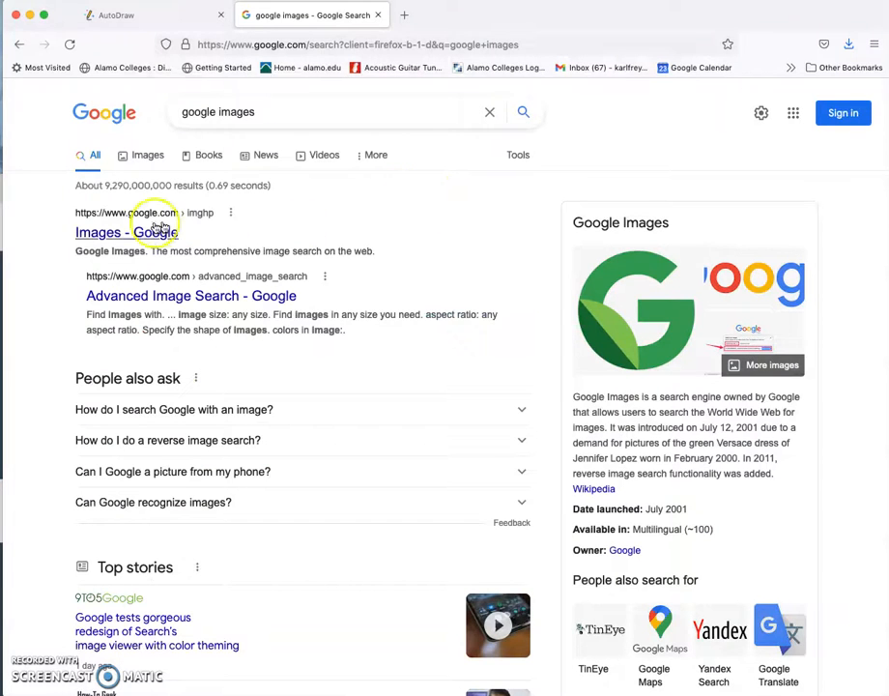
pyautogui.click(118, 232)
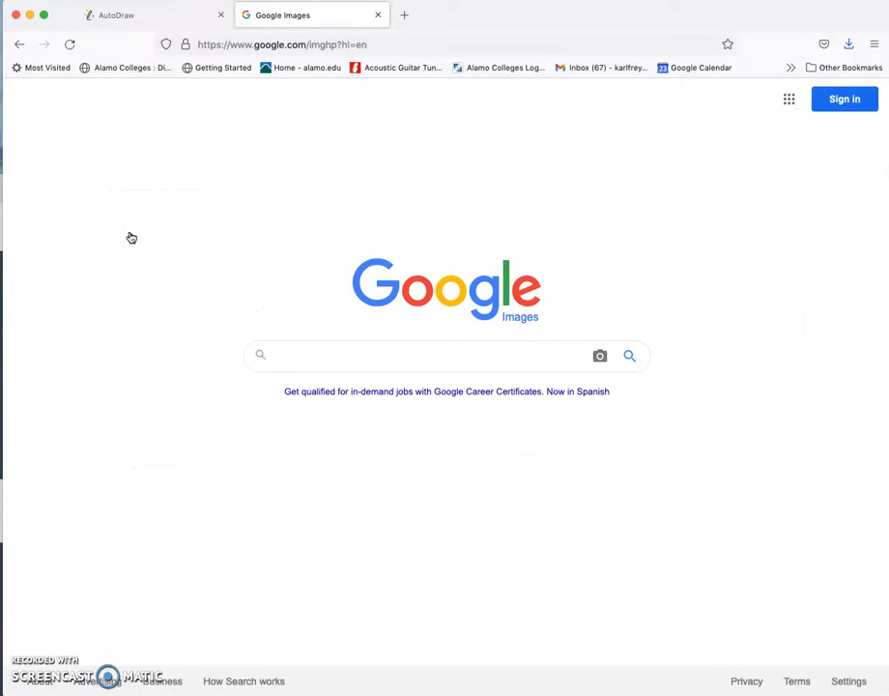
pyautogui.moveTo(600, 355)
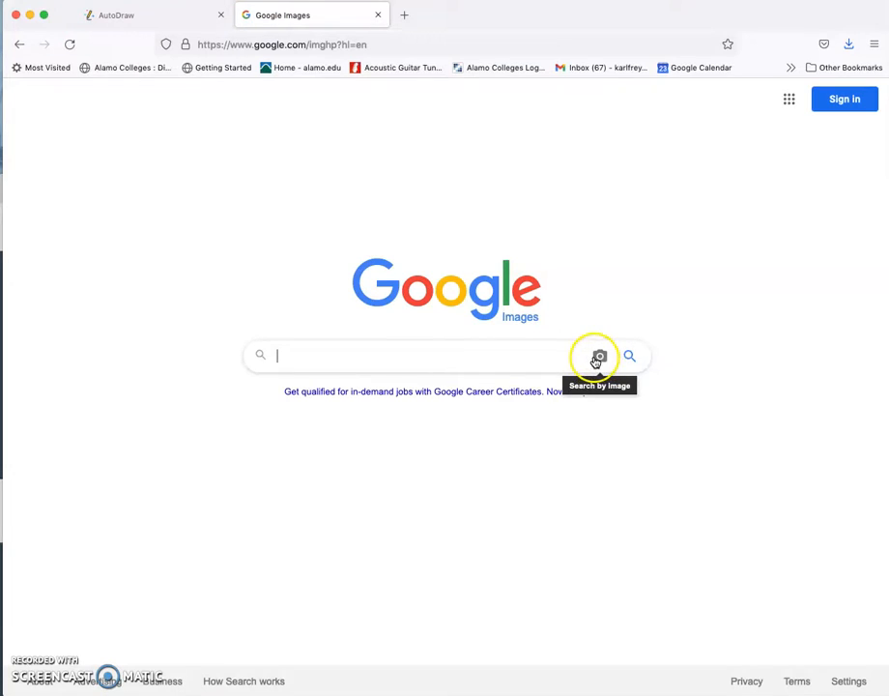
pyautogui.moveTo(406, 371)
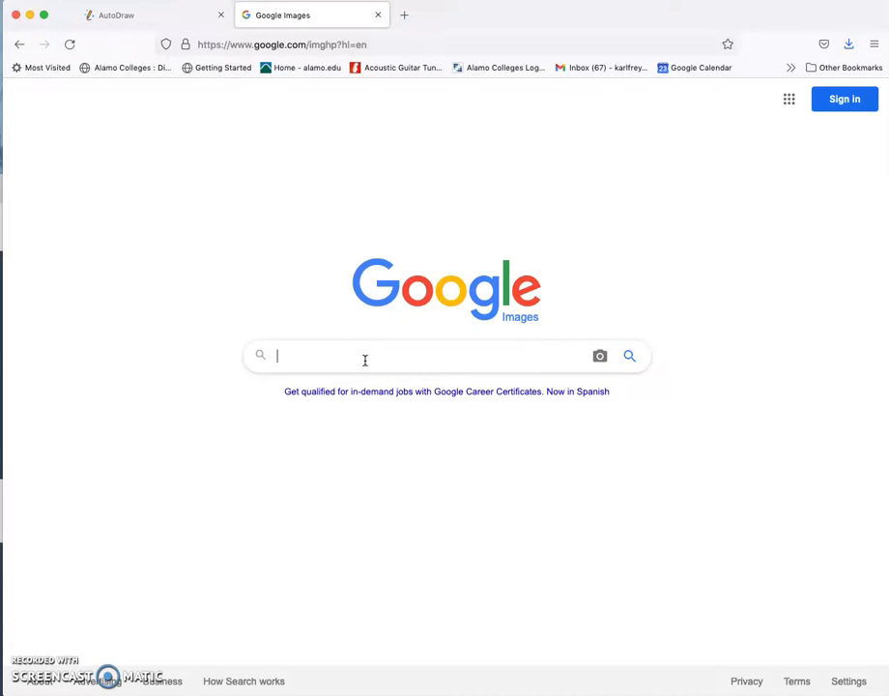
# Step: Search Google Images for "cat's cradle" and browse the grid of string-figure results
pyautogui.write("cat's cradle")
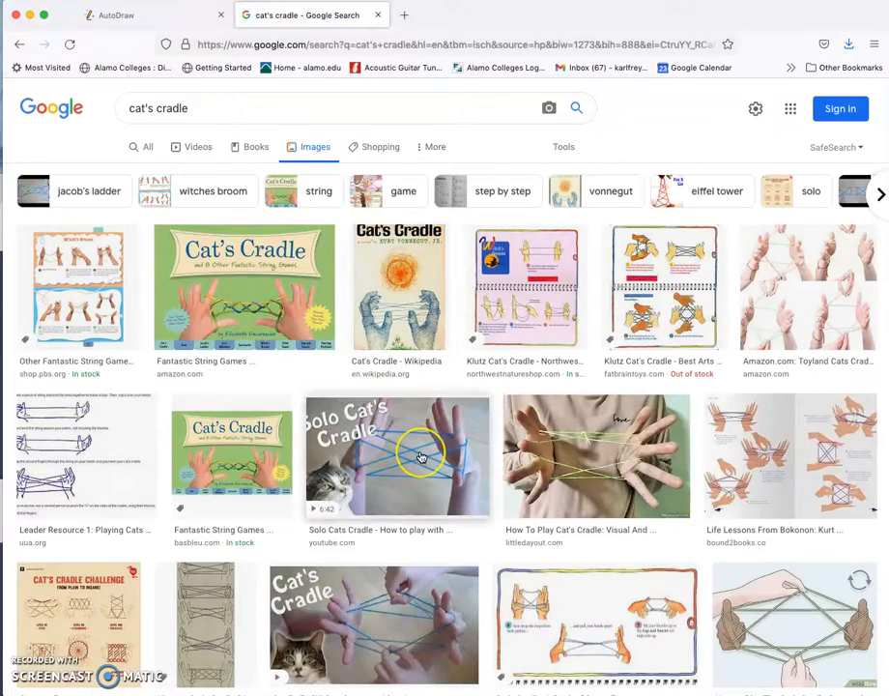
pyautogui.scroll(-3)
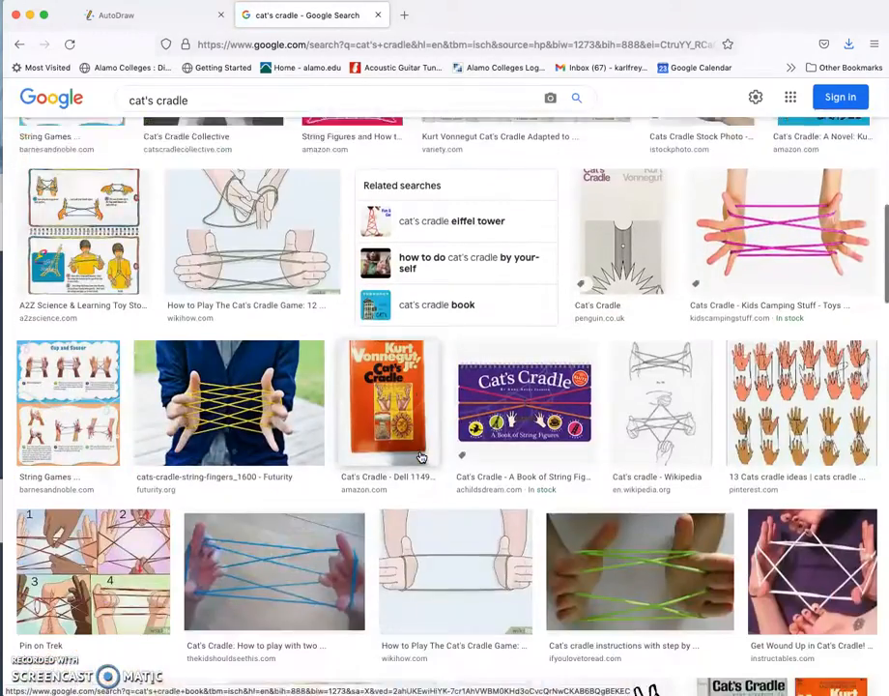
pyautogui.scroll(-3)
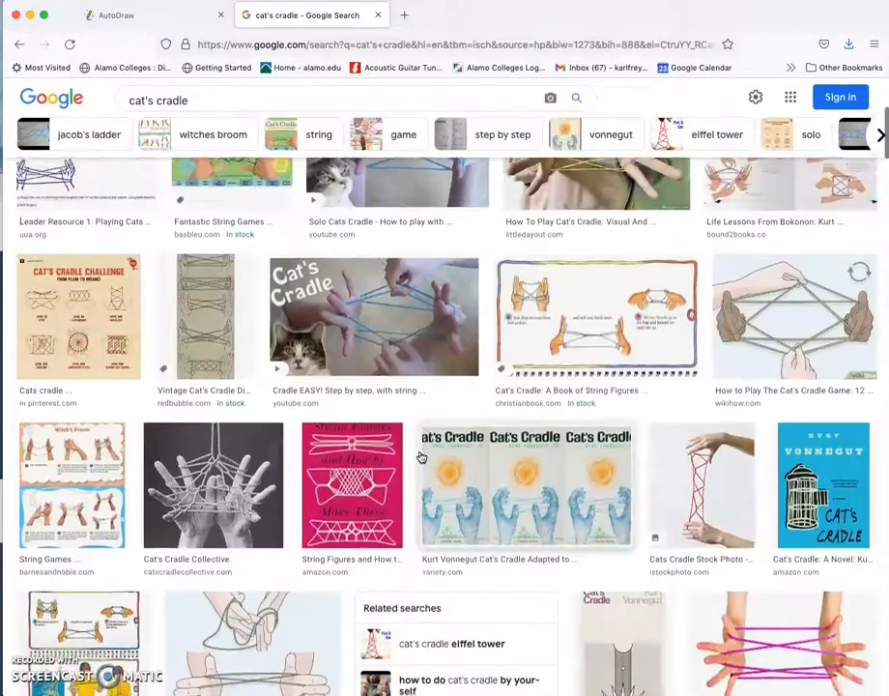
pyautogui.scroll(3)
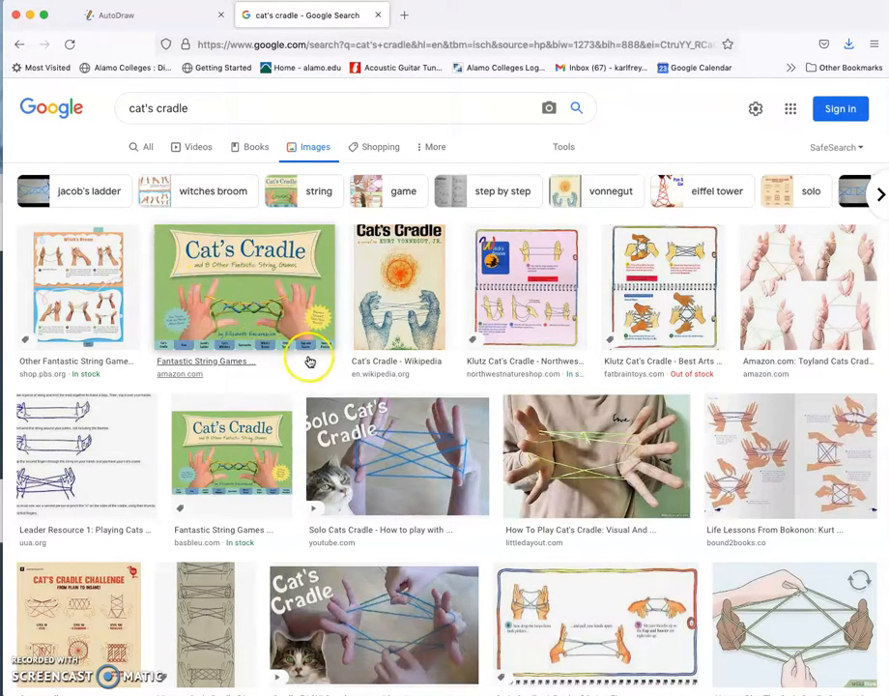
pyautogui.moveTo(422, 444)
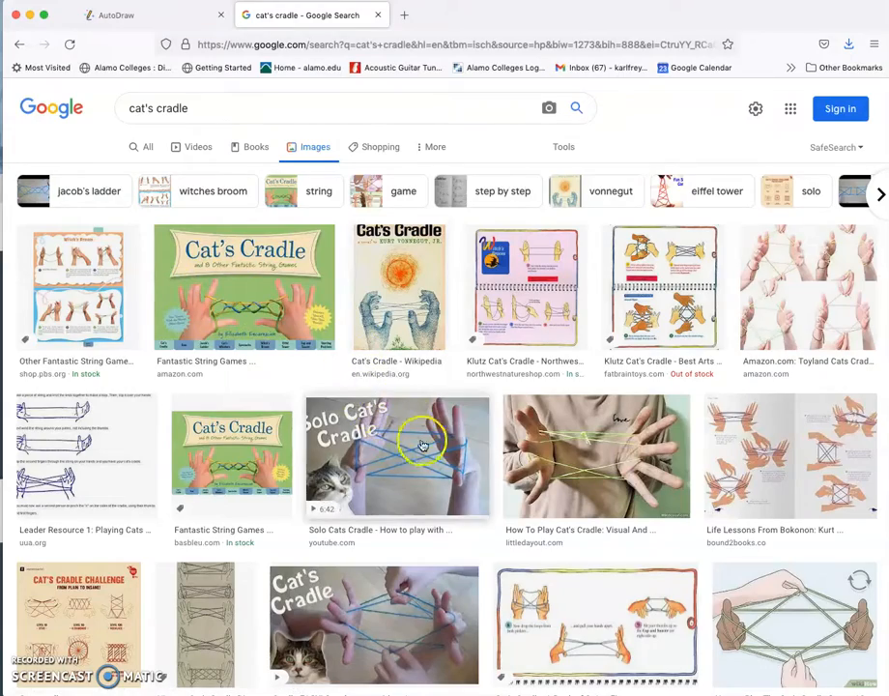
pyautogui.scroll(-3)
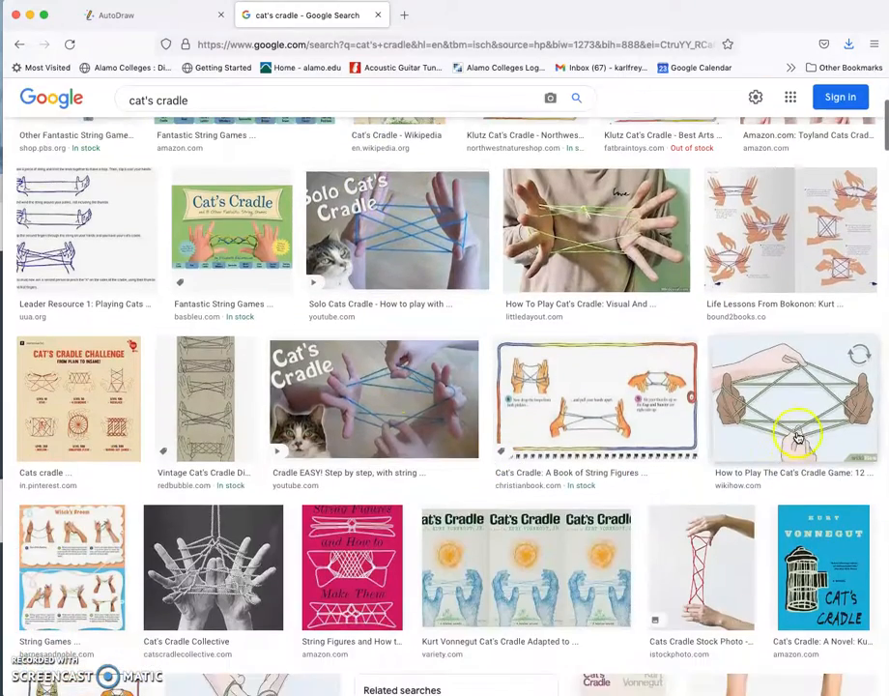
pyautogui.scroll(-3)
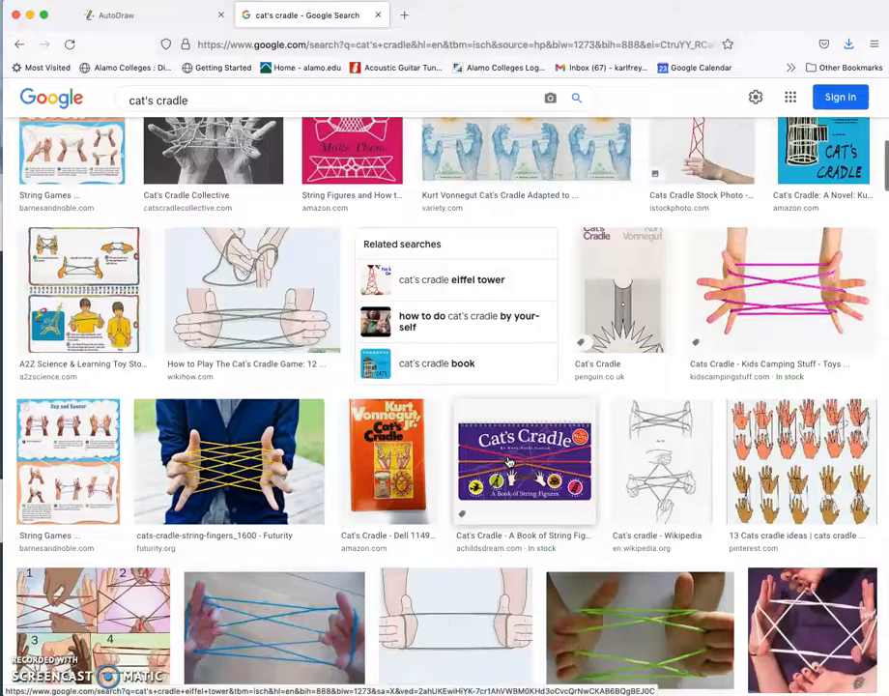
pyautogui.scroll(-3)
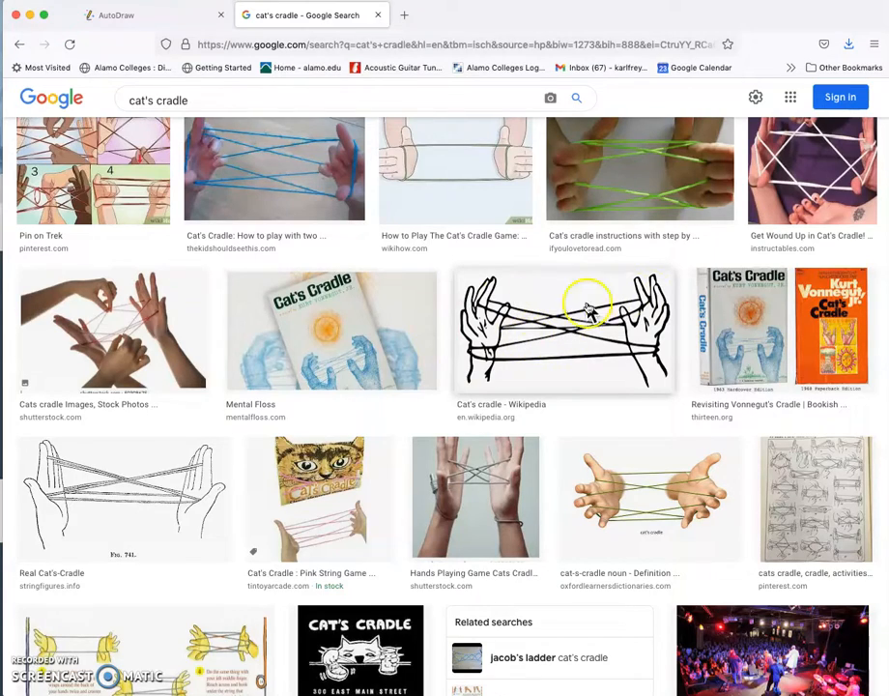
pyautogui.scroll(3)
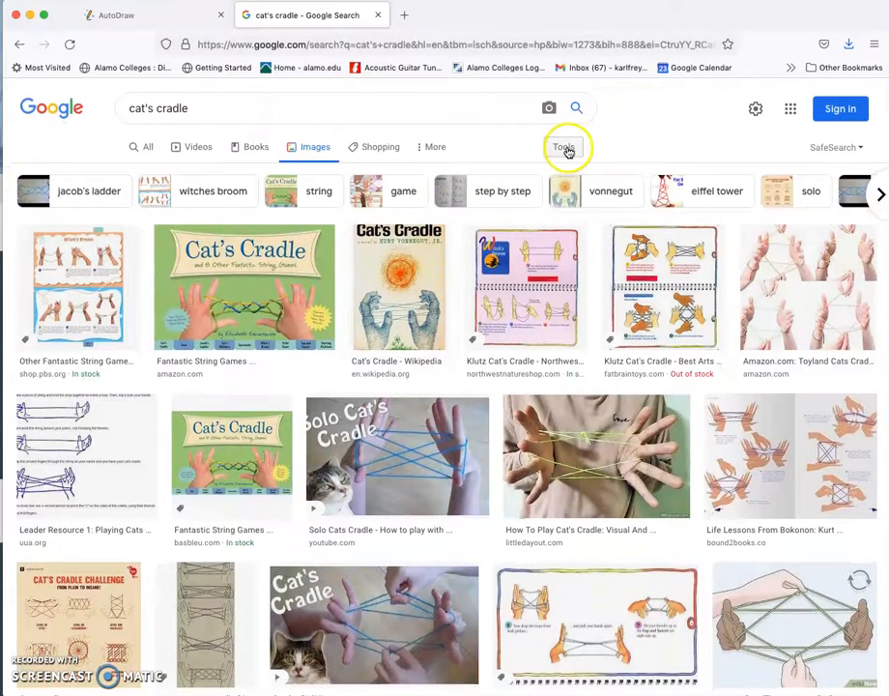
# Step: Filter the cat's cradle results to Large size via Tools > Size and browse them
pyautogui.click(564, 147)
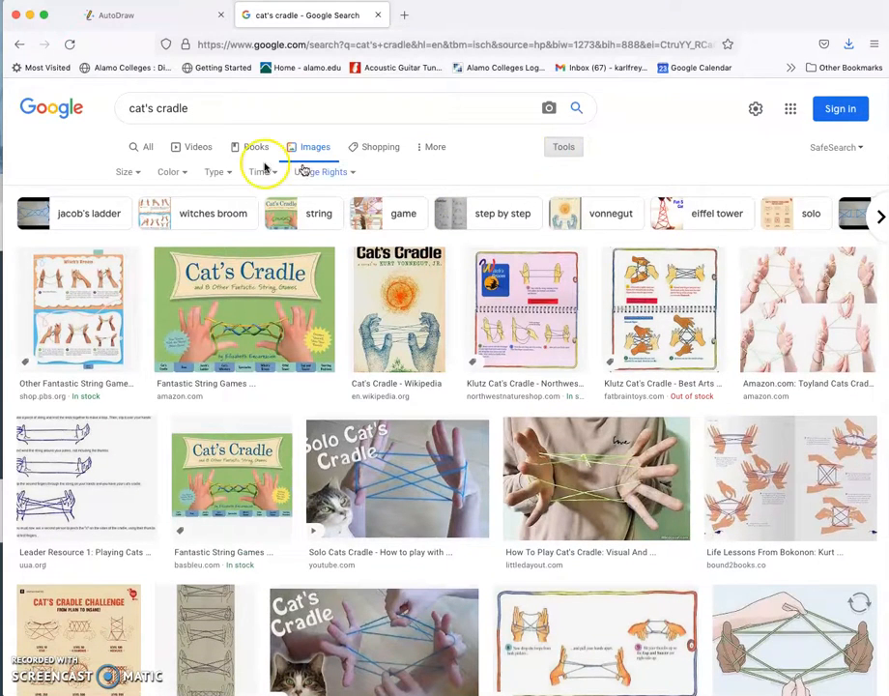
pyautogui.moveTo(135, 178)
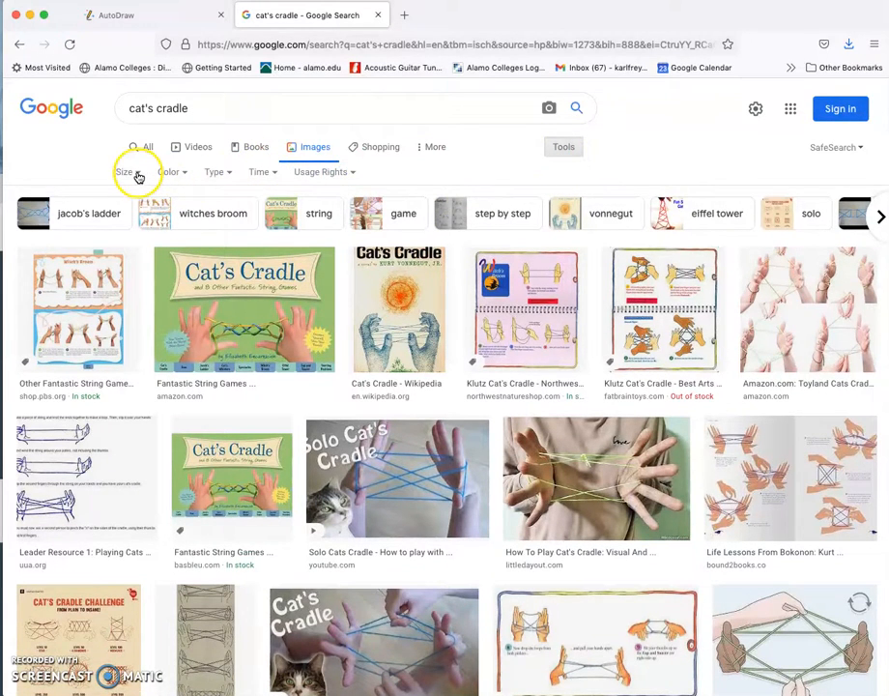
pyautogui.click(127, 172)
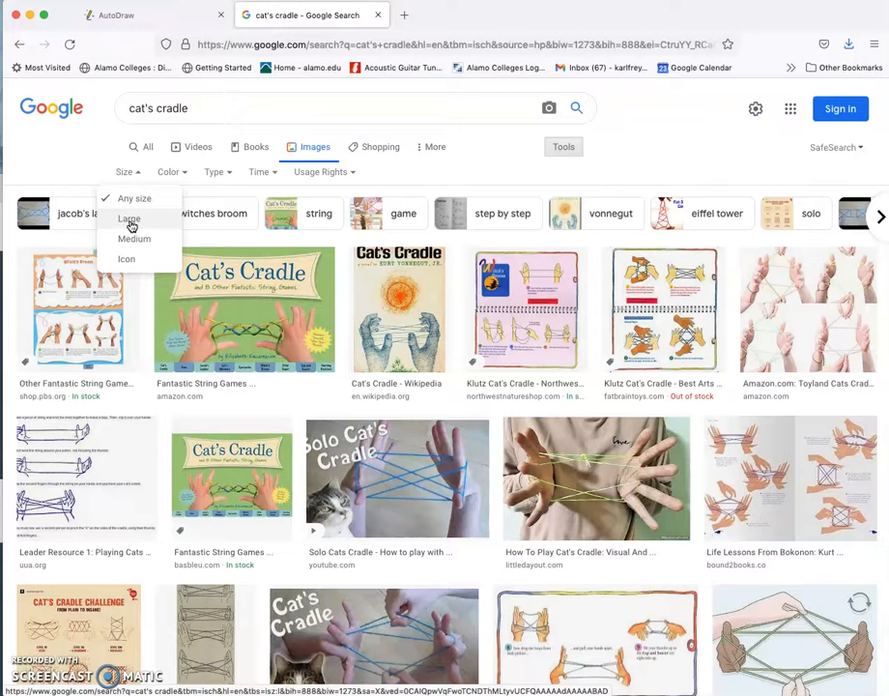
pyautogui.click(128, 218)
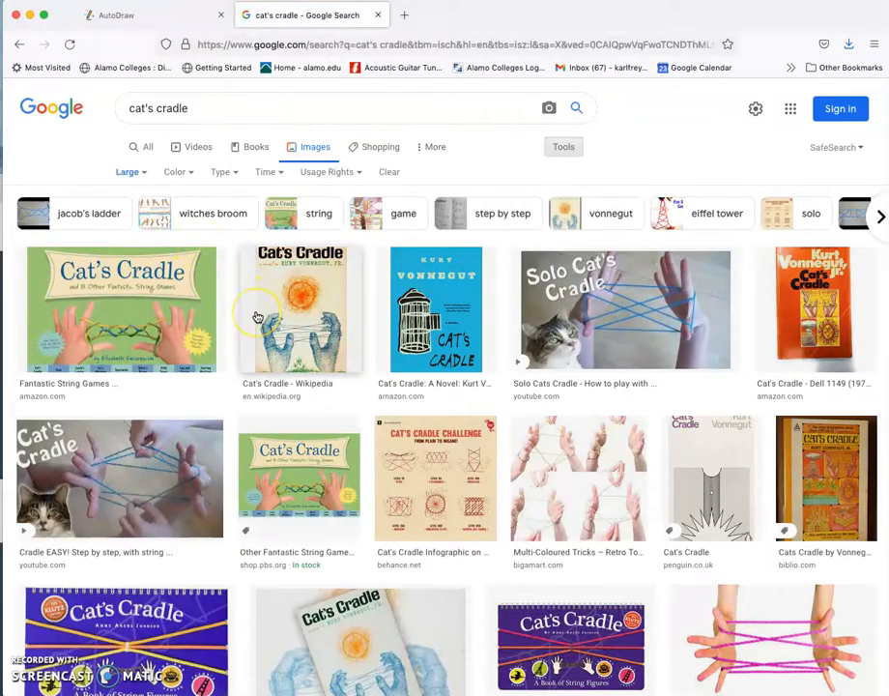
pyautogui.scroll(-3)
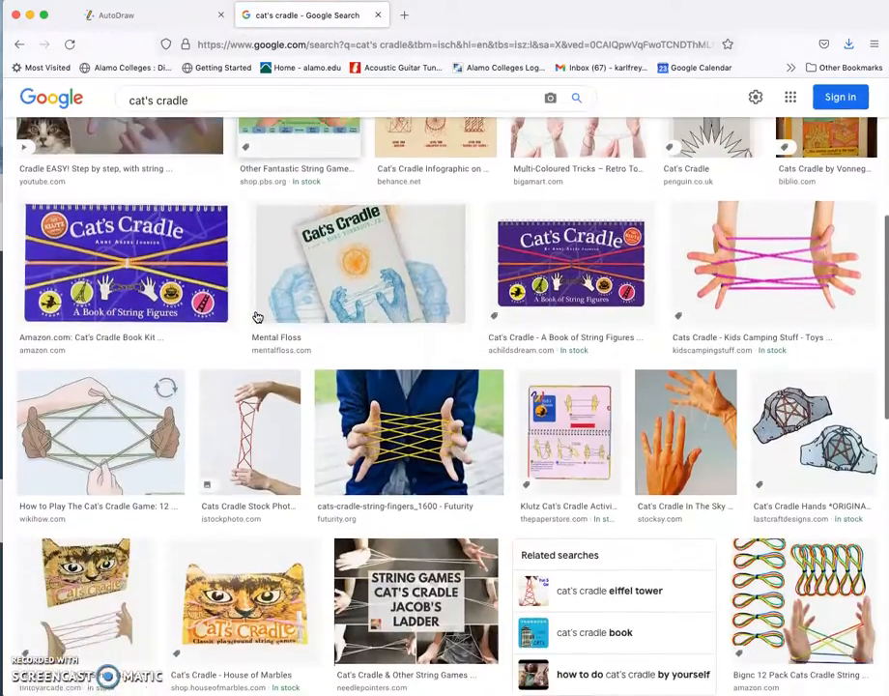
pyautogui.scroll(-3)
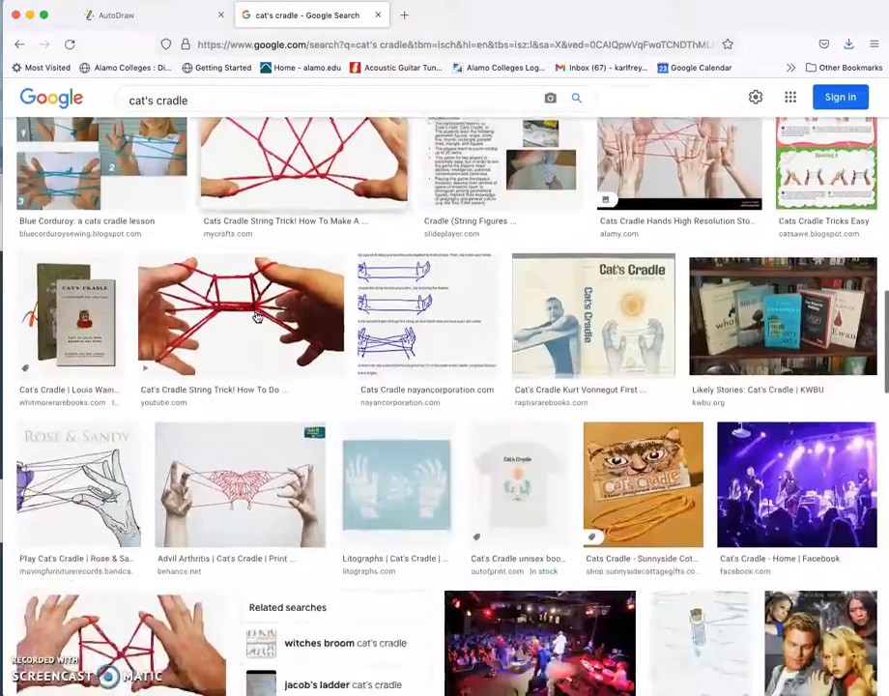
pyautogui.scroll(3)
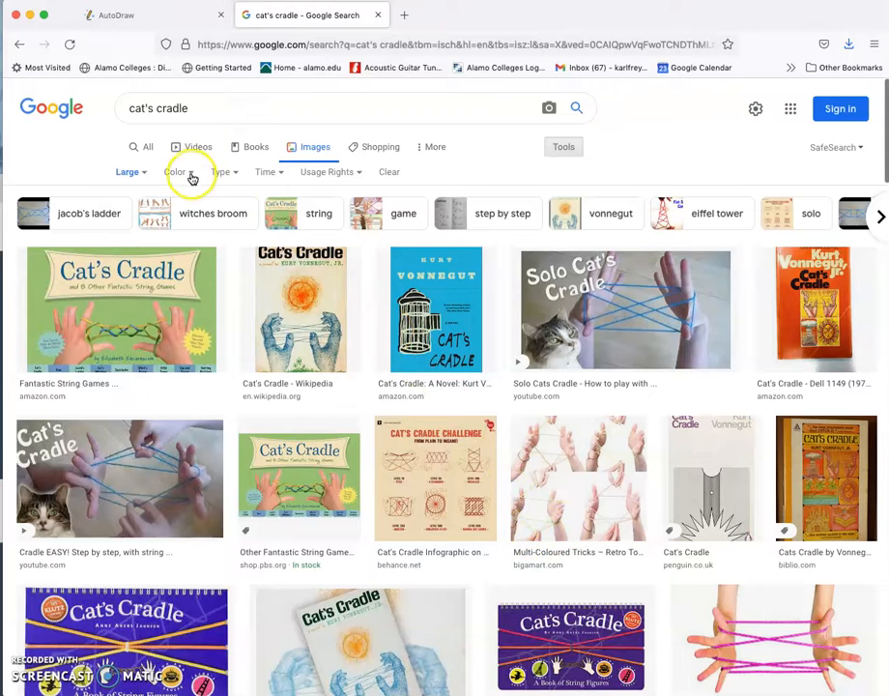
# Step: Add the Black and white colour filter to the large cat's cradle results
pyautogui.click(176, 170)
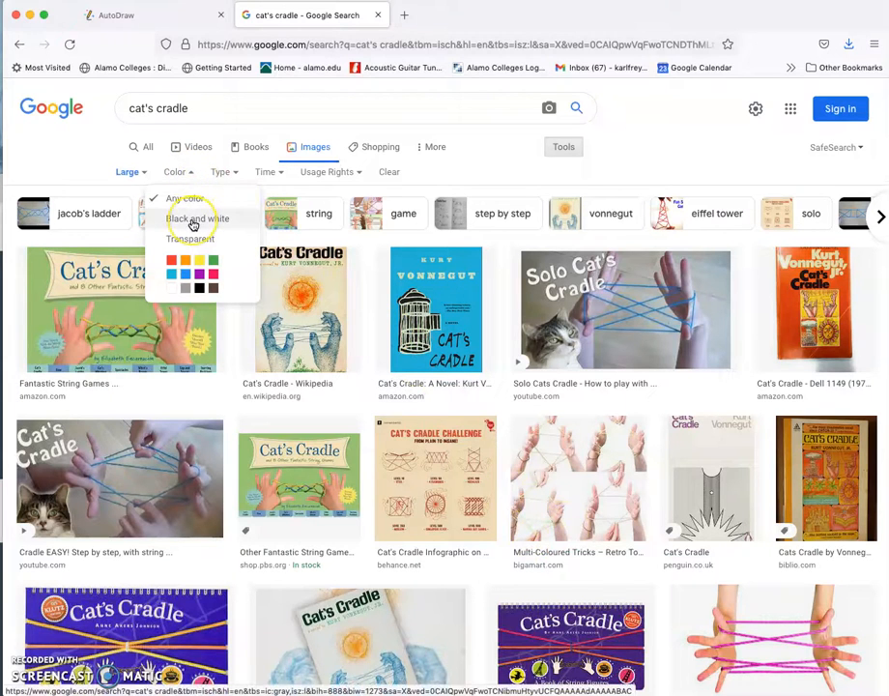
pyautogui.click(197, 216)
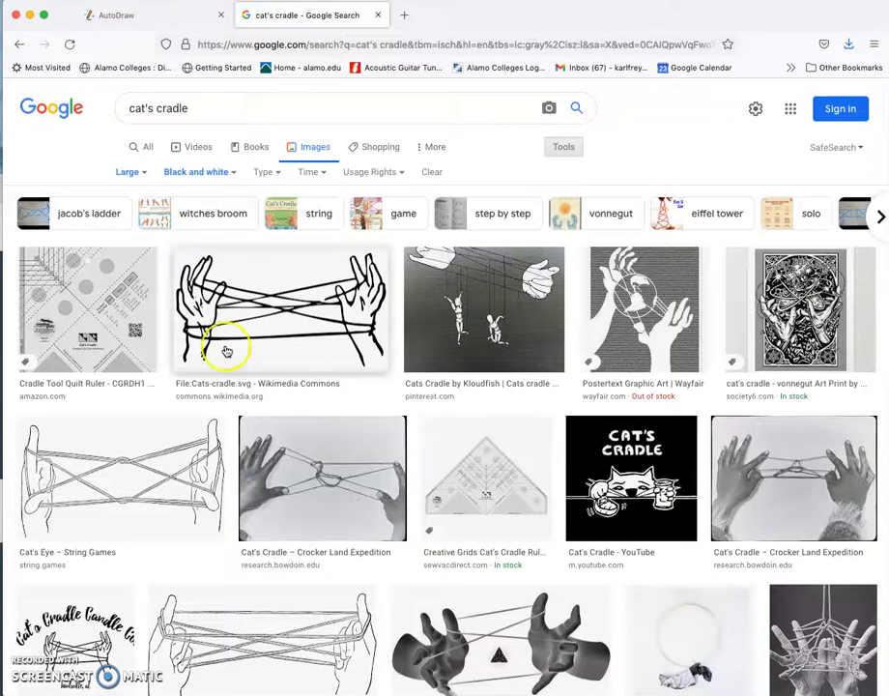
pyautogui.moveTo(189, 470)
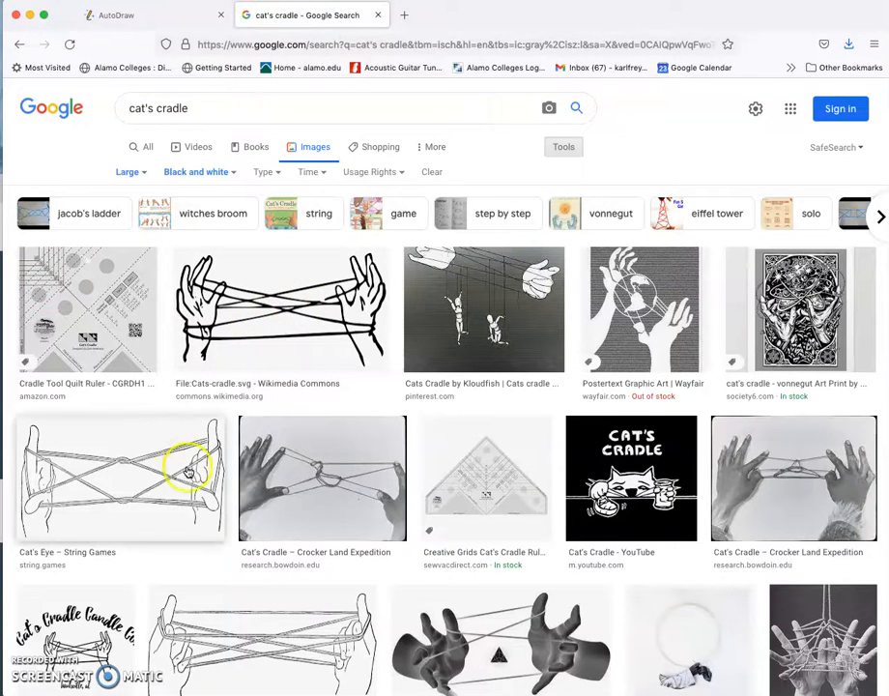
pyautogui.scroll(-3)
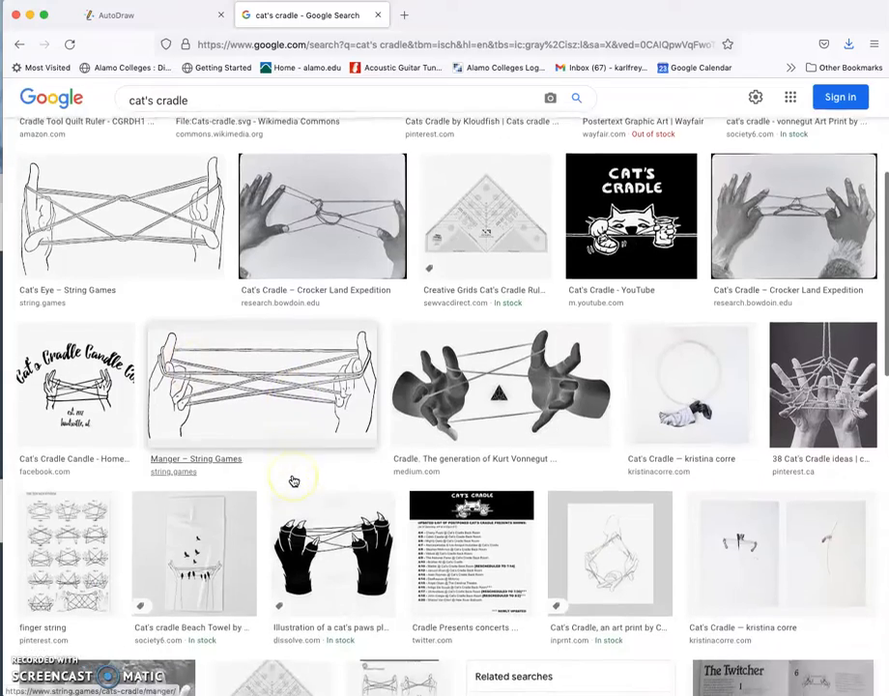
pyautogui.scroll(3)
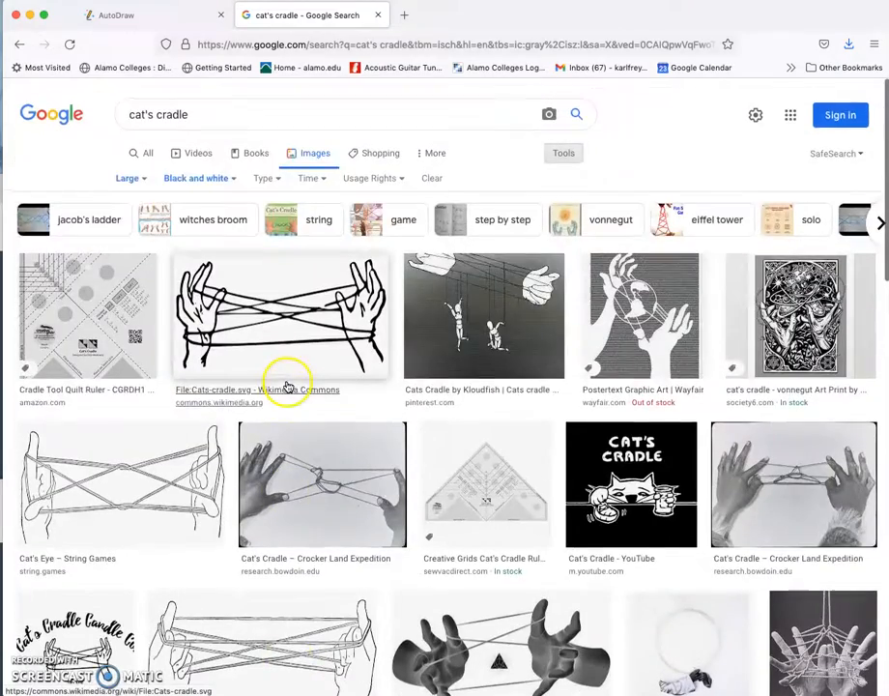
# Step: Set the Type filter to Line Drawing and browse the narrowed cat's cradle results
pyautogui.click(263, 170)
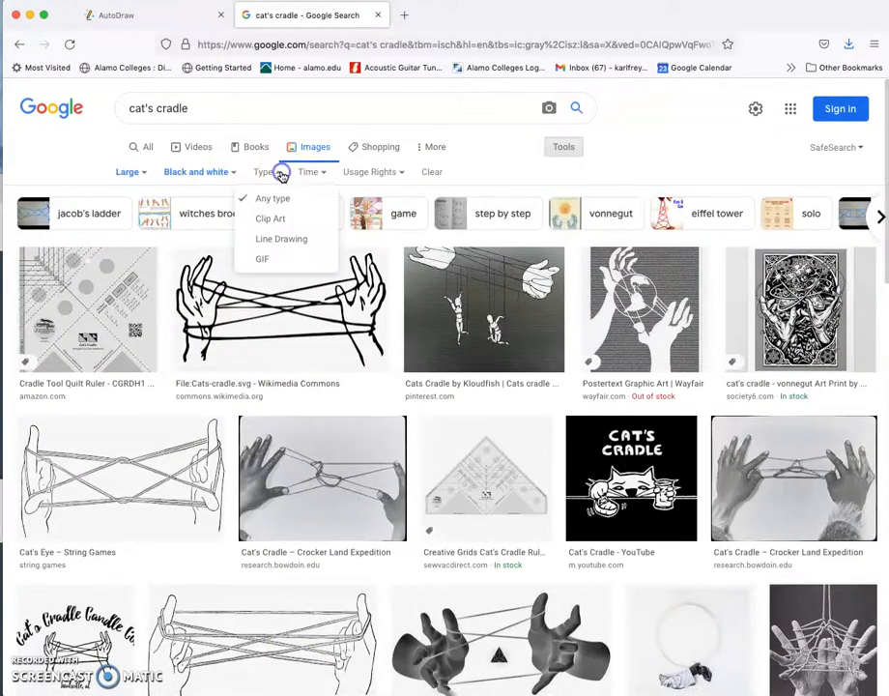
pyautogui.moveTo(313, 257)
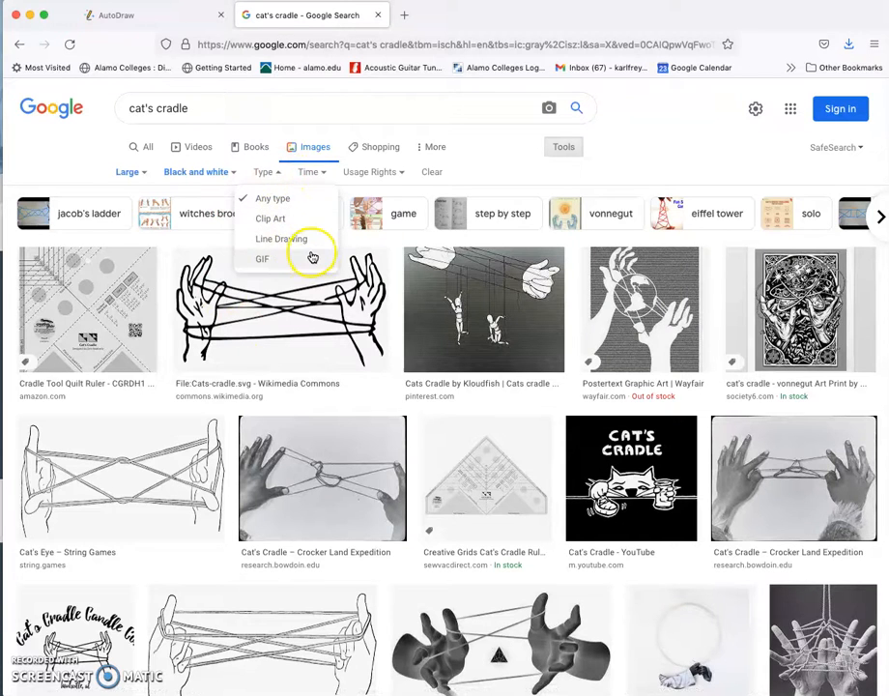
pyautogui.click(280, 240)
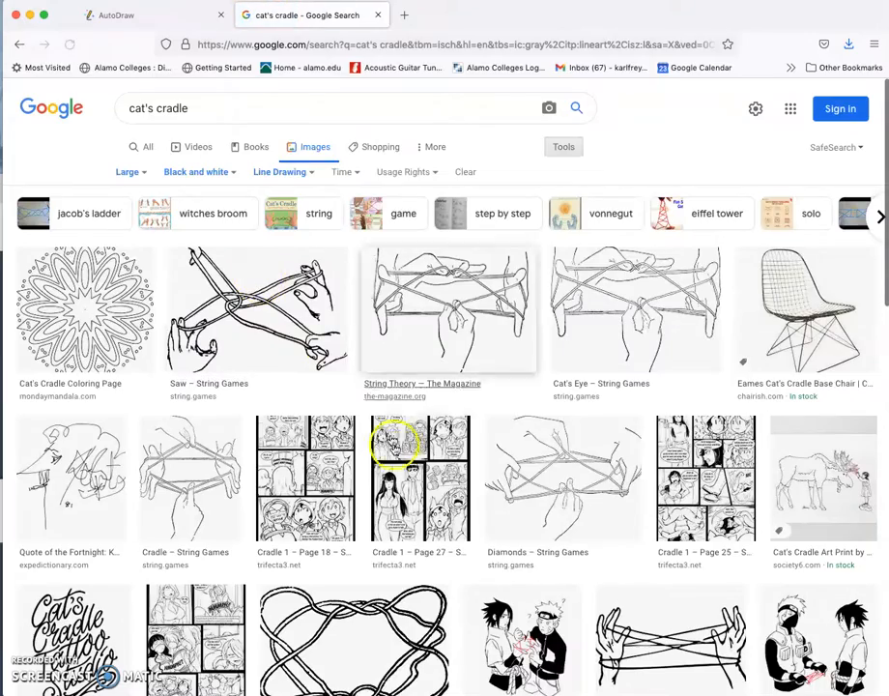
pyautogui.scroll(-3)
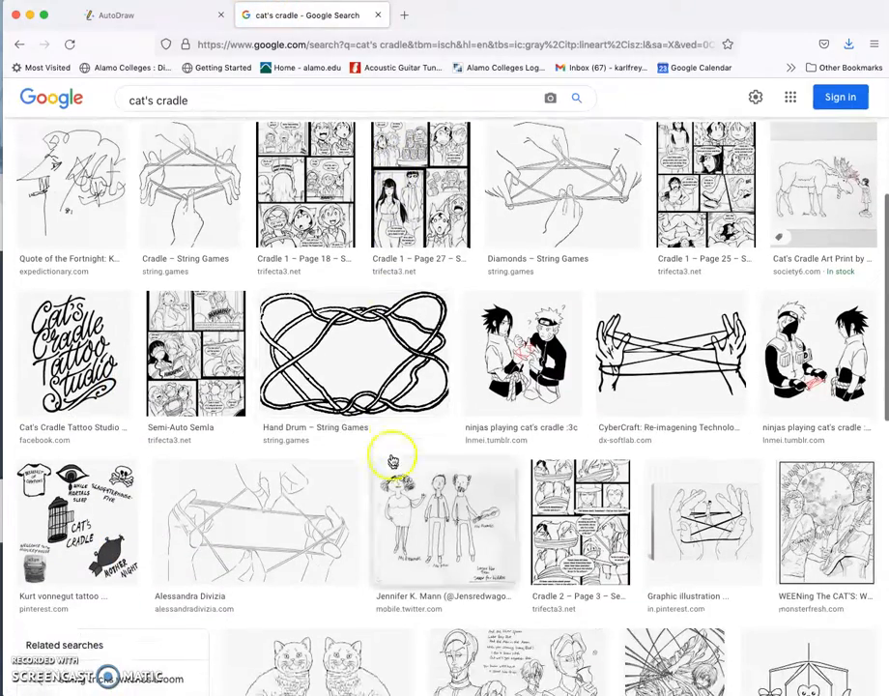
pyautogui.moveTo(511, 452)
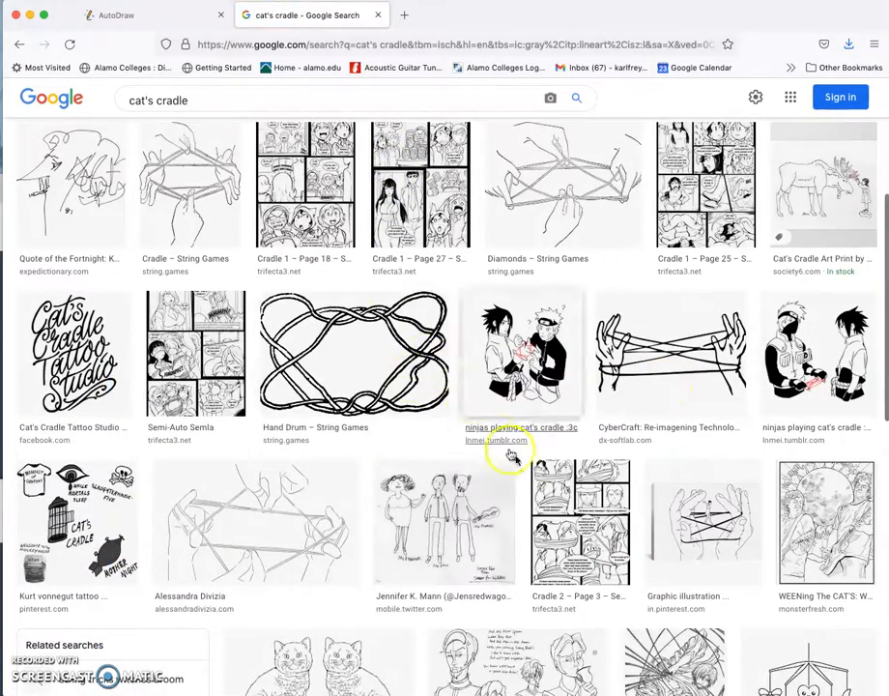
pyautogui.scroll(-3)
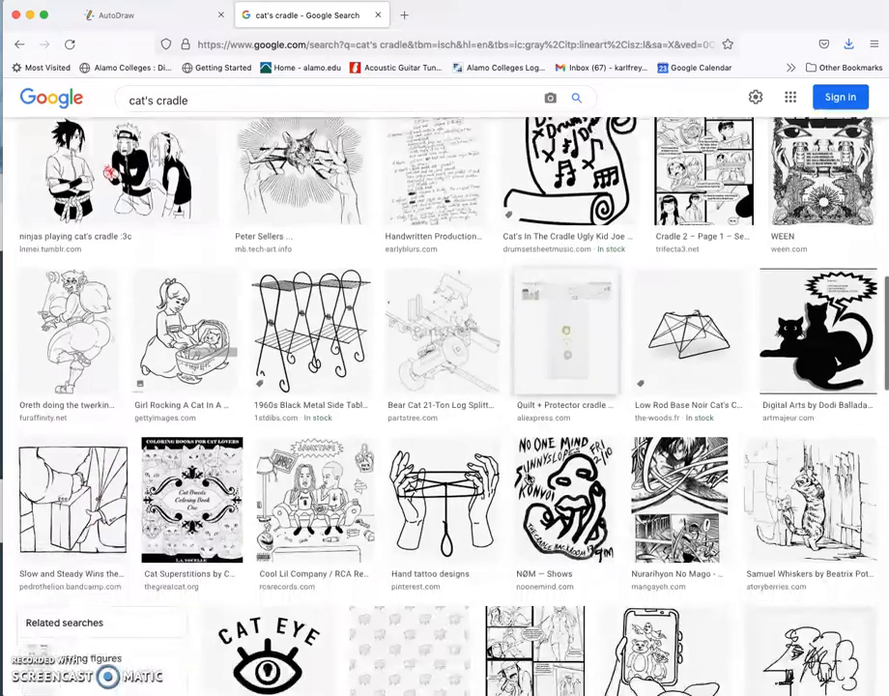
pyautogui.scroll(-3)
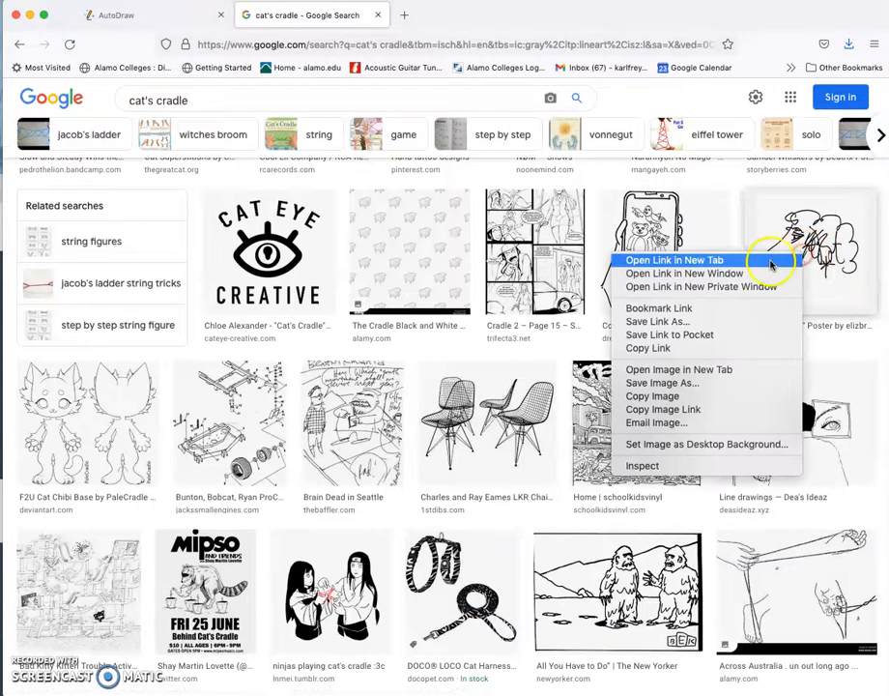
# Step: Open two line-drawing results, including the Kurt Vonnegut Redbubble poster, in new tabs
pyautogui.click(673, 259)
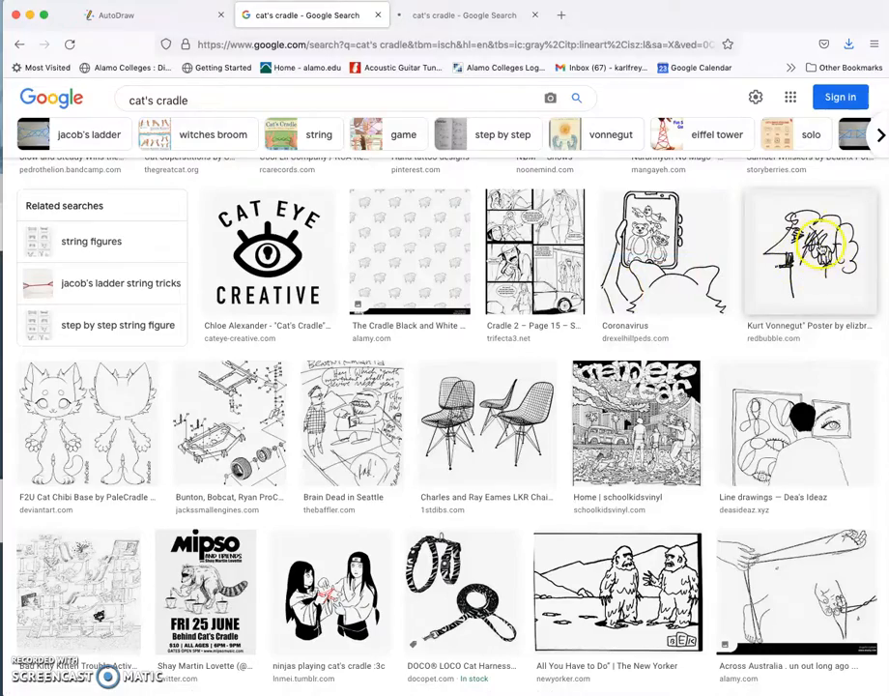
pyautogui.scroll(-3)
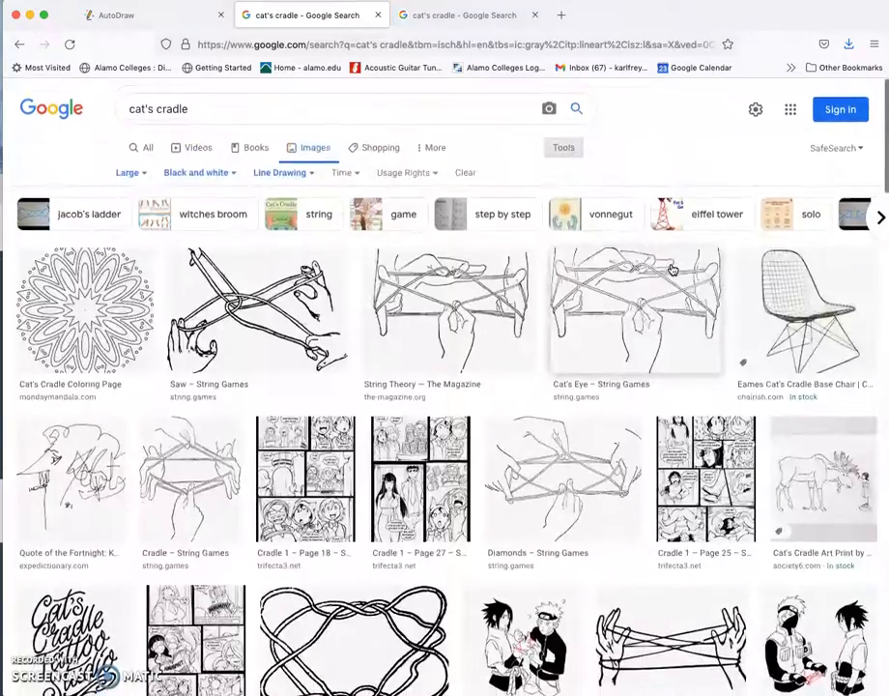
pyautogui.scroll(-3)
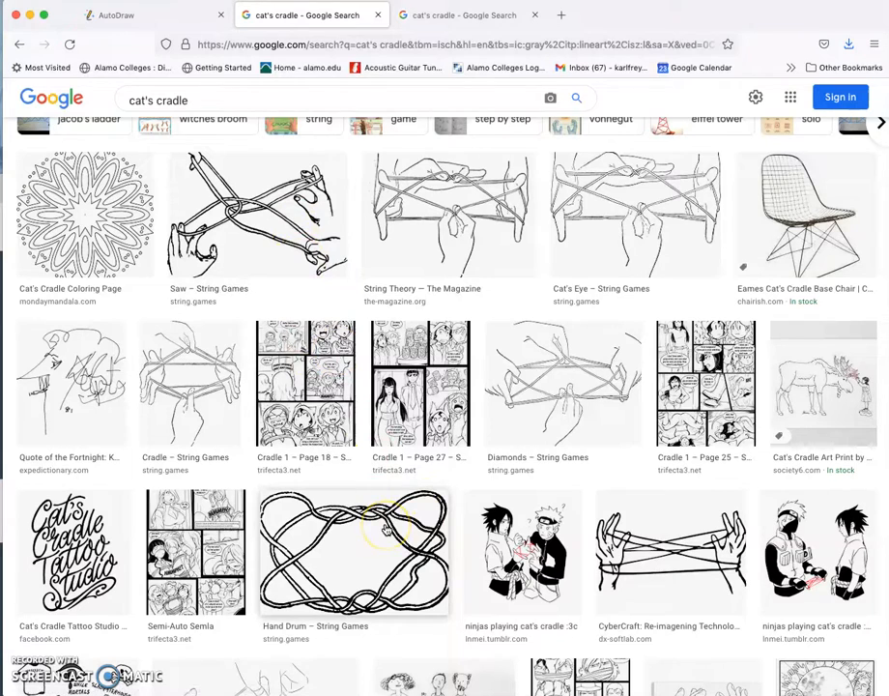
pyautogui.rightClick(355, 553)
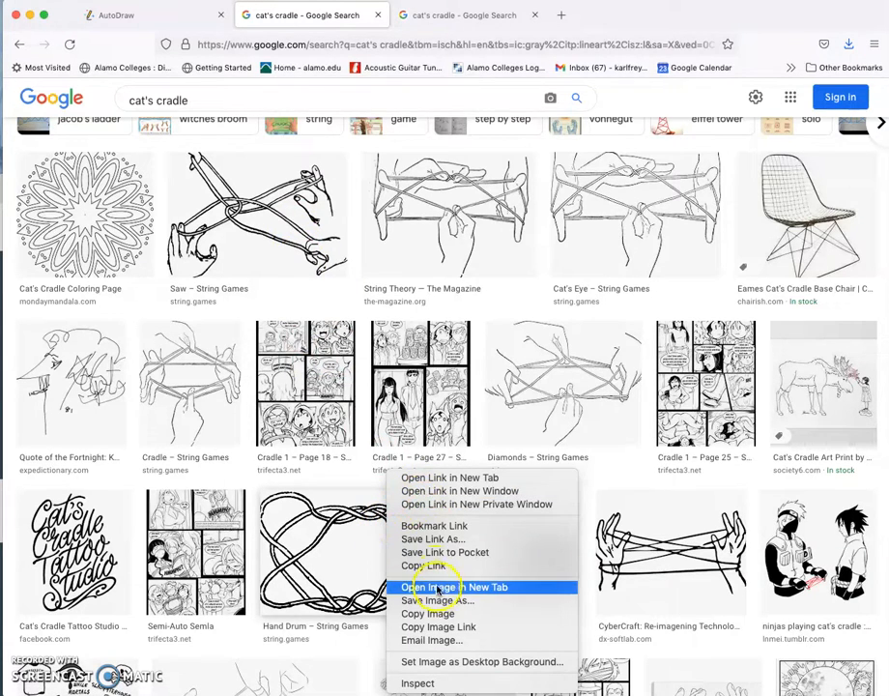
pyautogui.moveTo(448, 477)
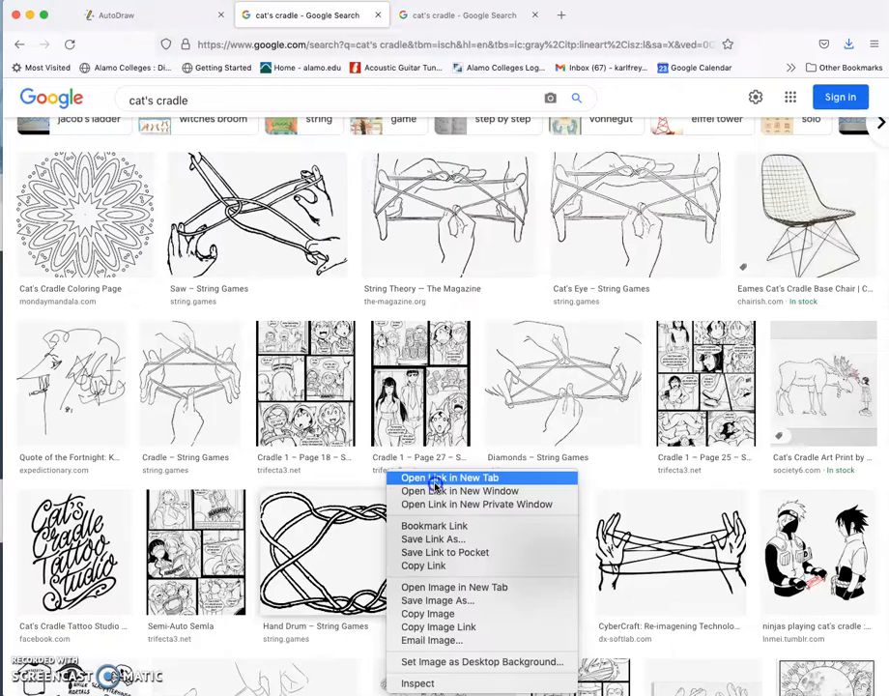
pyautogui.click(449, 477)
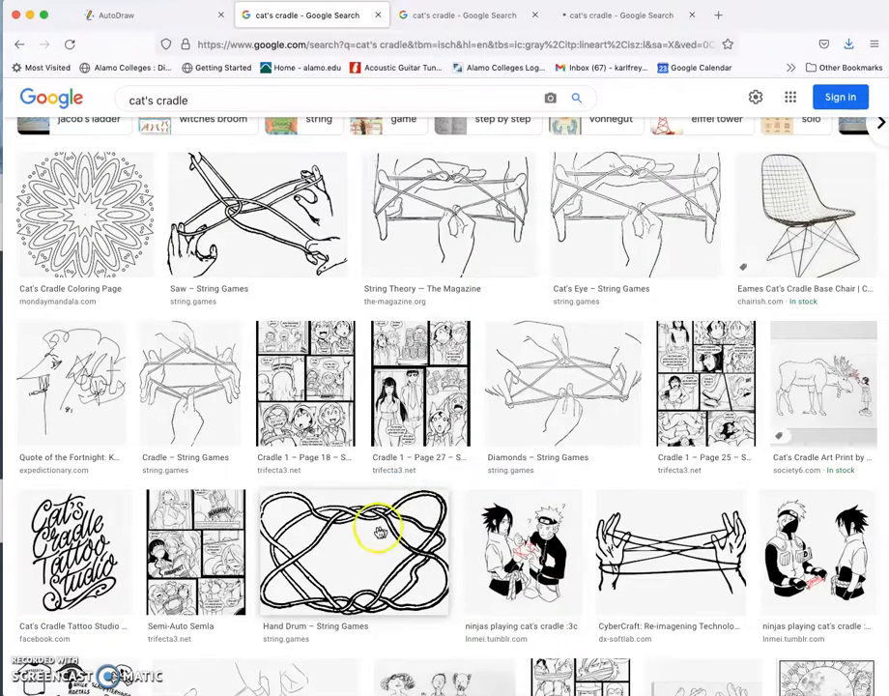
pyautogui.click(356, 551)
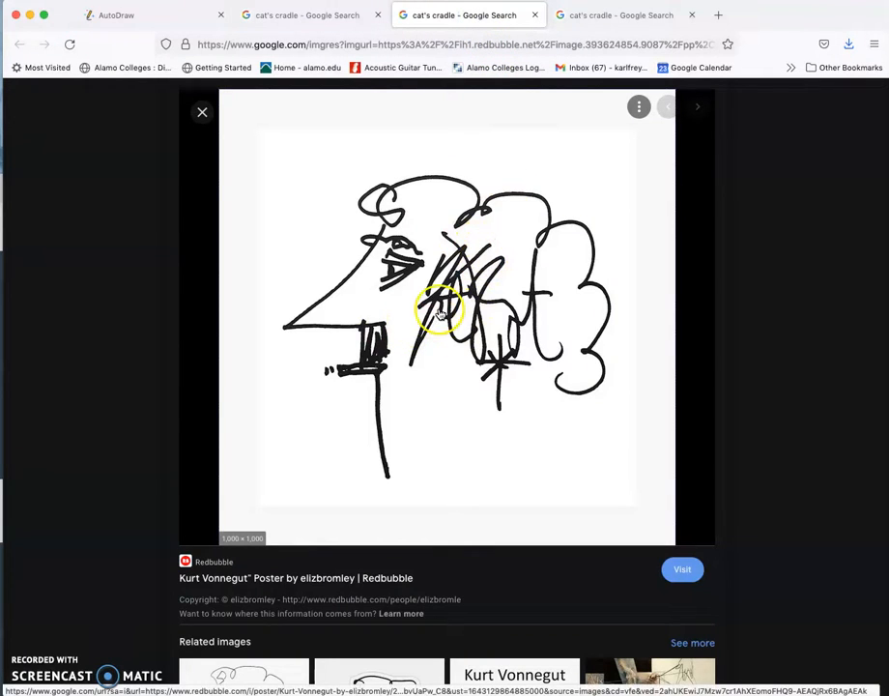
# Step: View the Kurt Vonnegut scribble drawing at full size in its own tab
pyautogui.rightClick(441, 309)
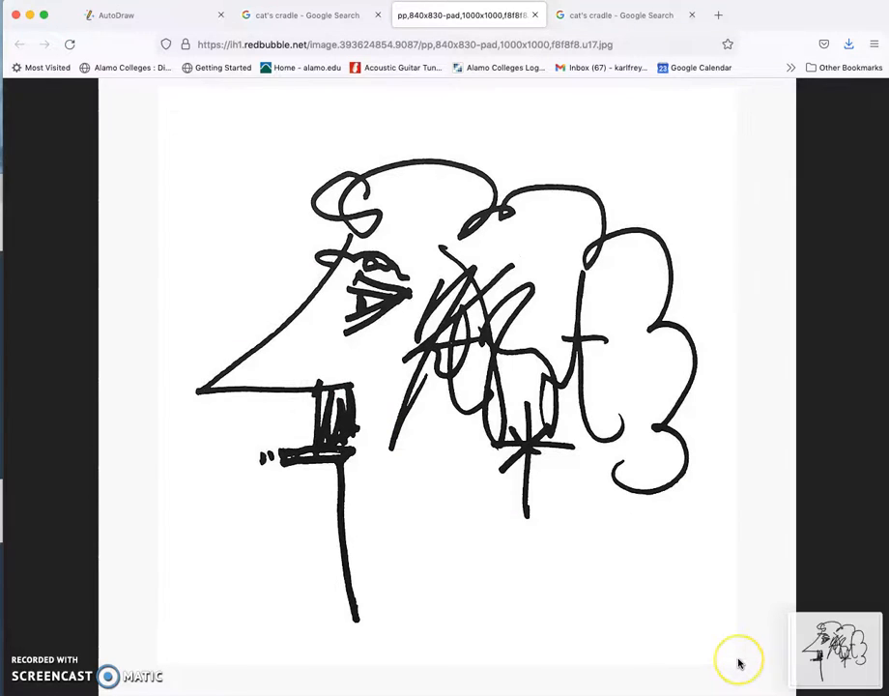
pyautogui.moveTo(738, 661)
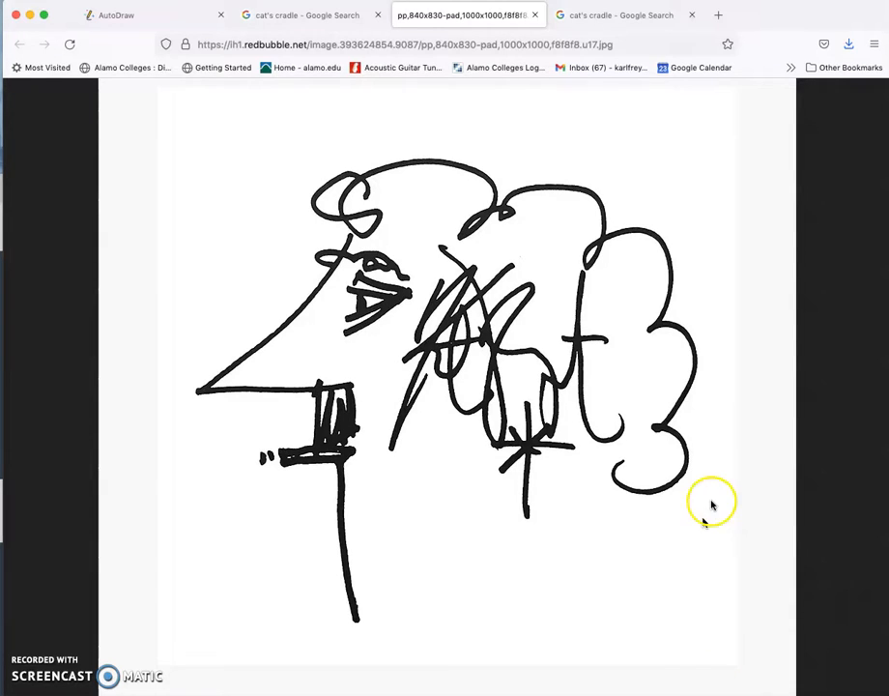
pyautogui.moveTo(750, 400)
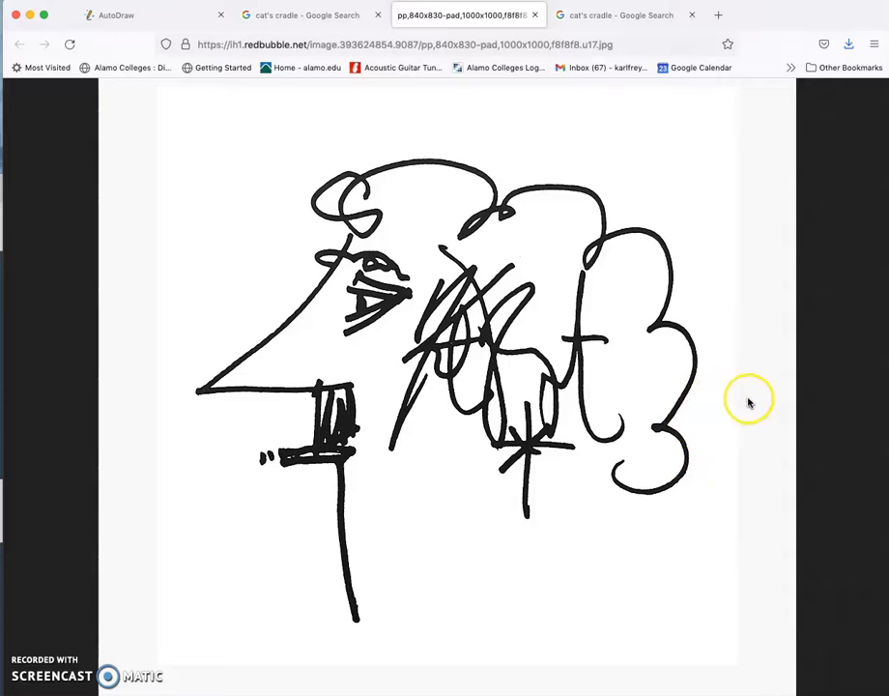
pyautogui.moveTo(754, 346)
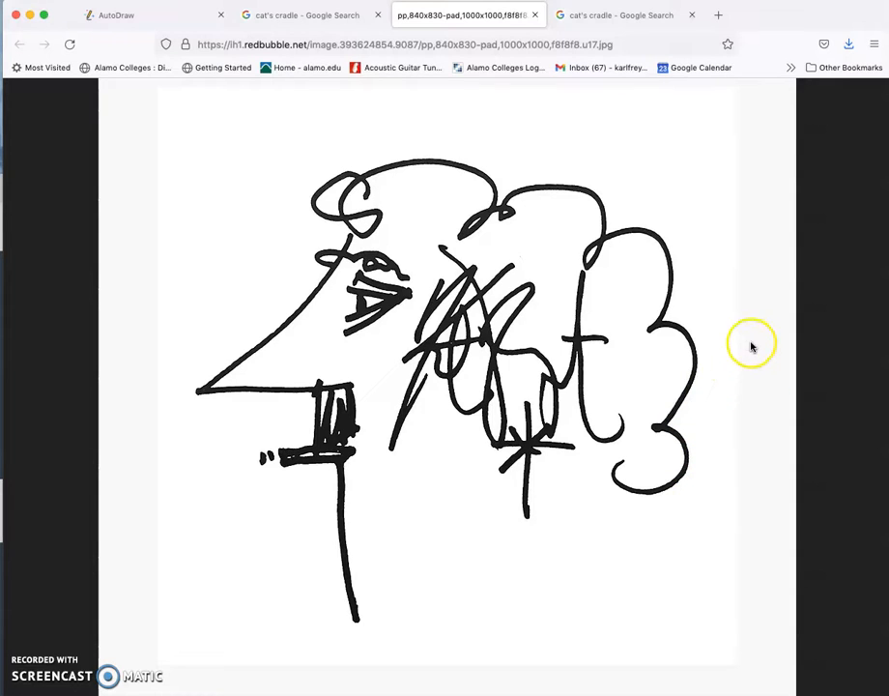
pyautogui.moveTo(773, 658)
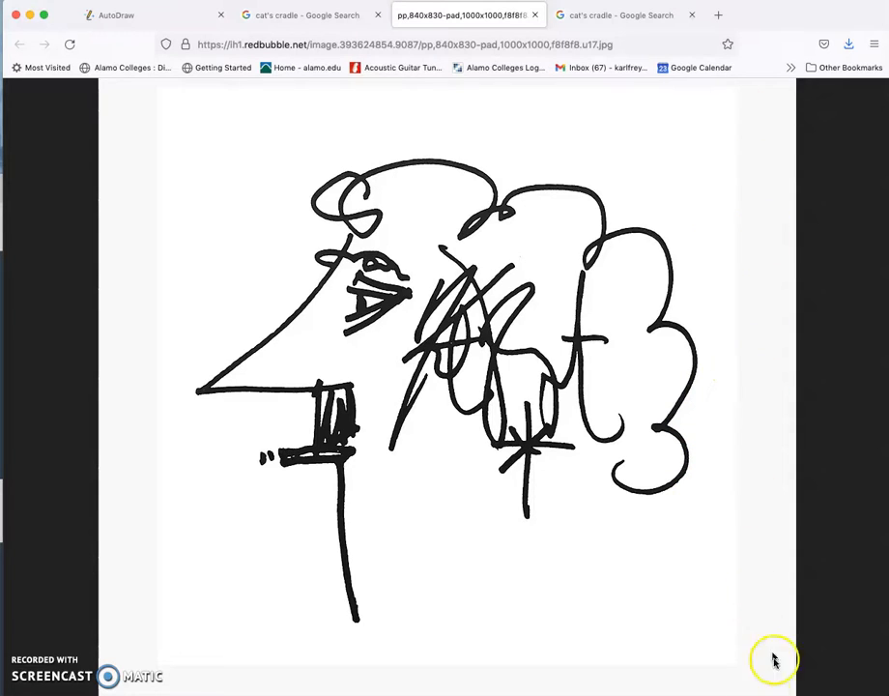
pyautogui.moveTo(652, 592)
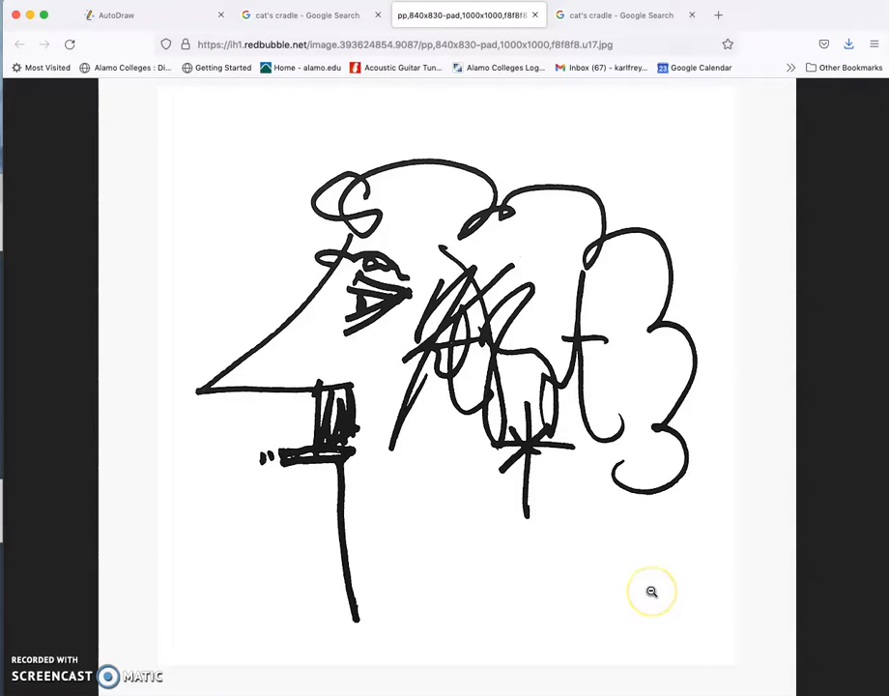
pyautogui.moveTo(653, 591)
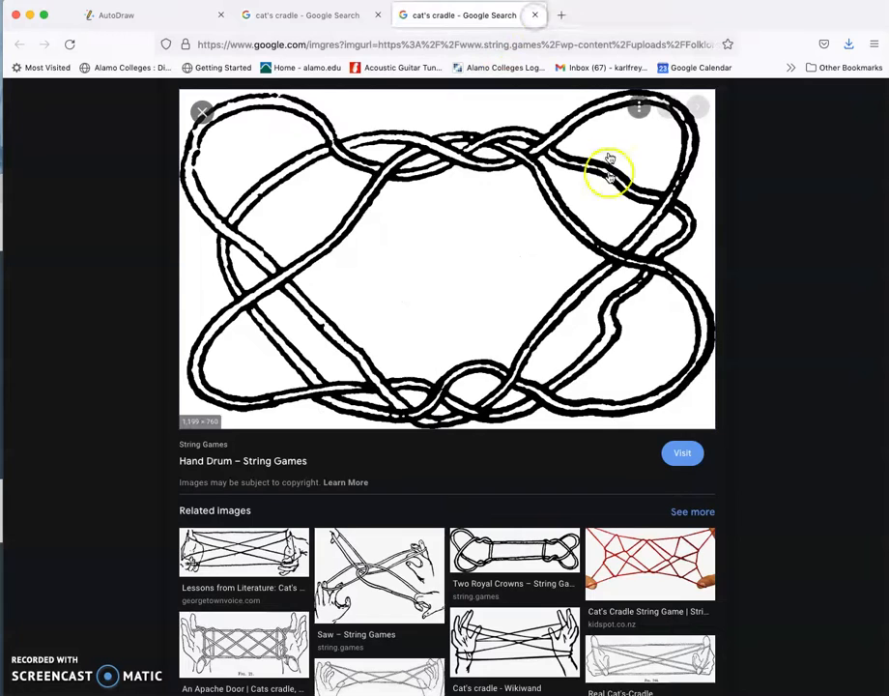
# Step: Open the Hand Drum string-figure drawing full size, save it to Downloads as PNG, and return to results
pyautogui.rightClick(454, 263)
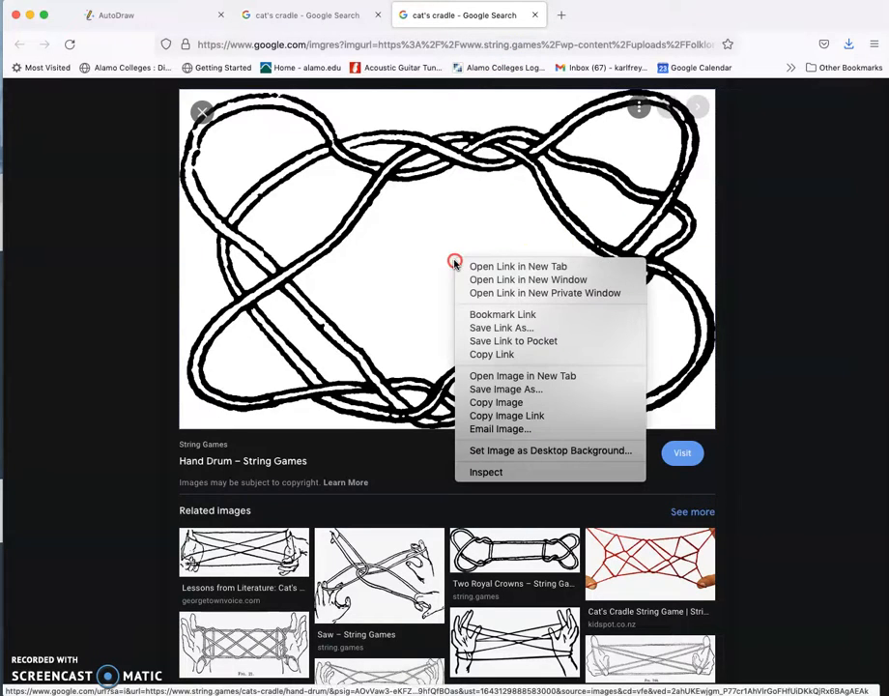
pyautogui.moveTo(507, 354)
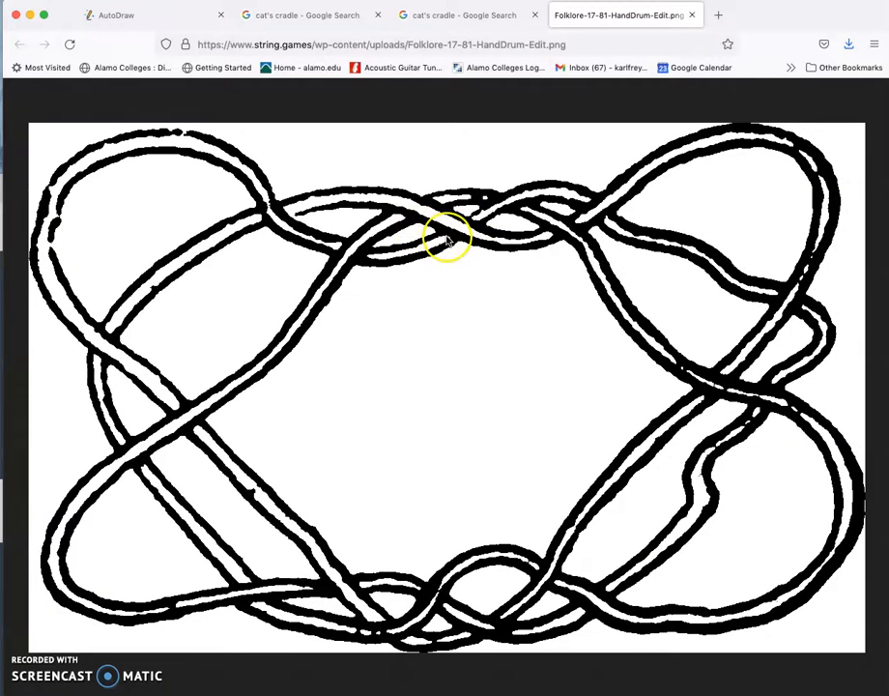
pyautogui.moveTo(325, 182)
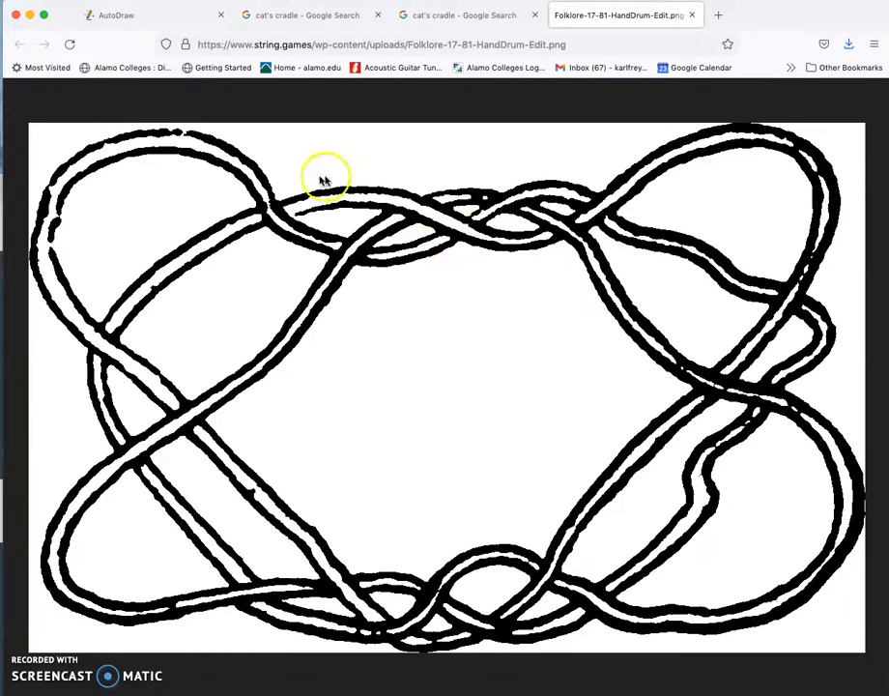
pyautogui.moveTo(752, 107)
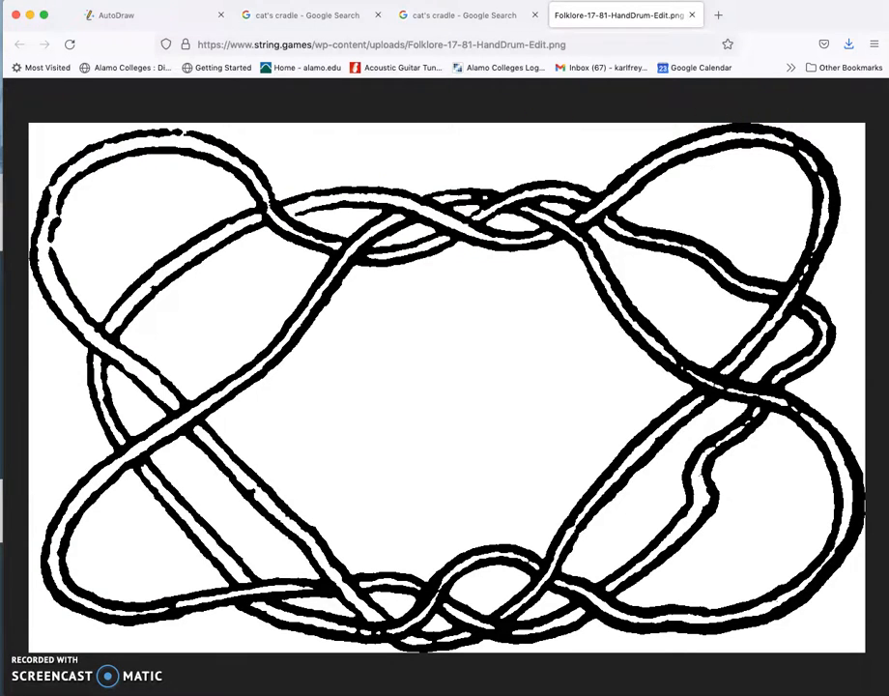
pyautogui.rightClick(445, 383)
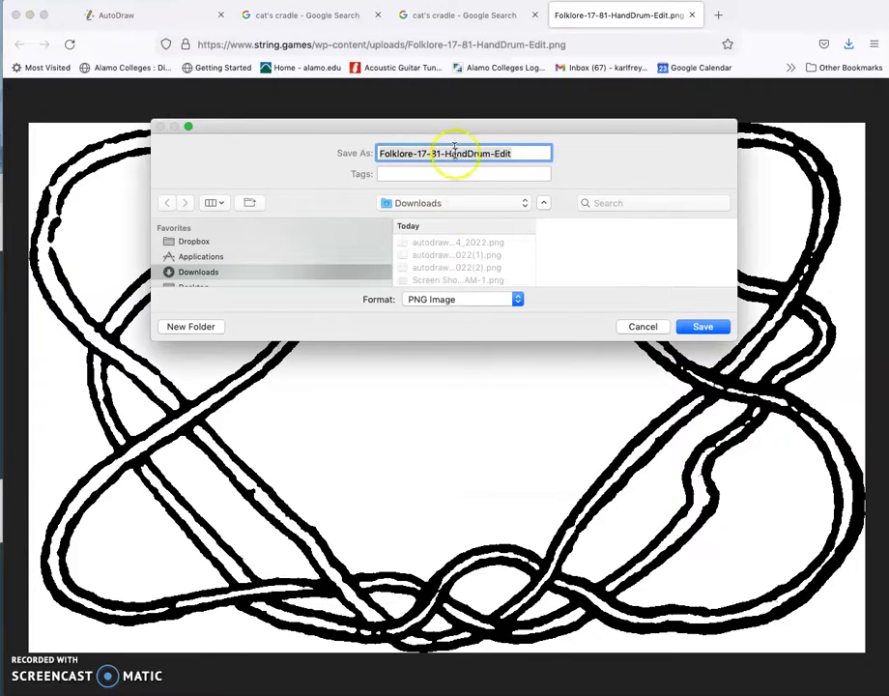
pyautogui.click(703, 325)
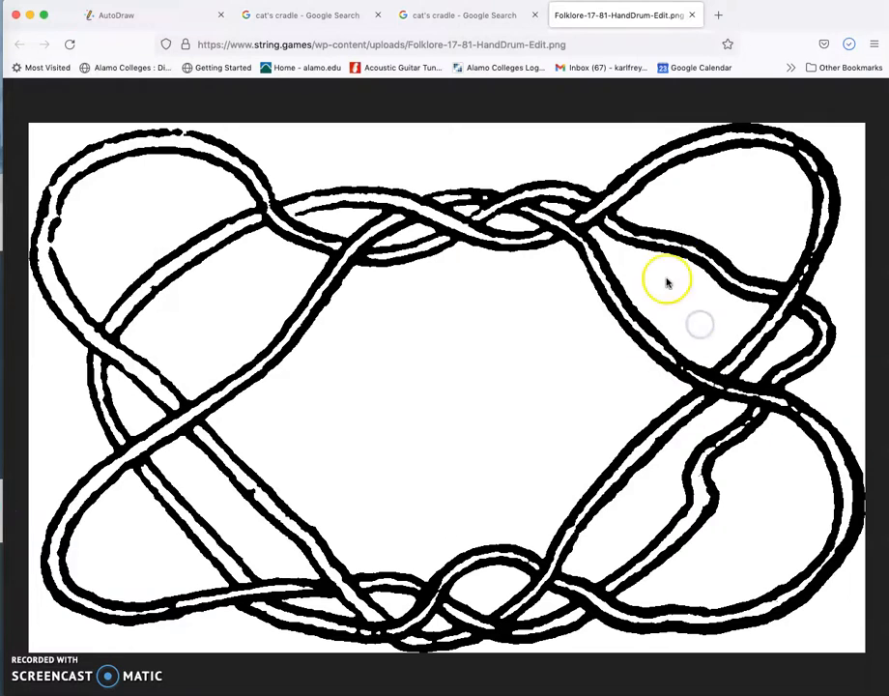
pyautogui.moveTo(580, 282)
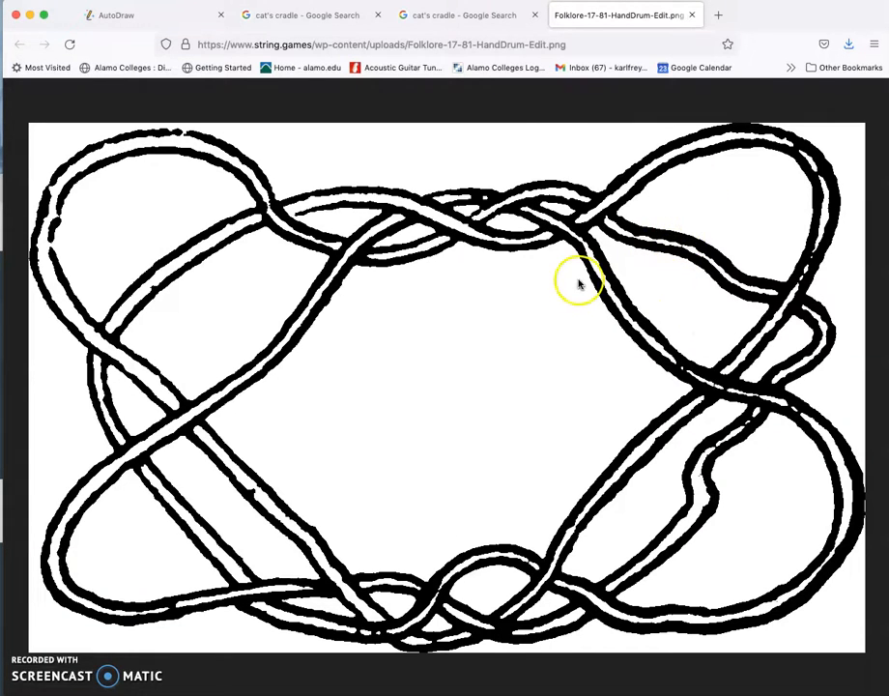
pyautogui.click(458, 16)
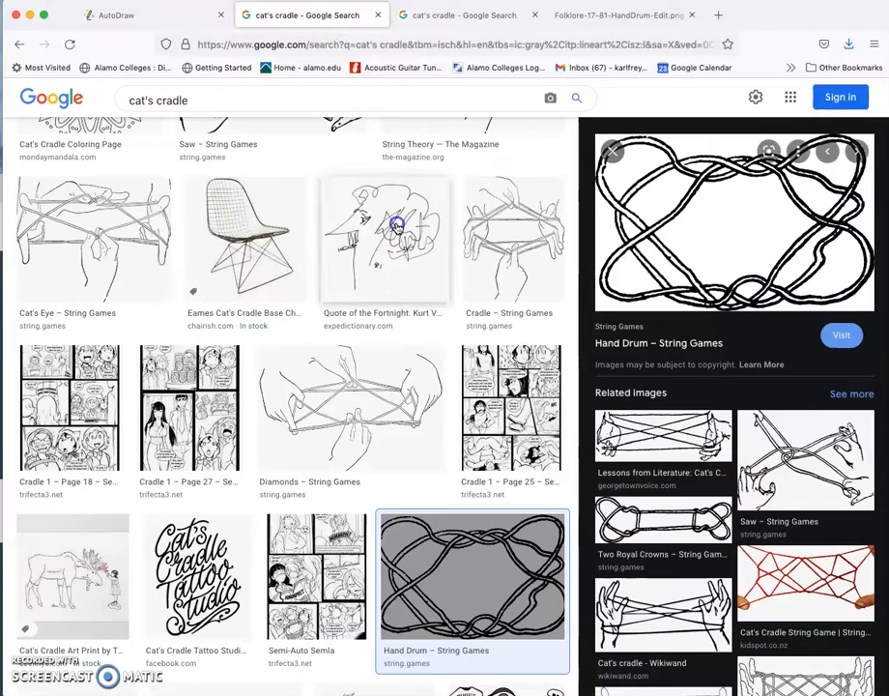
# Step: Preview the Kurt Vonnegut scribble, then the hands-and-string graphic illustration further down the results
pyautogui.click(384, 238)
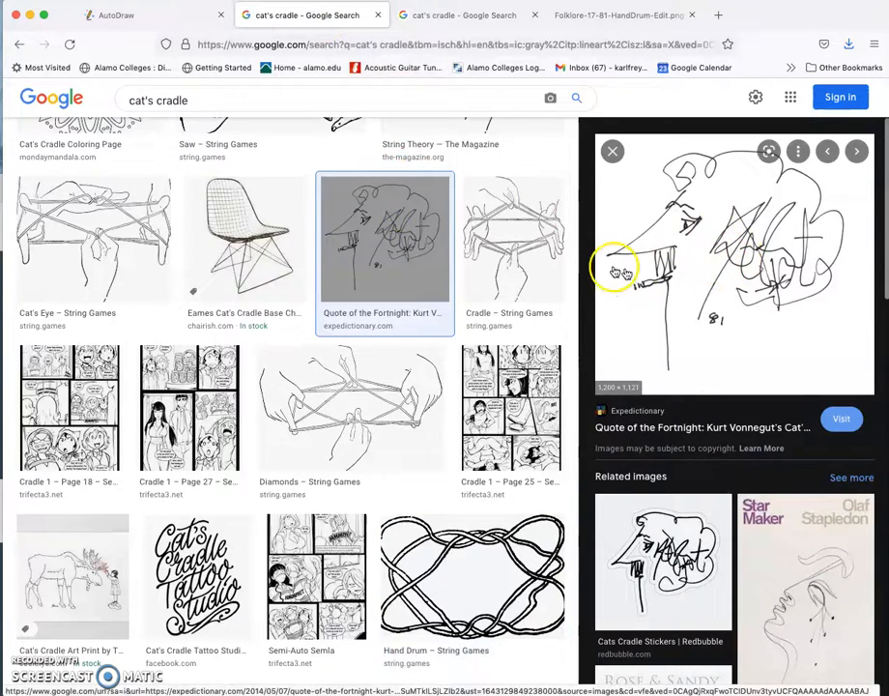
pyautogui.scroll(-3)
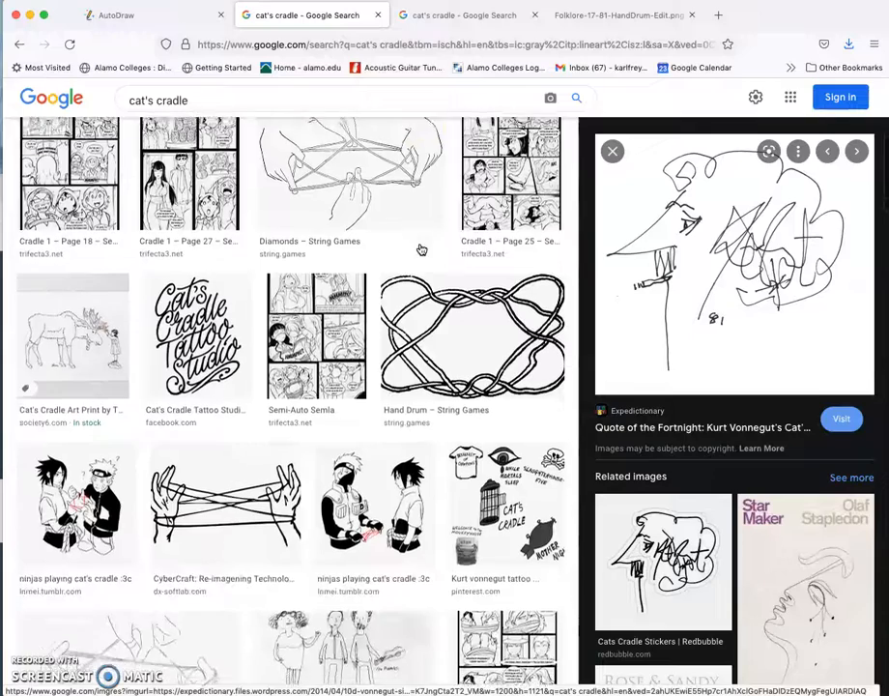
pyautogui.scroll(3)
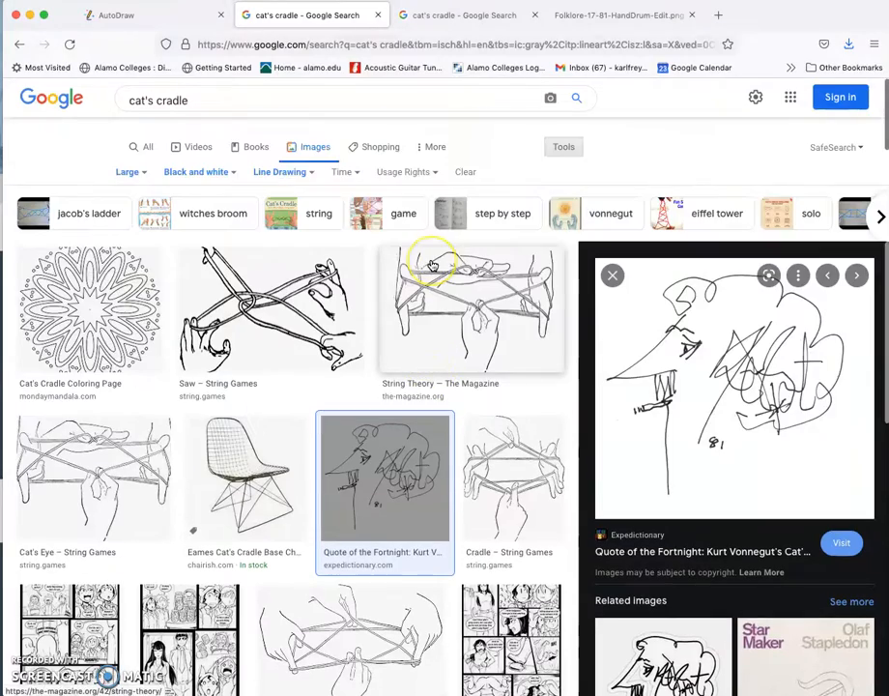
pyautogui.scroll(-3)
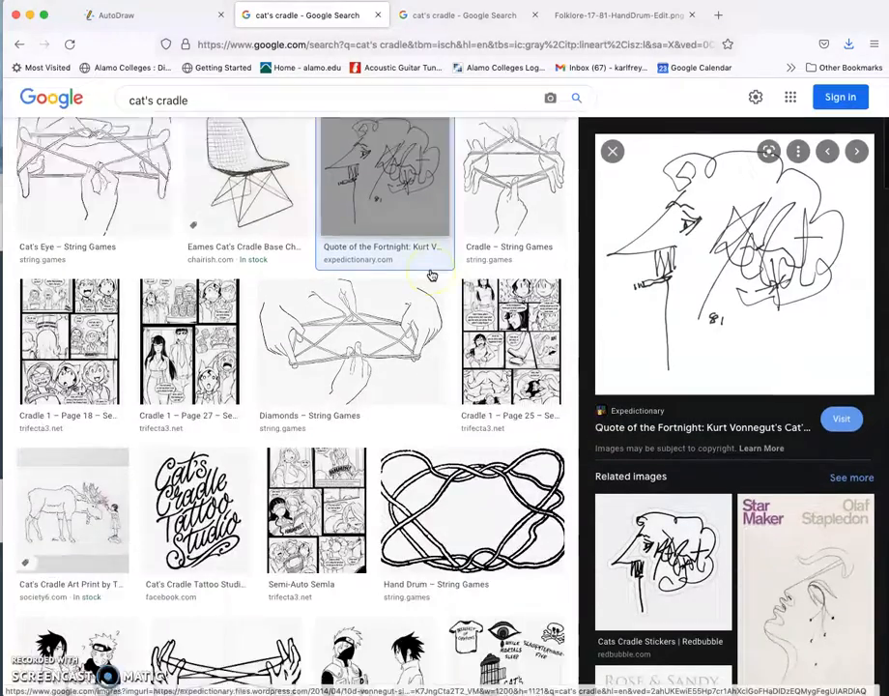
pyautogui.scroll(-3)
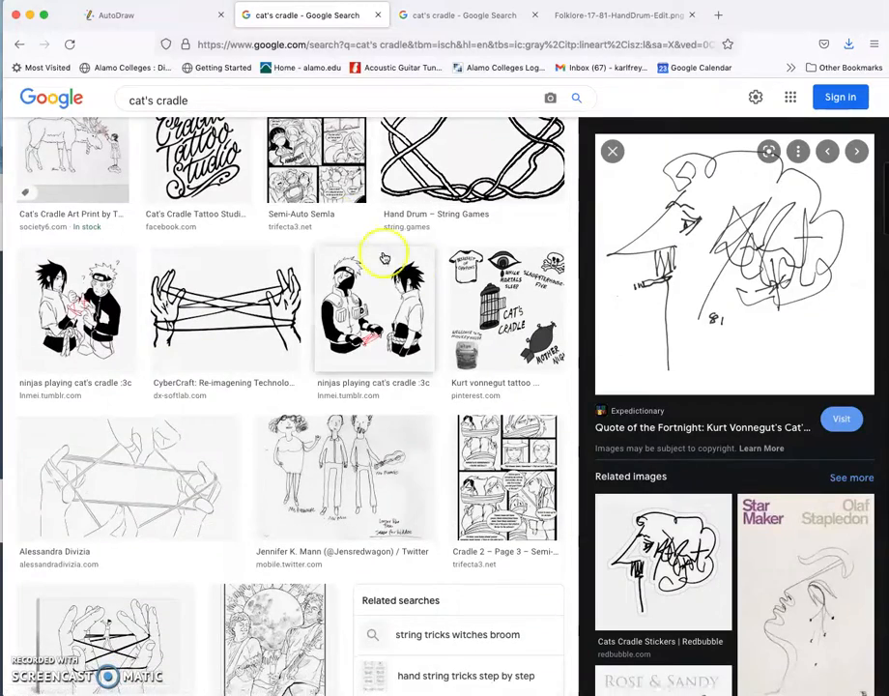
pyautogui.scroll(-3)
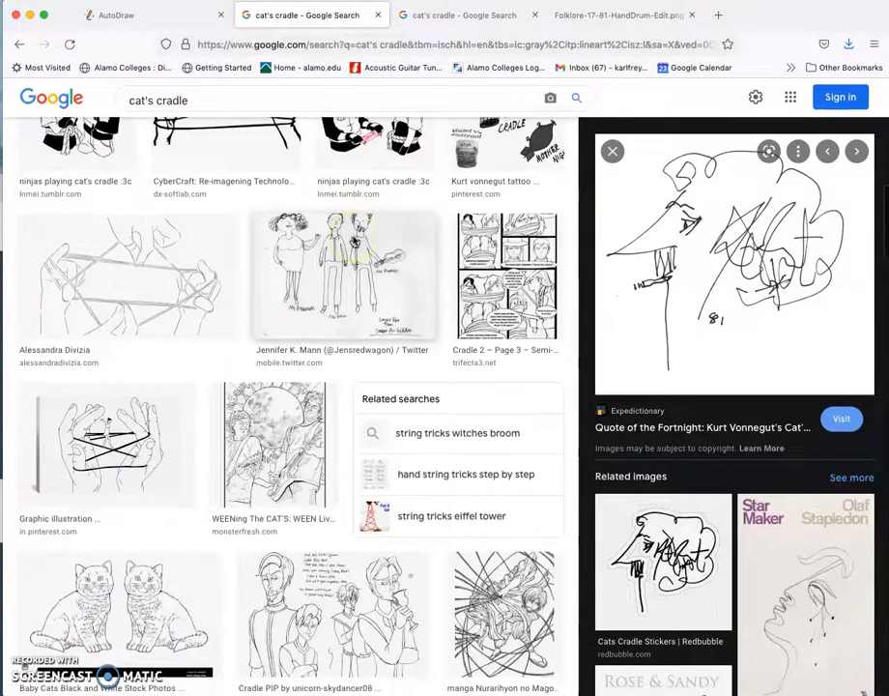
pyautogui.scroll(-3)
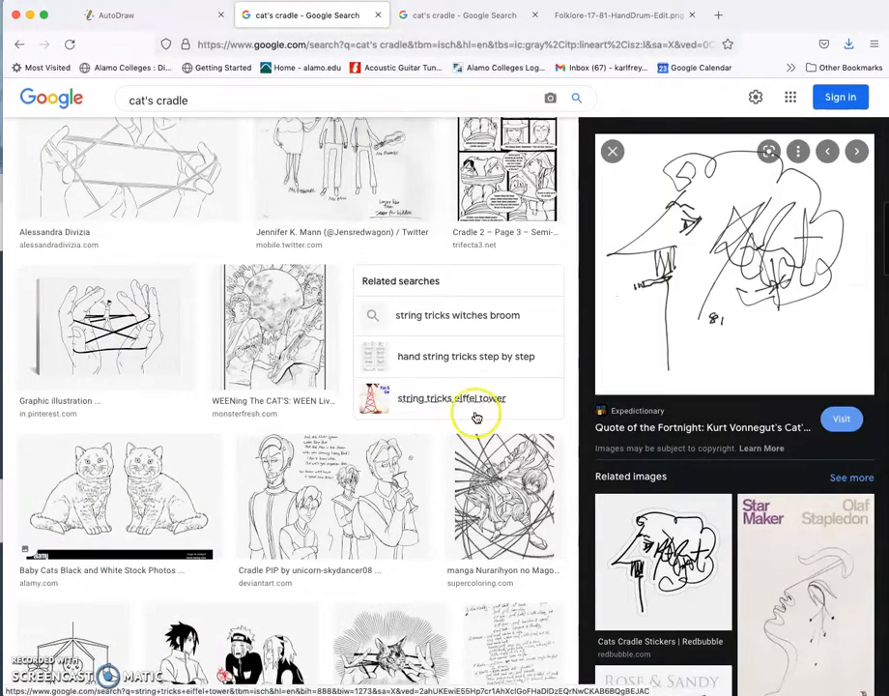
pyautogui.click(104, 326)
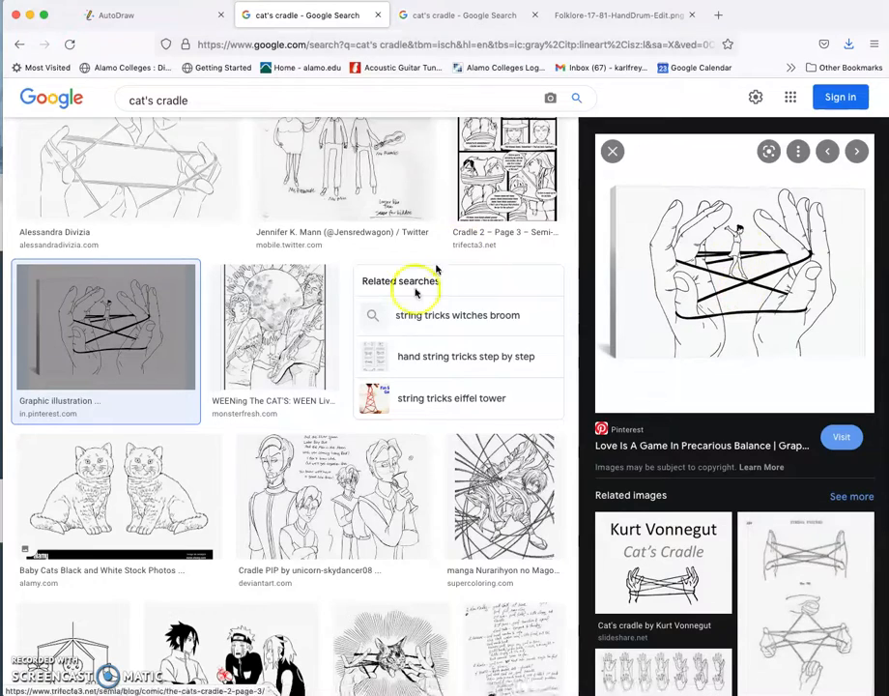
# Step: Preview the hand tattoo string figure and the North American Indian string net drawing
pyautogui.scroll(-3)
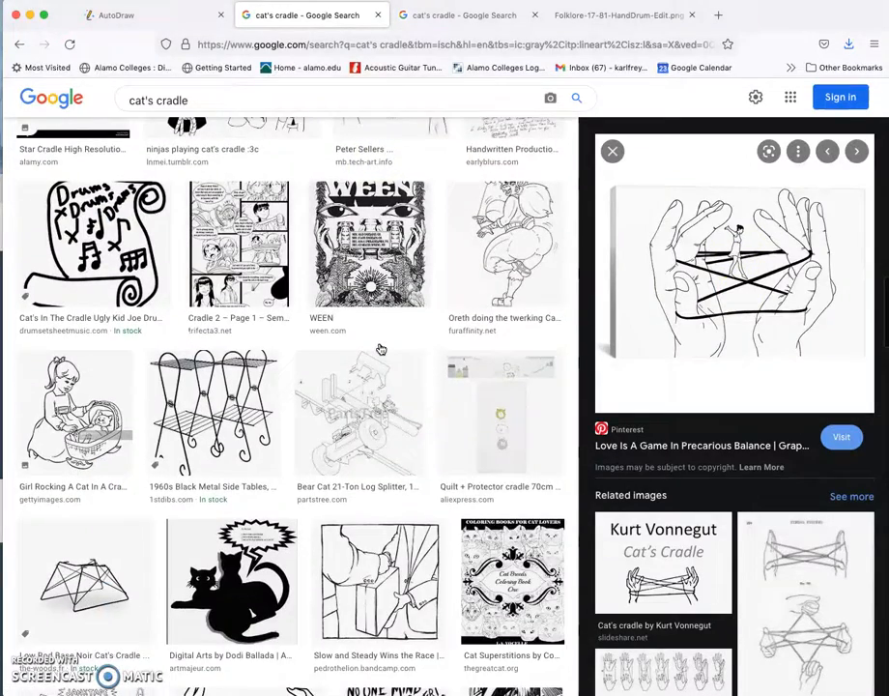
pyautogui.scroll(-3)
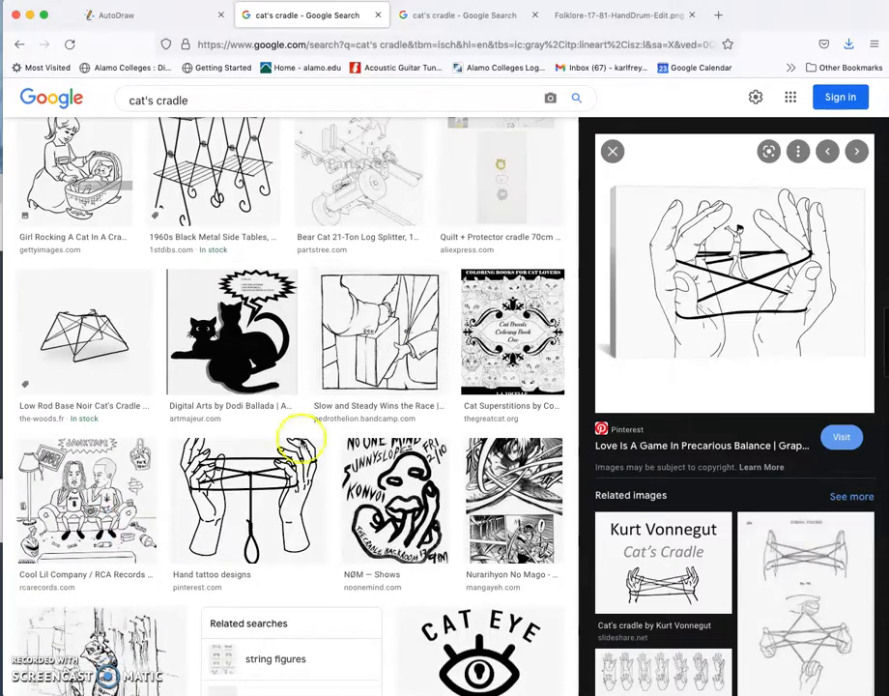
pyautogui.click(248, 498)
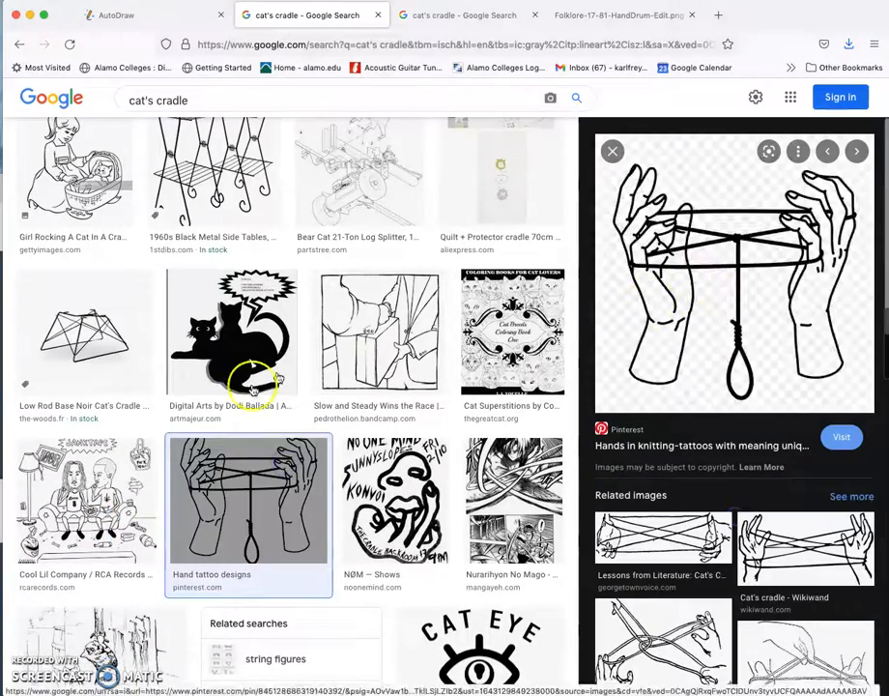
pyautogui.scroll(-3)
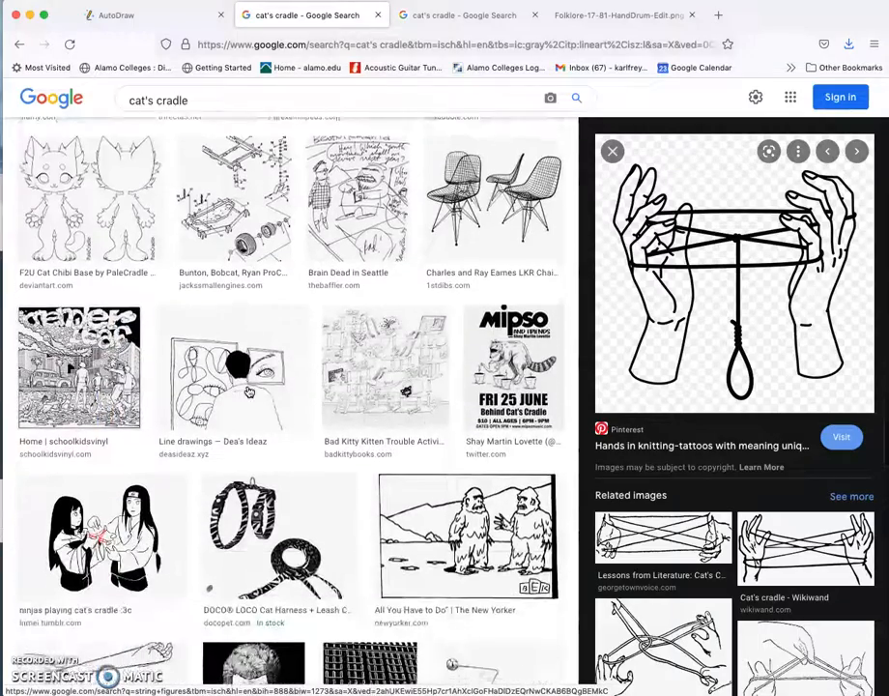
pyautogui.scroll(-3)
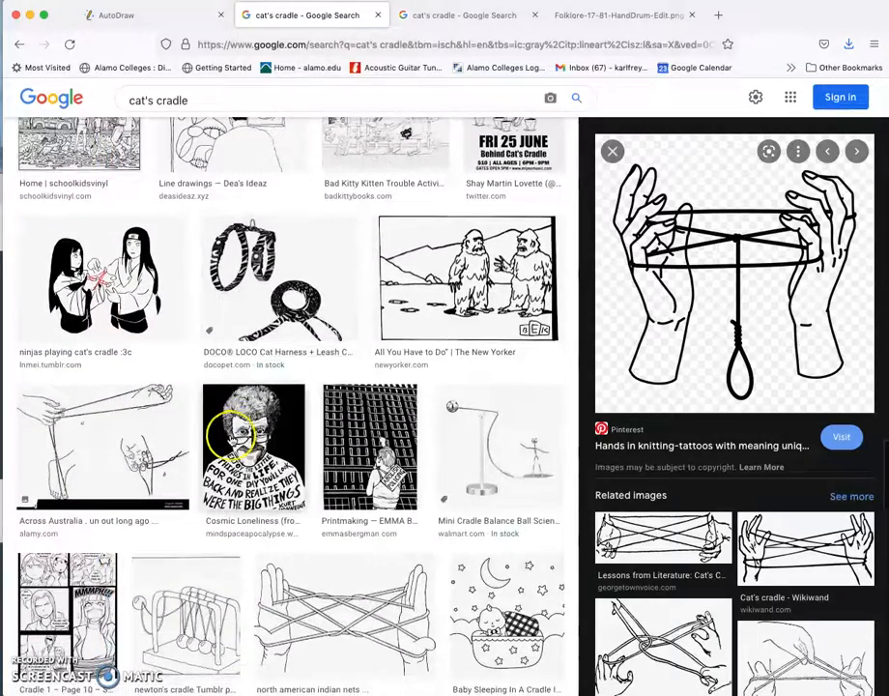
pyautogui.click(344, 479)
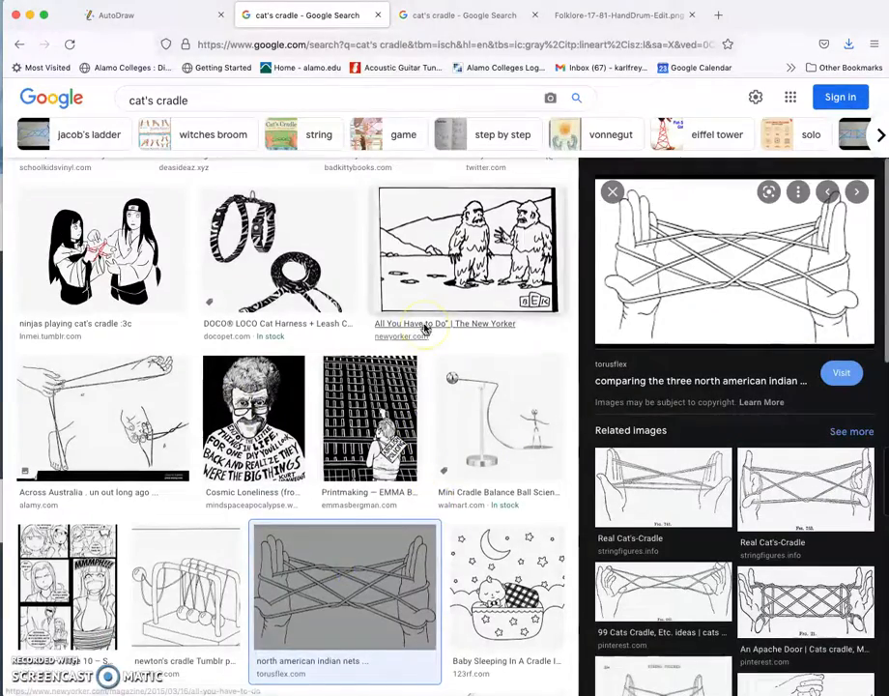
pyautogui.scroll(3)
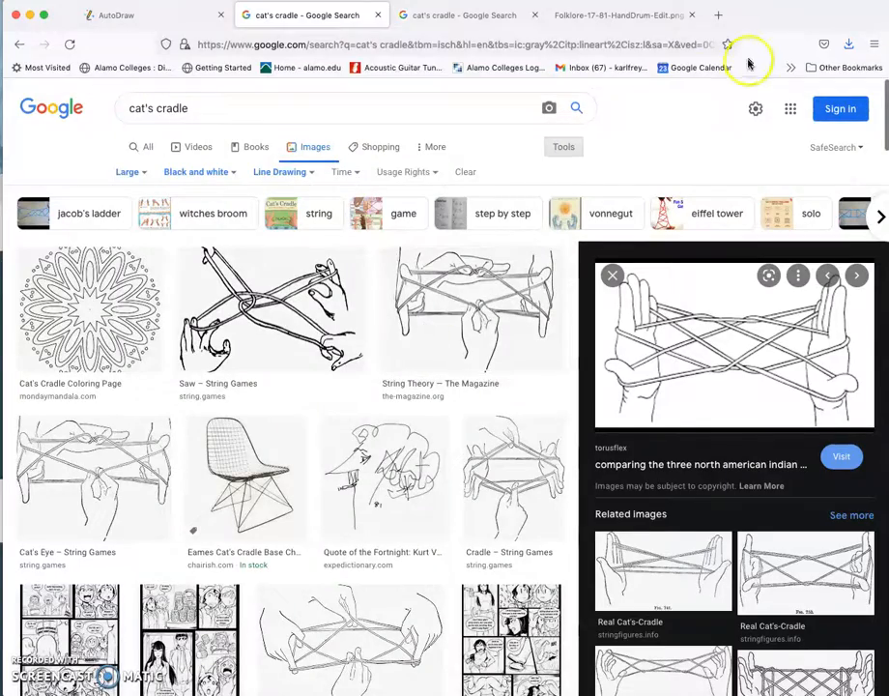
pyautogui.moveTo(379, 16)
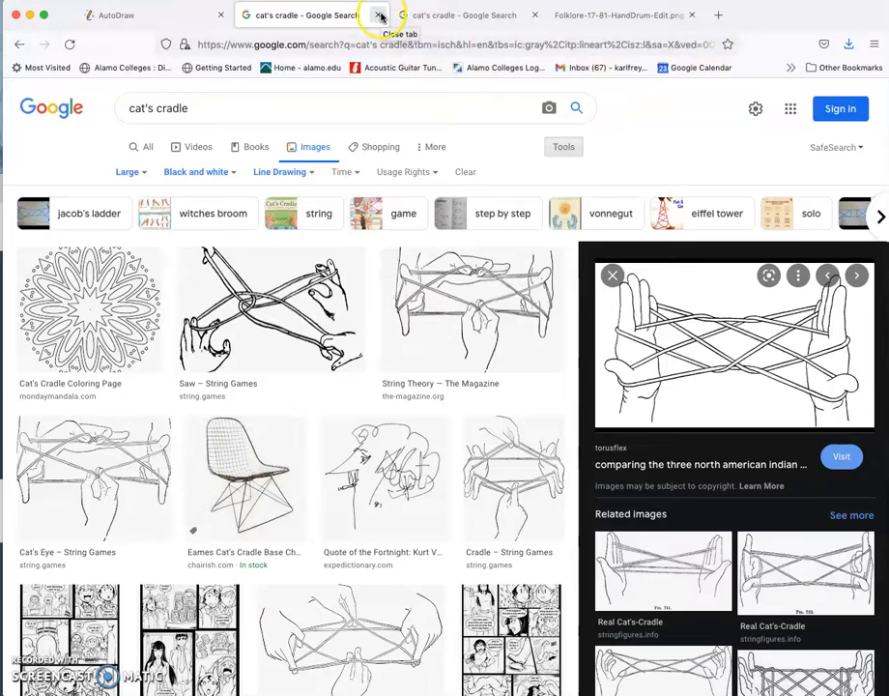